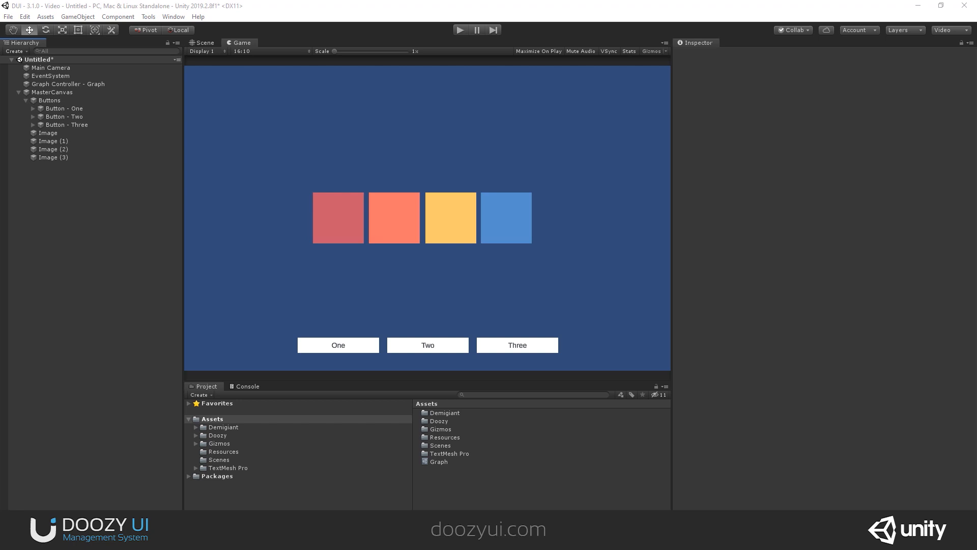
pyautogui.moveTo(295, 116)
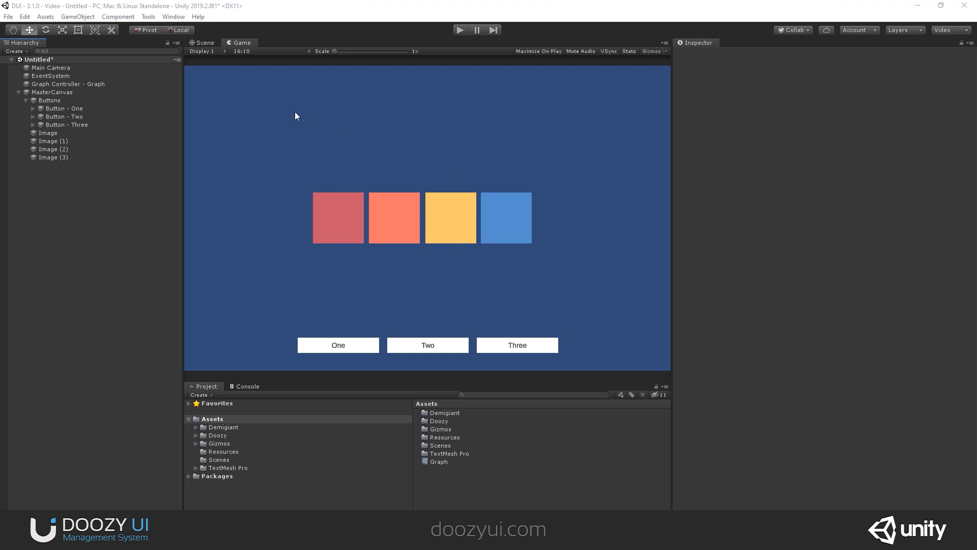
# Step: Bring up the Themes manager from the Doozy Control Panel under Tools
pyautogui.click(148, 16)
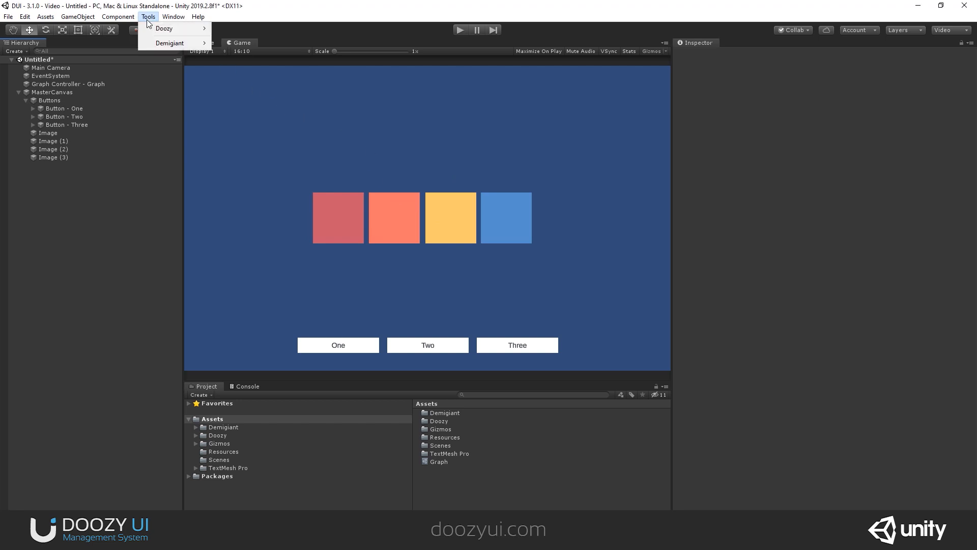
pyautogui.click(244, 29)
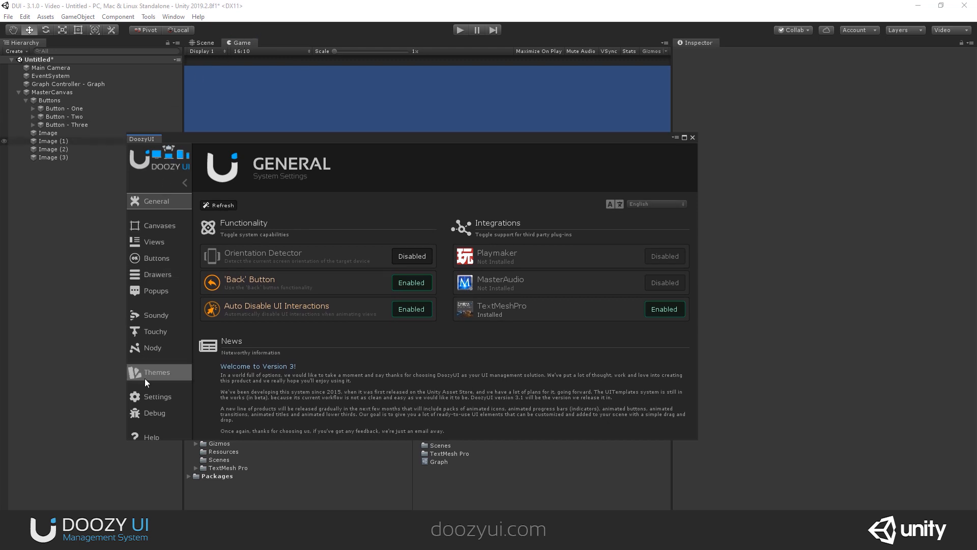
pyautogui.click(156, 372)
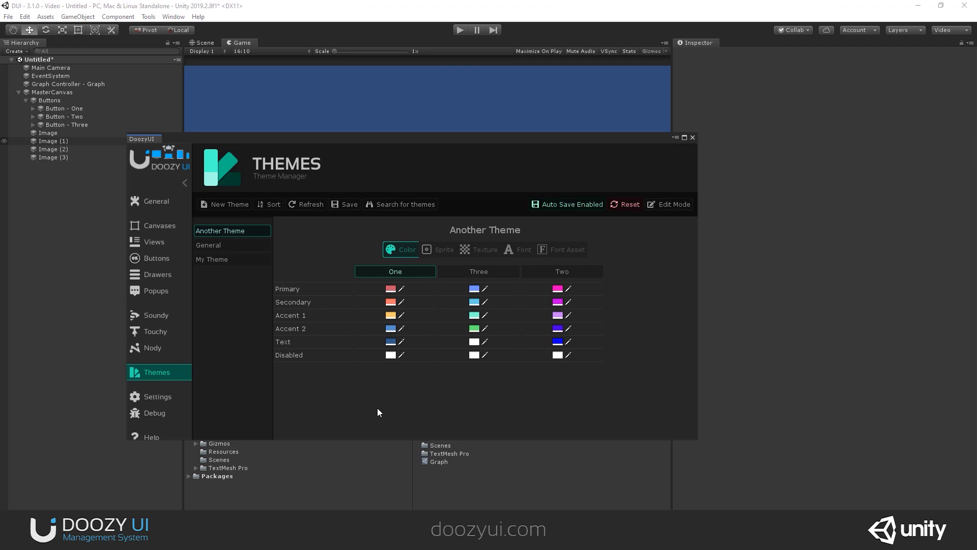
# Step: Create a new theme named 'Special Theme' with a single Default variant
pyautogui.click(224, 204)
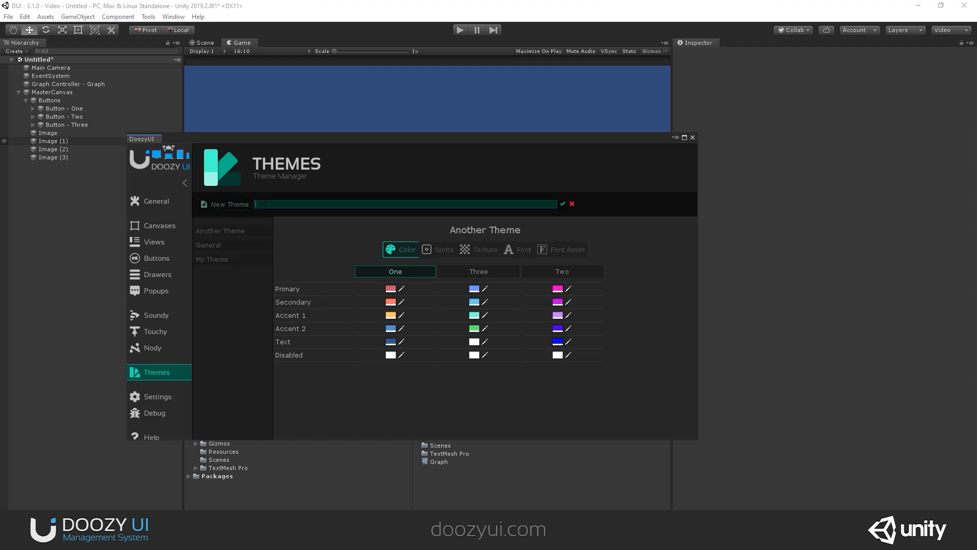
pyautogui.write('s')
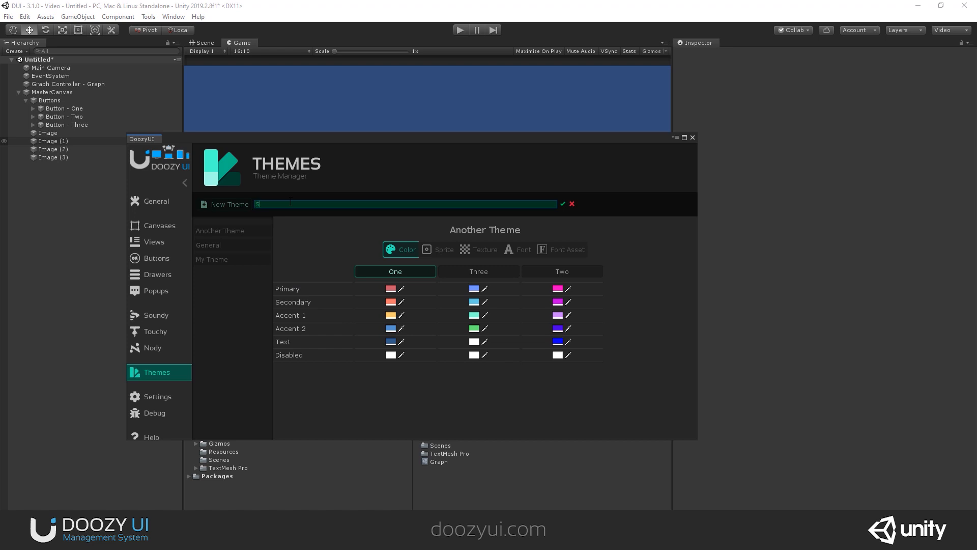
pyautogui.write('pecial The')
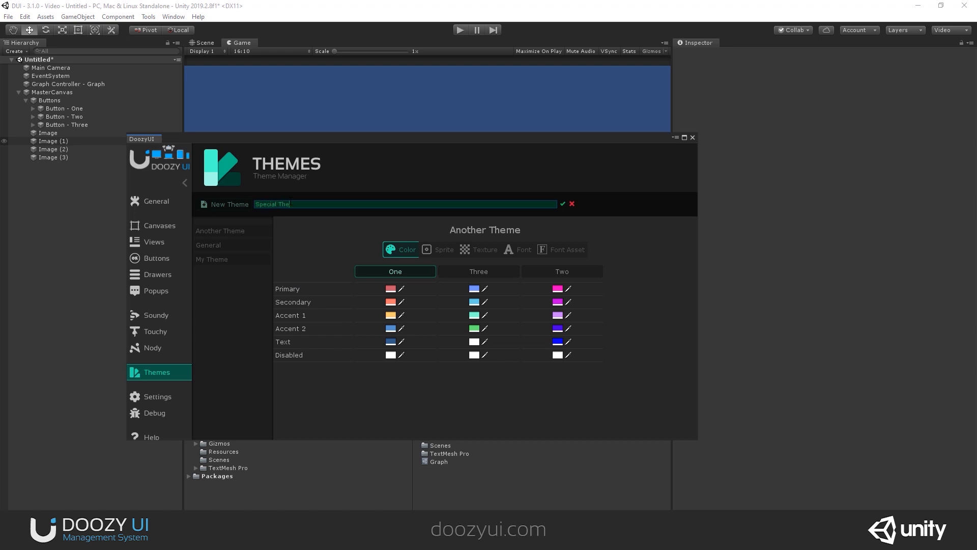
pyautogui.click(562, 204)
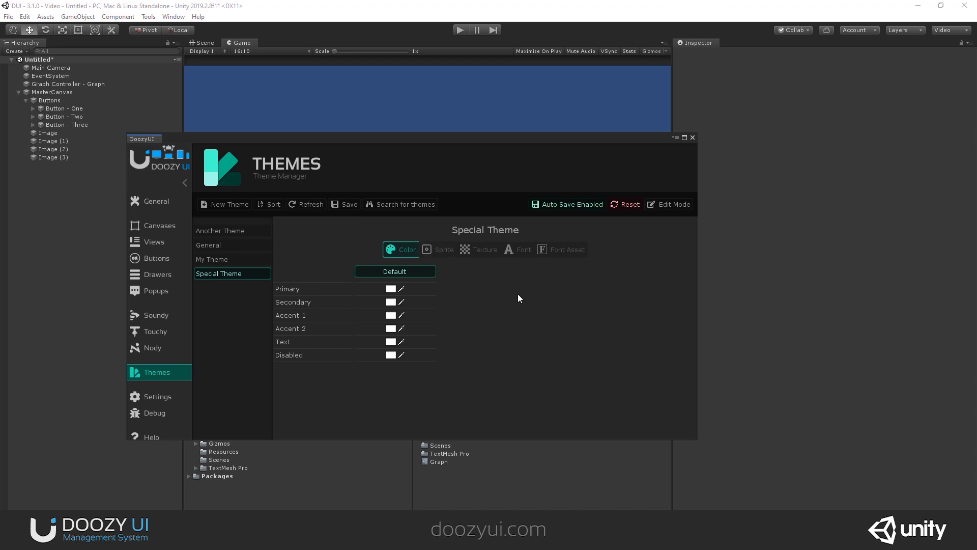
pyautogui.moveTo(410, 376)
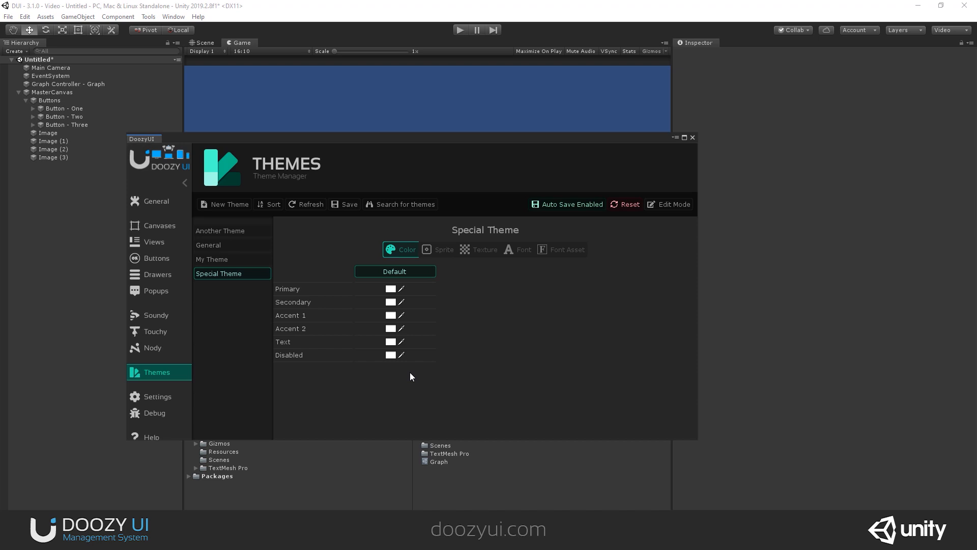
# Step: Review the new theme's Sprite, Texture and Font Asset entries
pyautogui.click(443, 249)
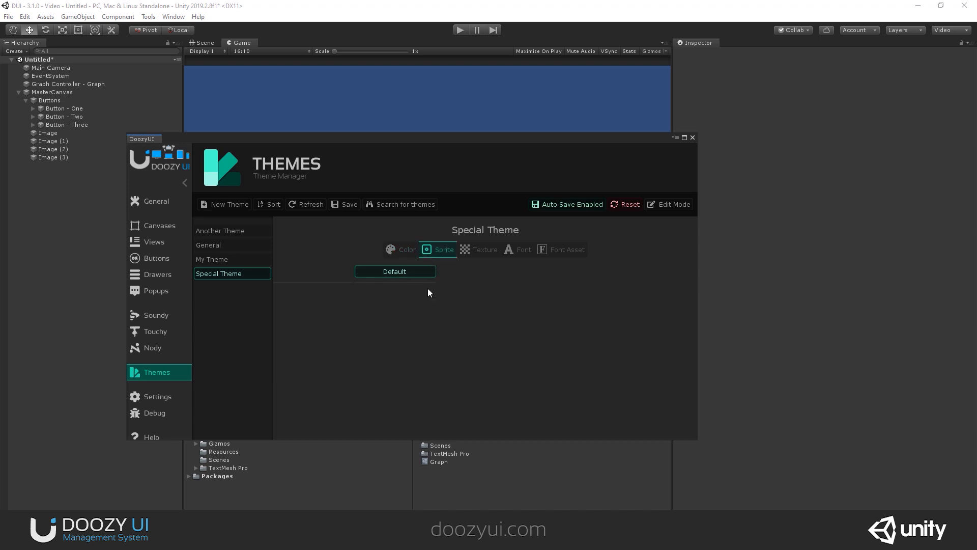
pyautogui.click(485, 250)
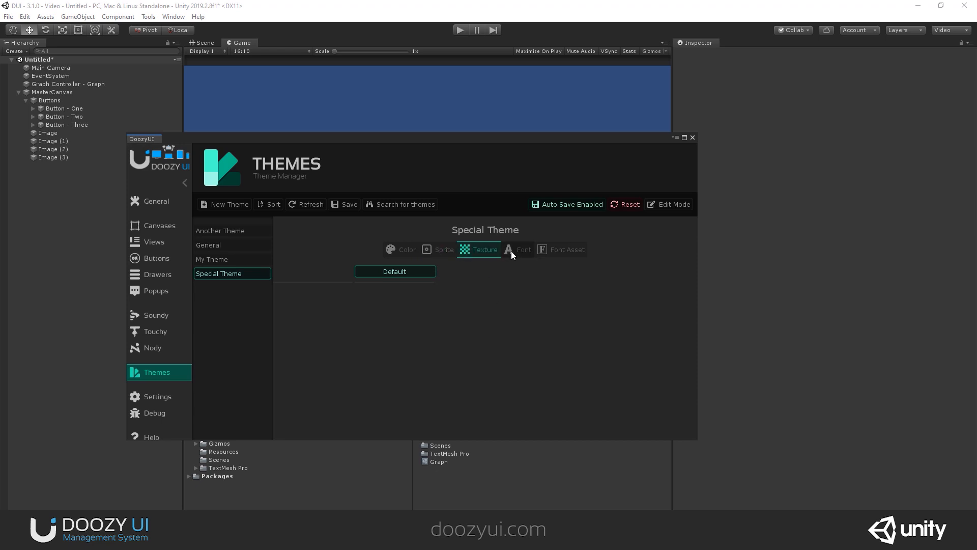
pyautogui.click(560, 250)
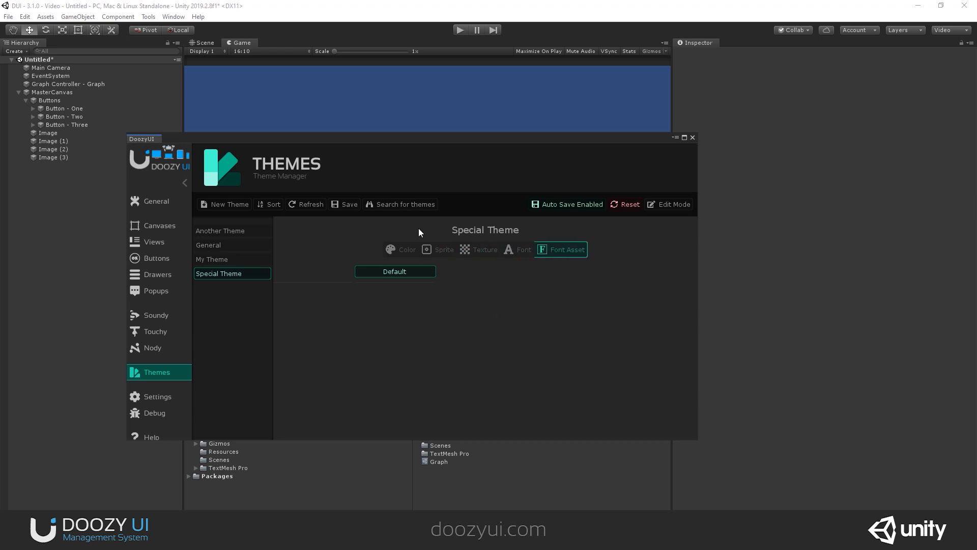
# Step: In Another Theme's edit mode, add a colour property, remove it again and leave edit mode
pyautogui.click(220, 230)
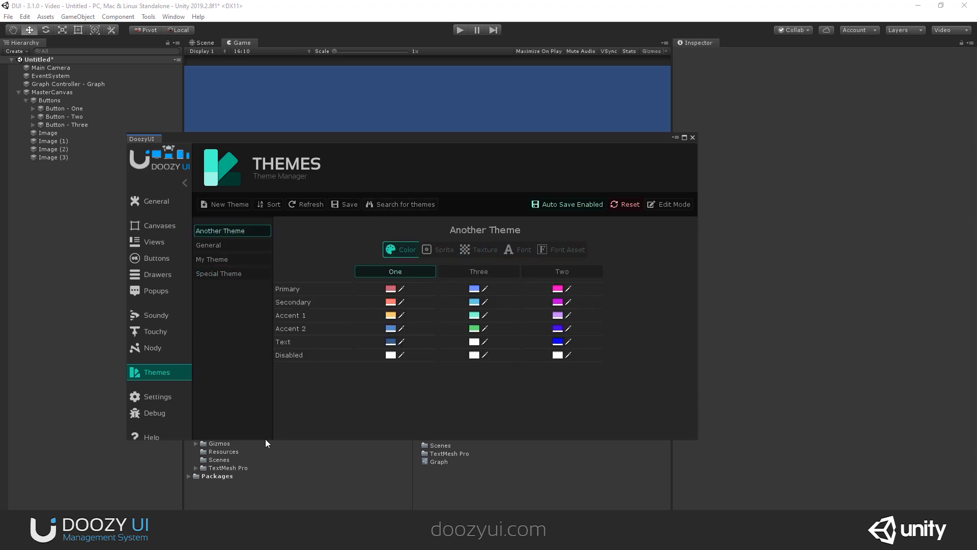
pyautogui.moveTo(509, 403)
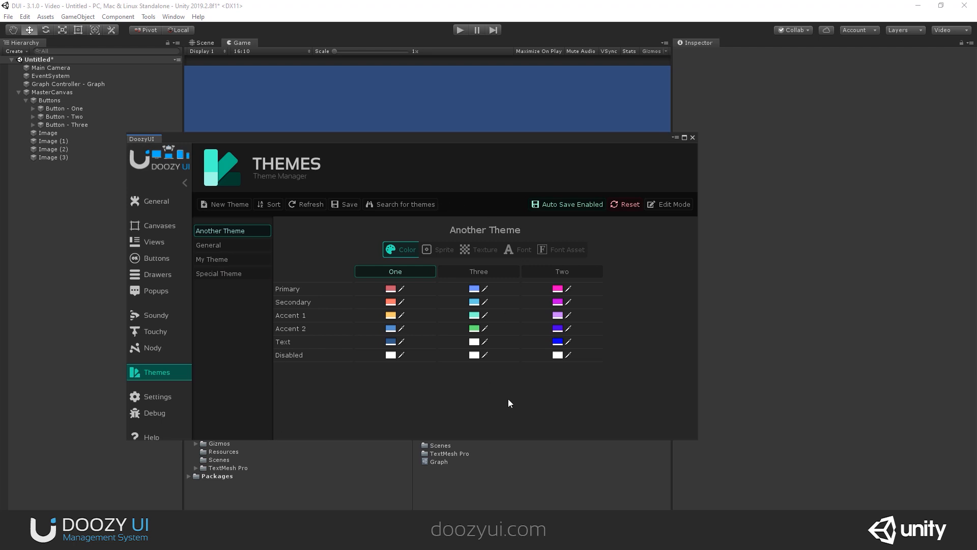
pyautogui.moveTo(315, 294)
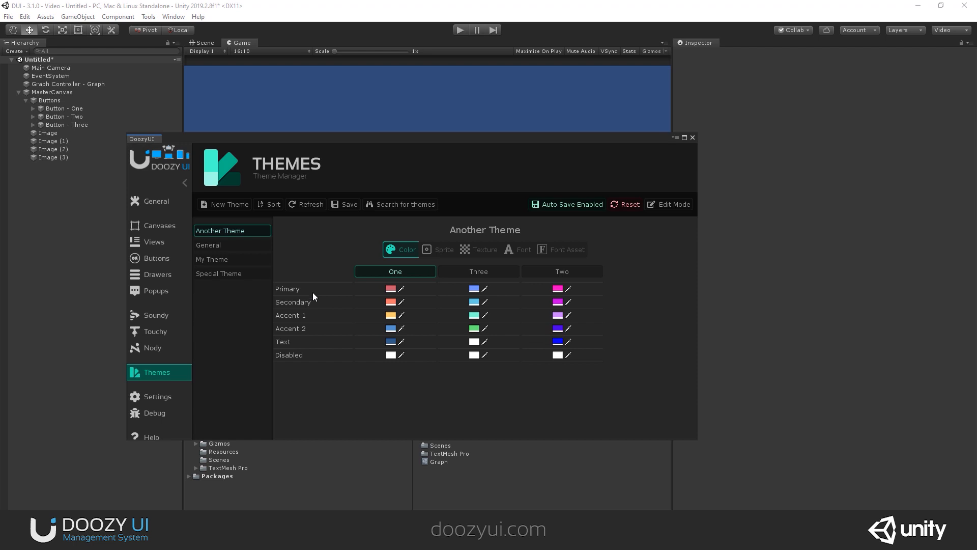
pyautogui.click(218, 273)
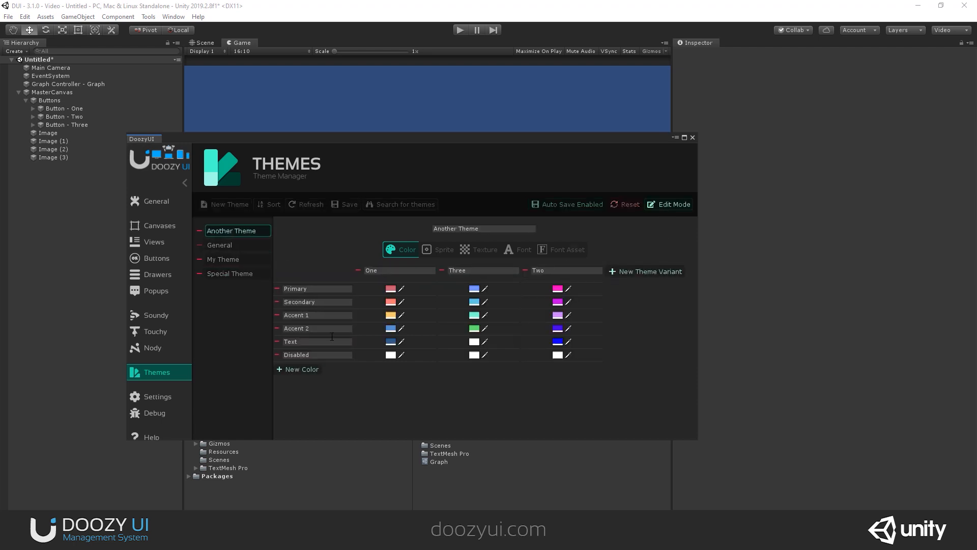
pyautogui.click(299, 368)
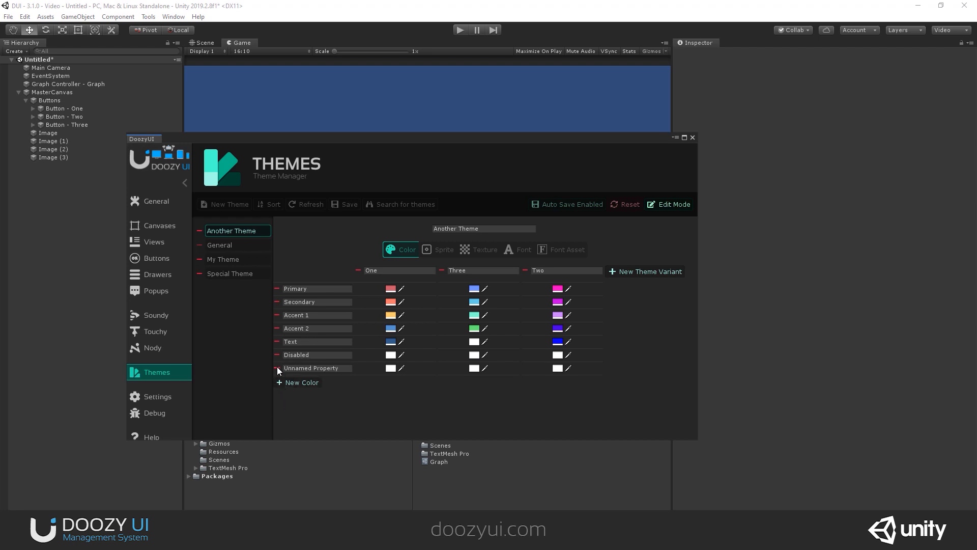
pyautogui.click(275, 368)
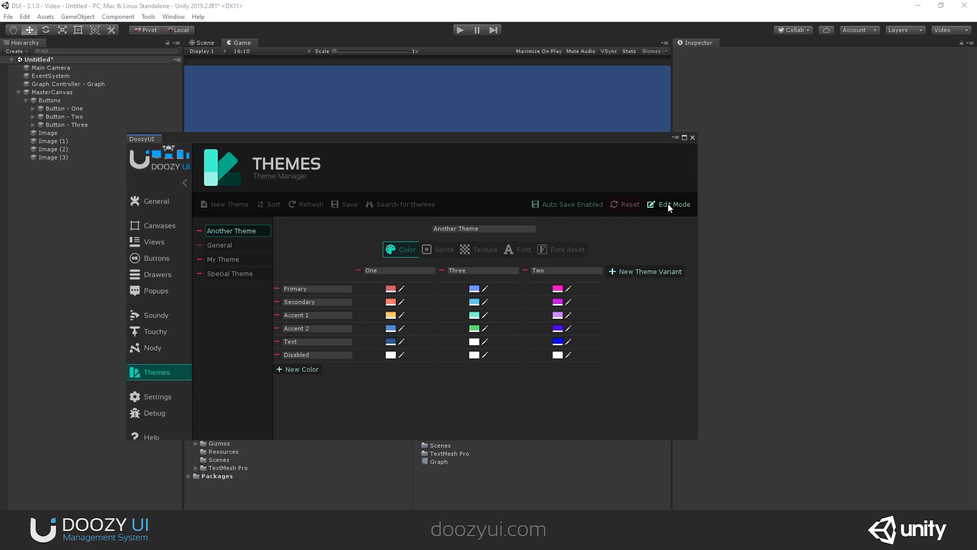
pyautogui.click(673, 204)
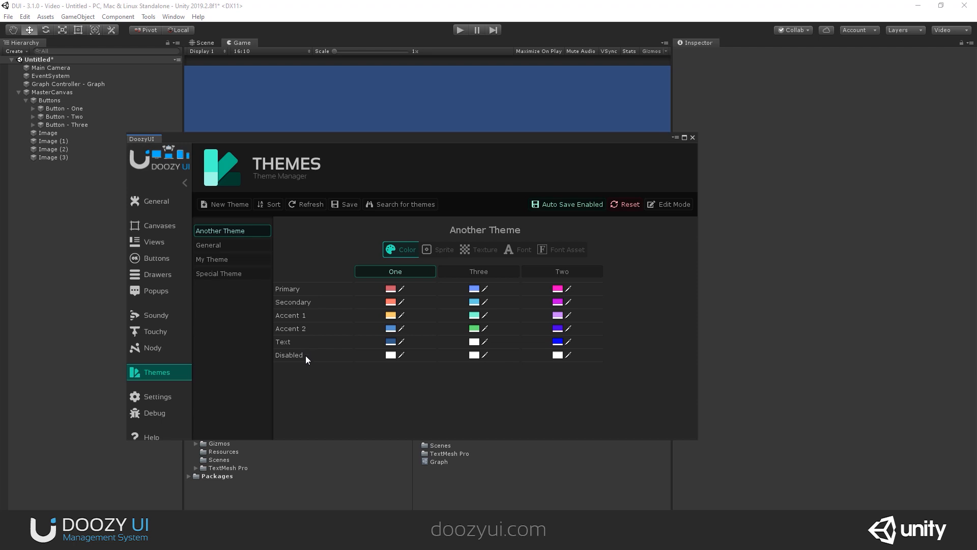
pyautogui.moveTo(331, 337)
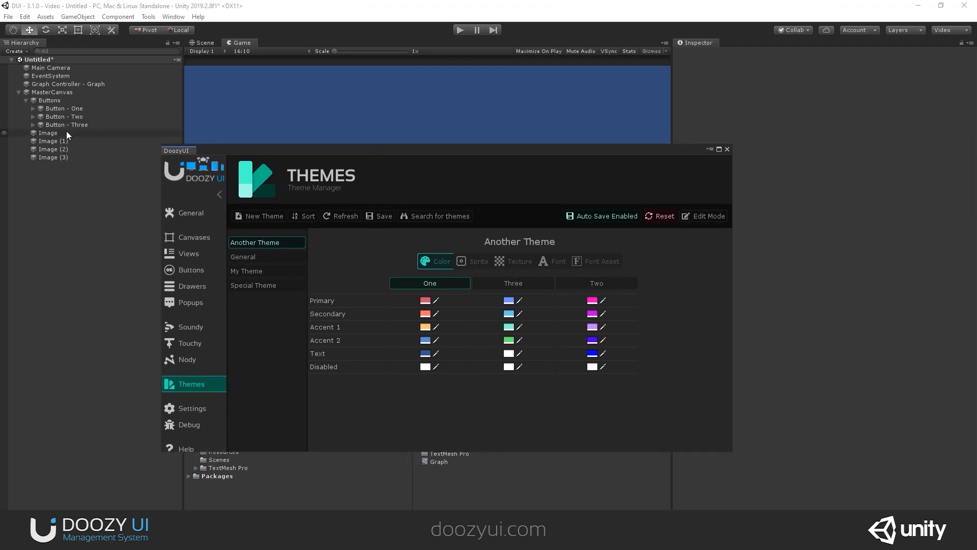
pyautogui.moveTo(334, 154)
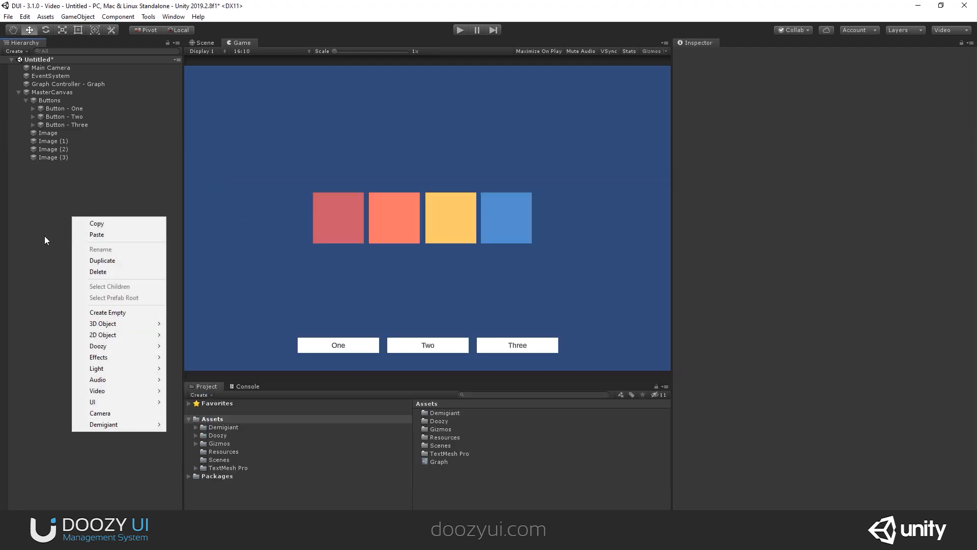
pyautogui.moveTo(70, 363)
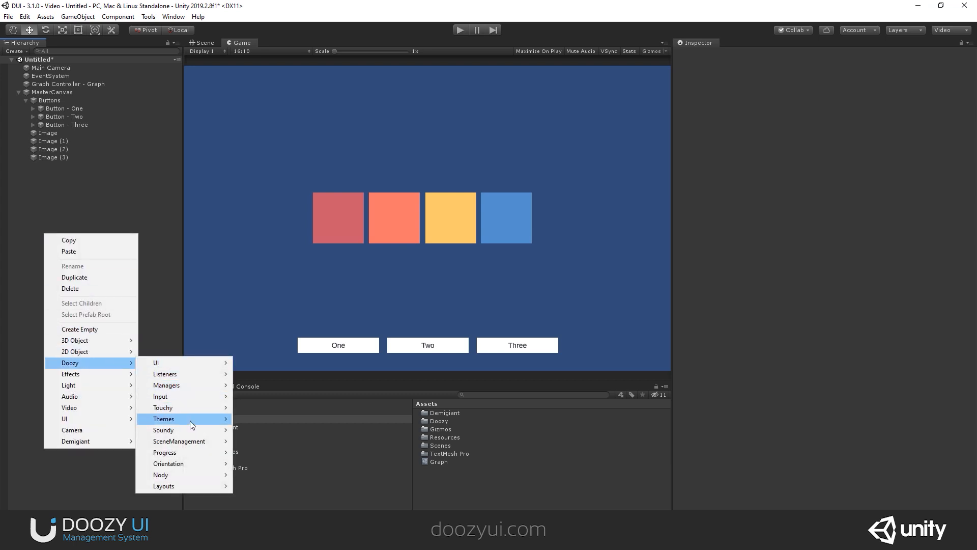
# Step: Add a Theme Manager object to the scene from Doozy > Themes
pyautogui.click(163, 419)
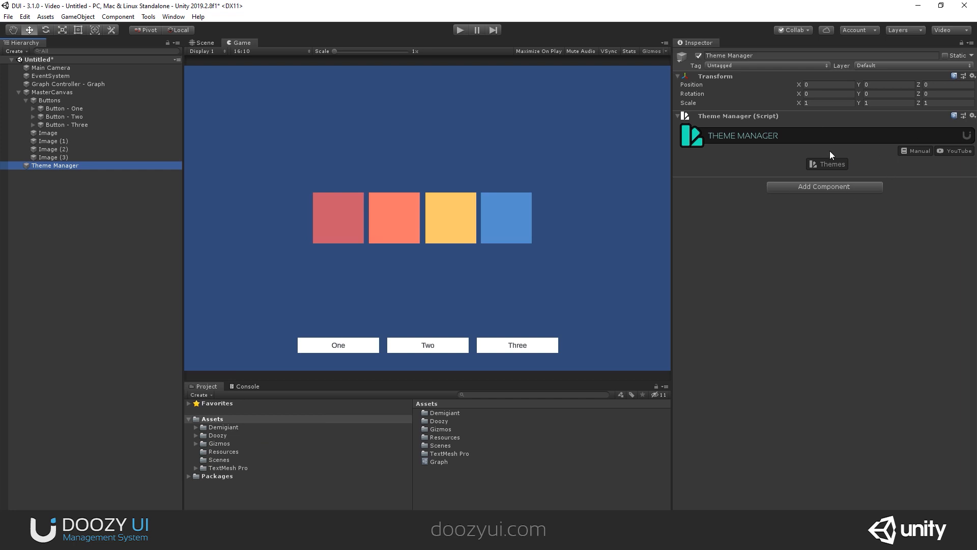
pyautogui.moveTo(913, 173)
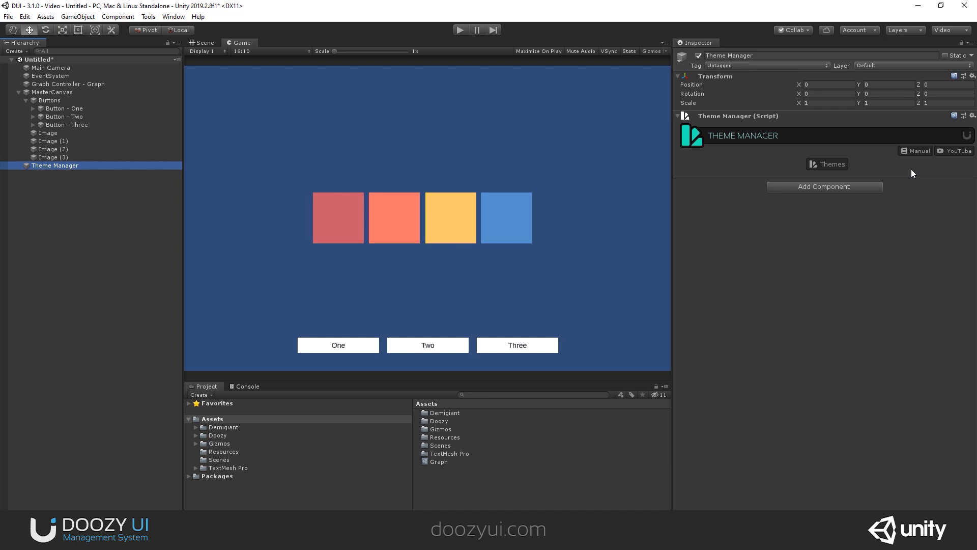
pyautogui.moveTo(74, 193)
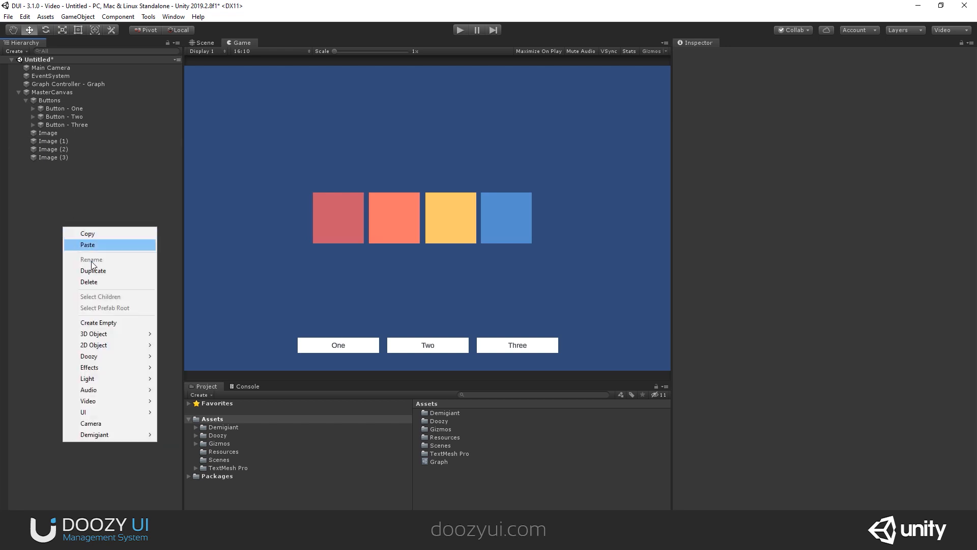
pyautogui.moveTo(87, 356)
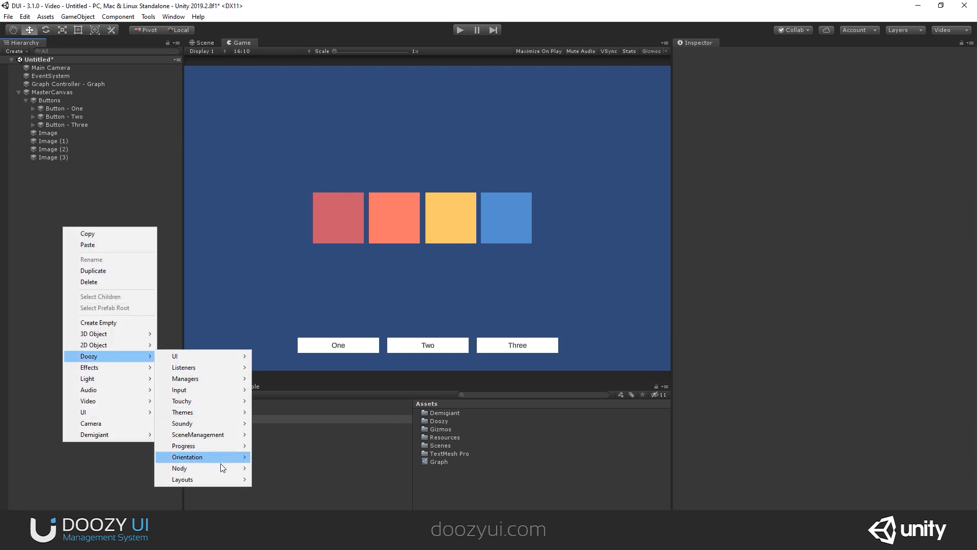
pyautogui.moveTo(184, 412)
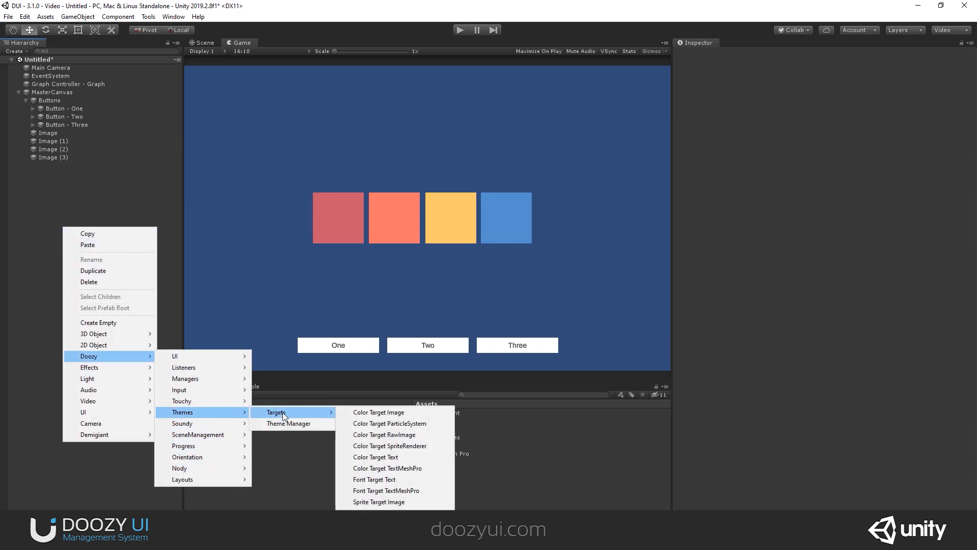
pyautogui.moveTo(377, 412)
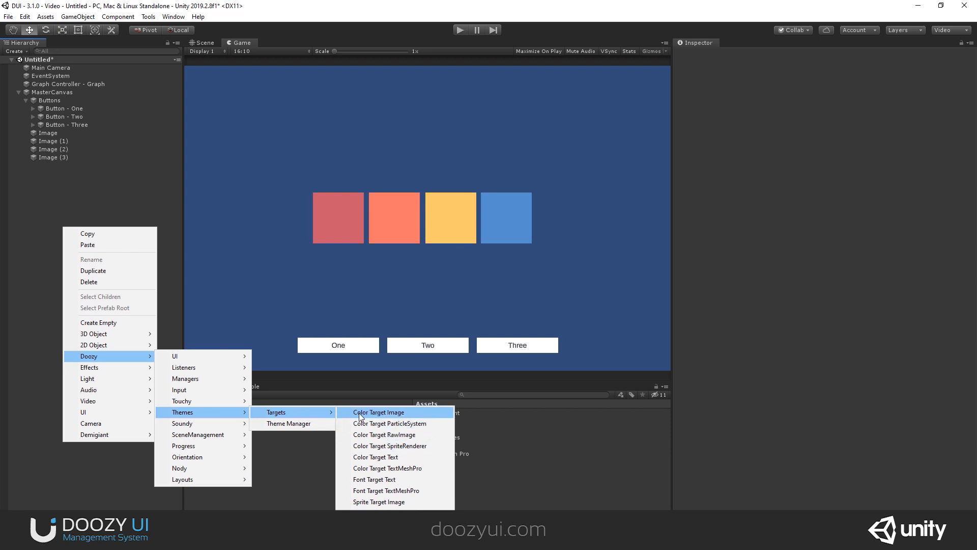
pyautogui.moveTo(397, 416)
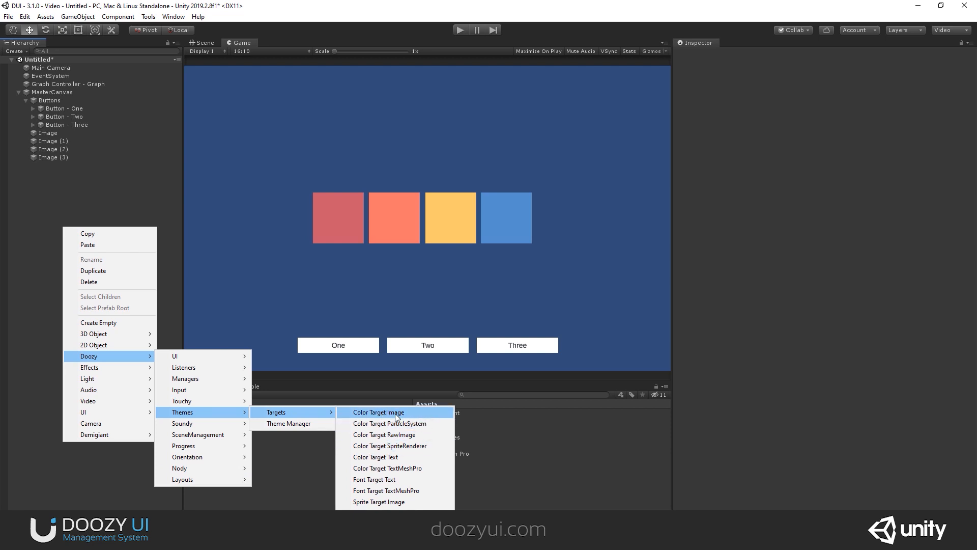
pyautogui.moveTo(385, 435)
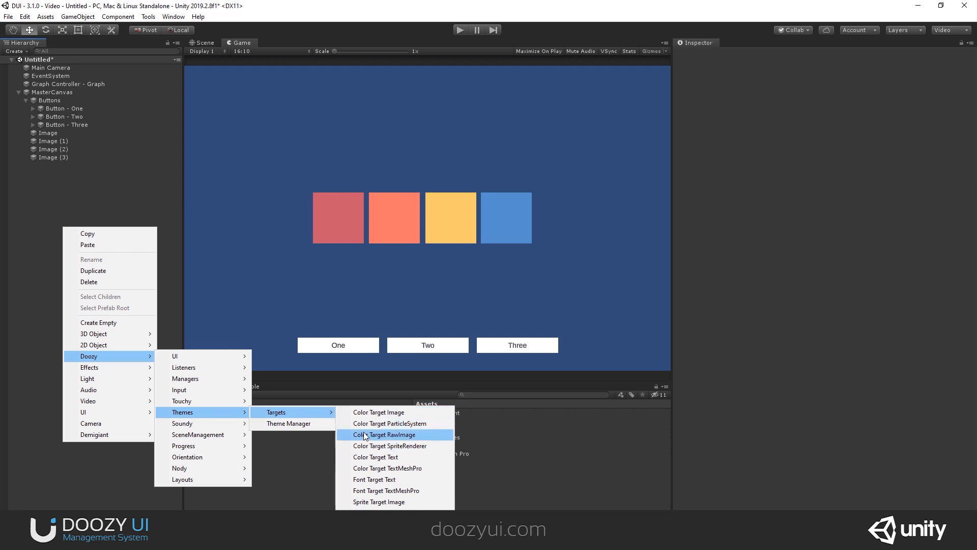
pyautogui.moveTo(362, 478)
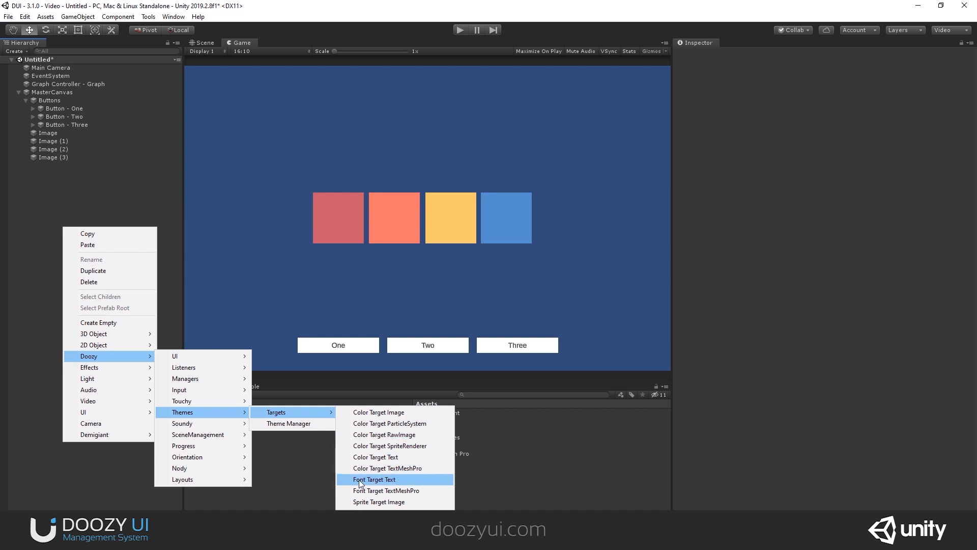
pyautogui.moveTo(388, 483)
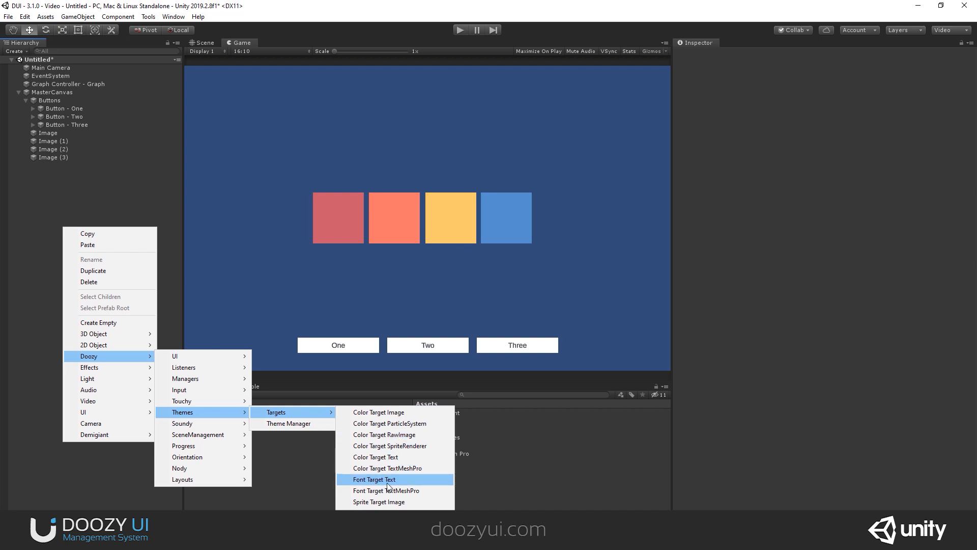
pyautogui.moveTo(386, 491)
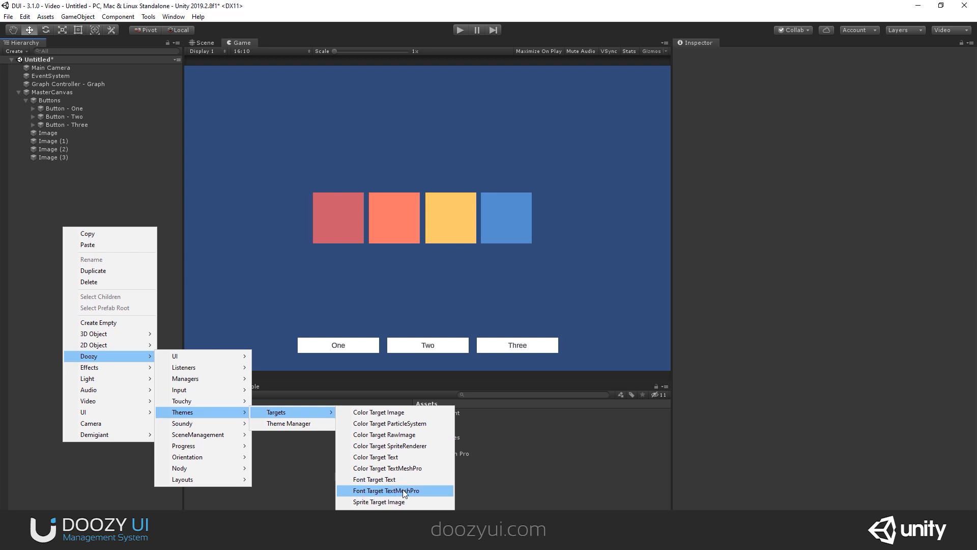
pyautogui.moveTo(379, 502)
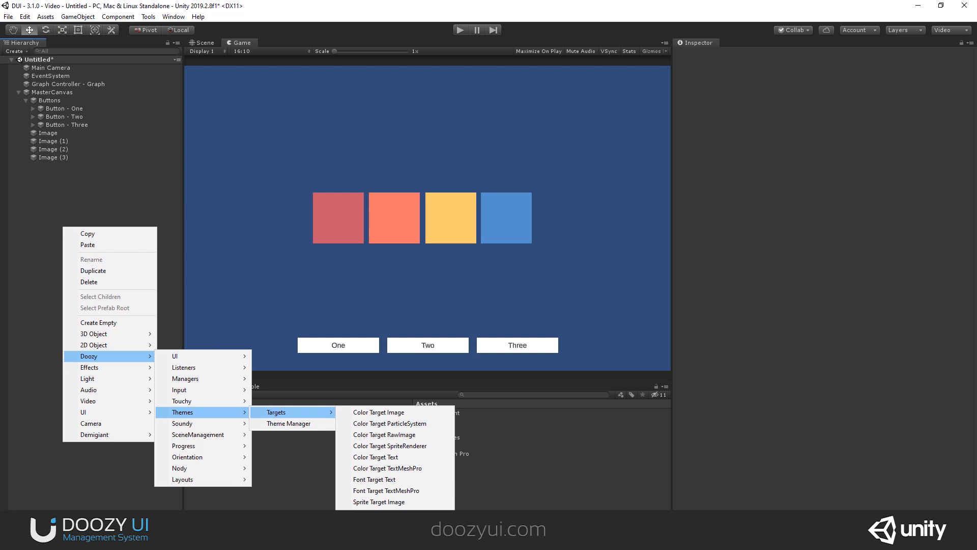
pyautogui.moveTo(49, 133)
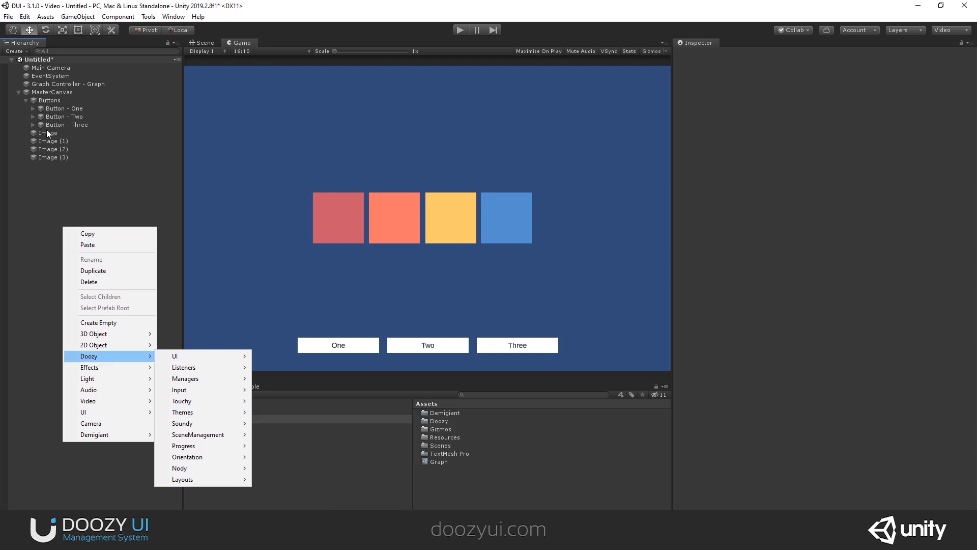
# Step: Select the first Image square and bring up Another Theme's manager for it
pyautogui.click(53, 149)
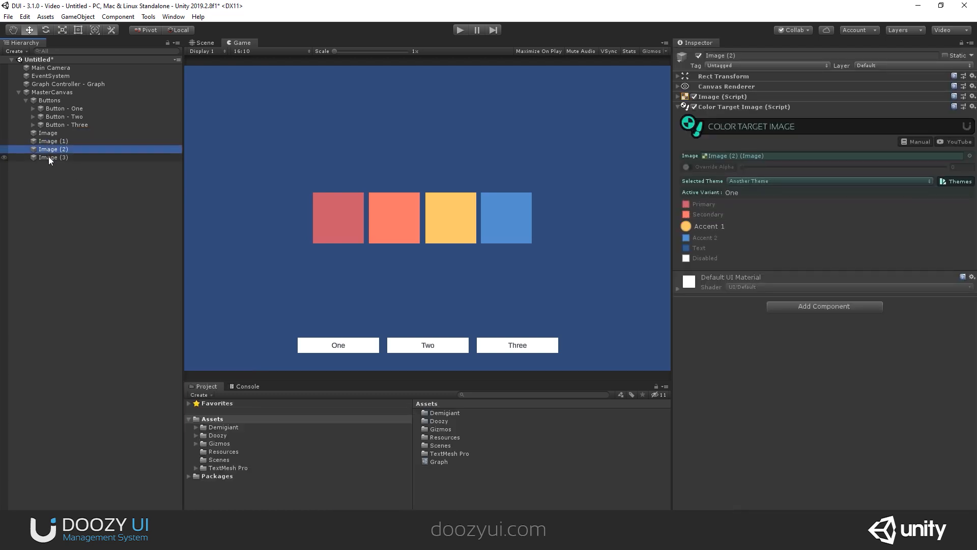
pyautogui.click(47, 132)
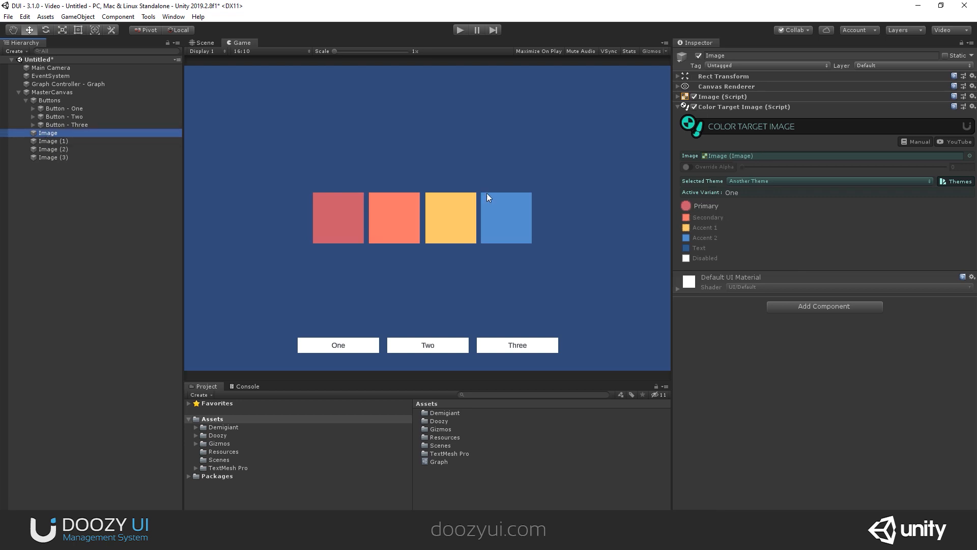
pyautogui.moveTo(777, 137)
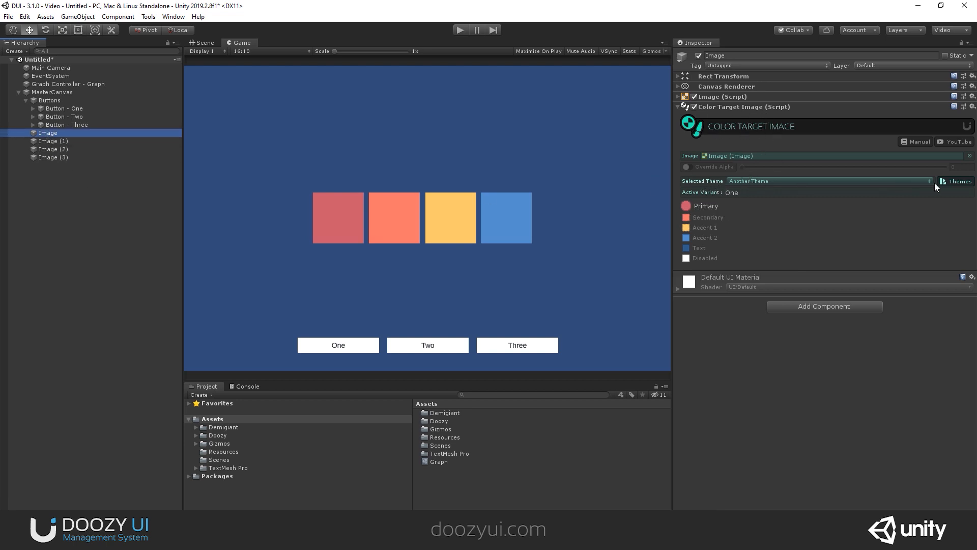
pyautogui.click(959, 181)
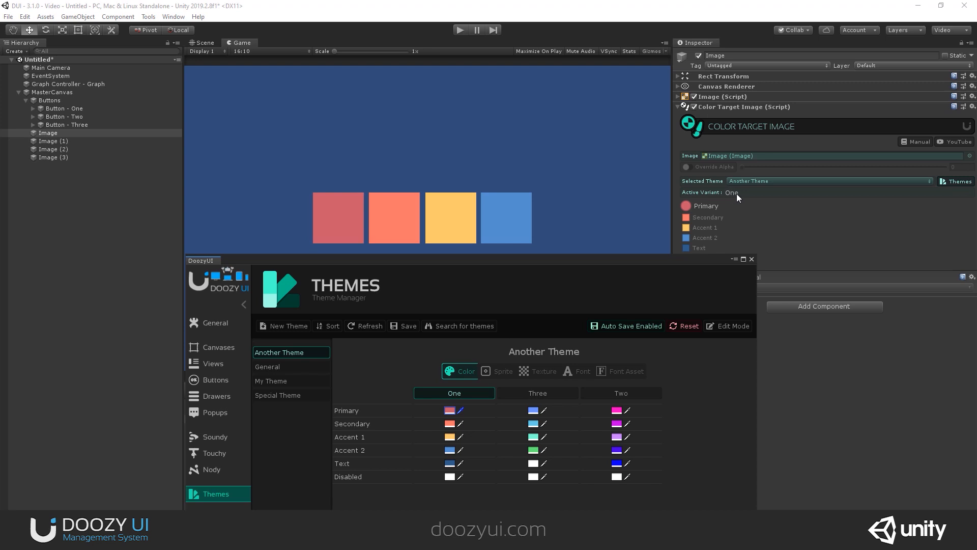
# Step: Preview the squares in variants Three and Two, then return to variant One
pyautogui.click(536, 393)
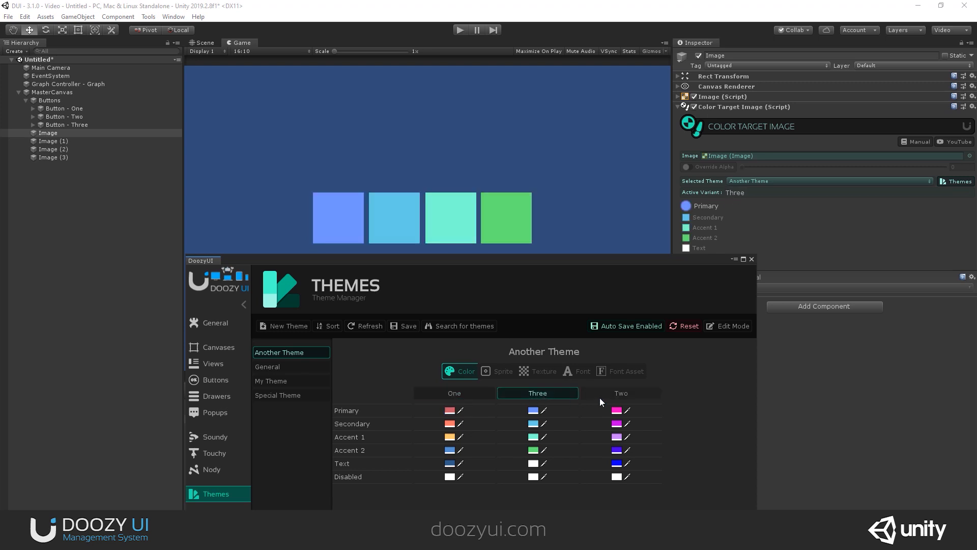
pyautogui.click(620, 393)
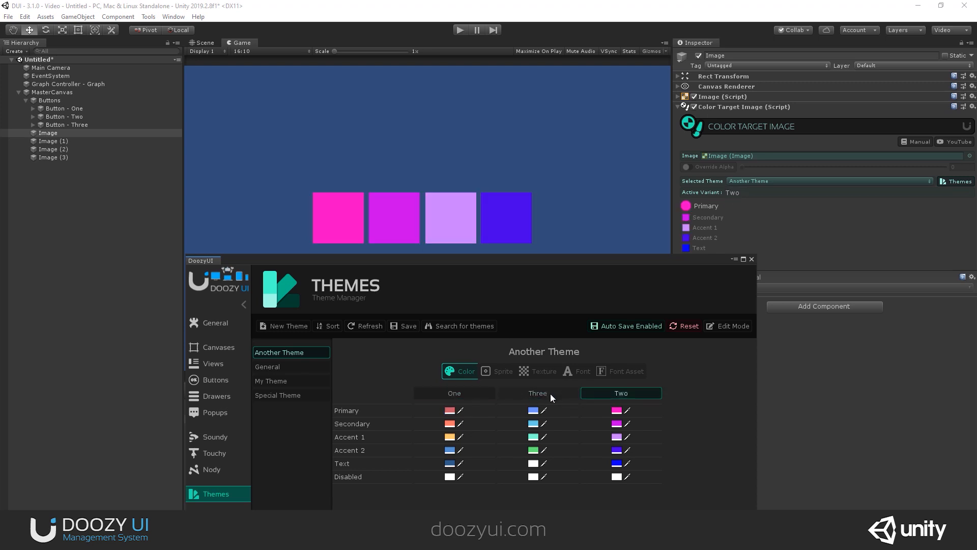
pyautogui.click(454, 393)
pyautogui.write('sprite')
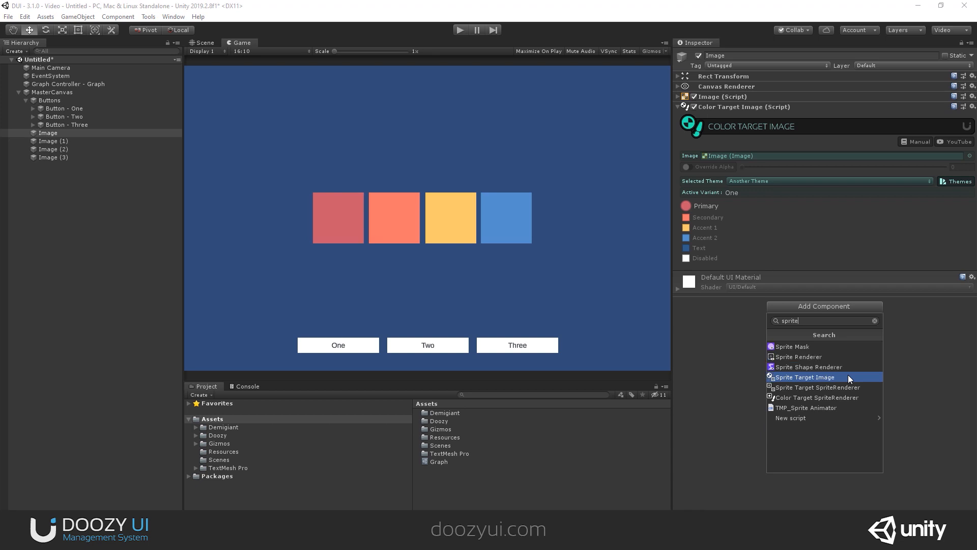
# Step: Add a Sprite Target Image to the first square and swap its icon via variant Two
pyautogui.click(805, 377)
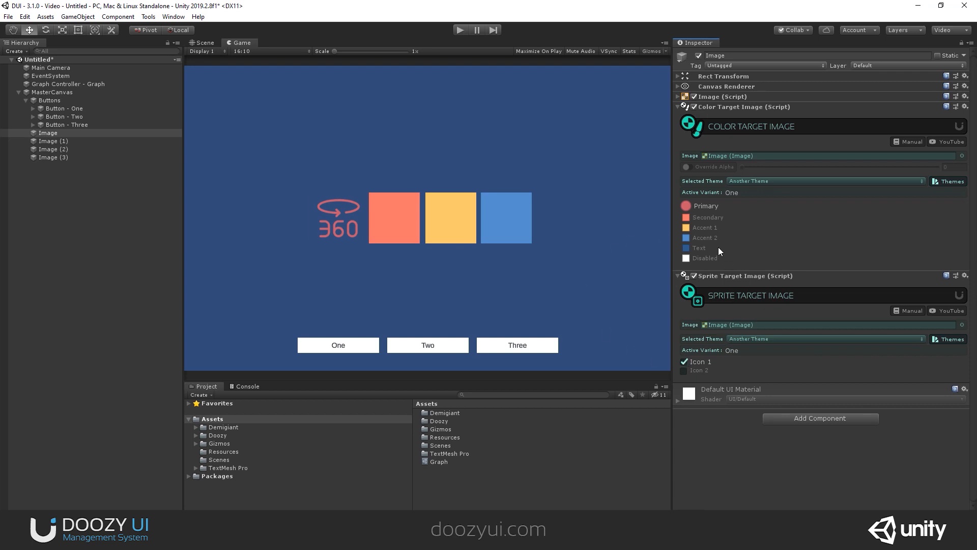
pyautogui.click(949, 182)
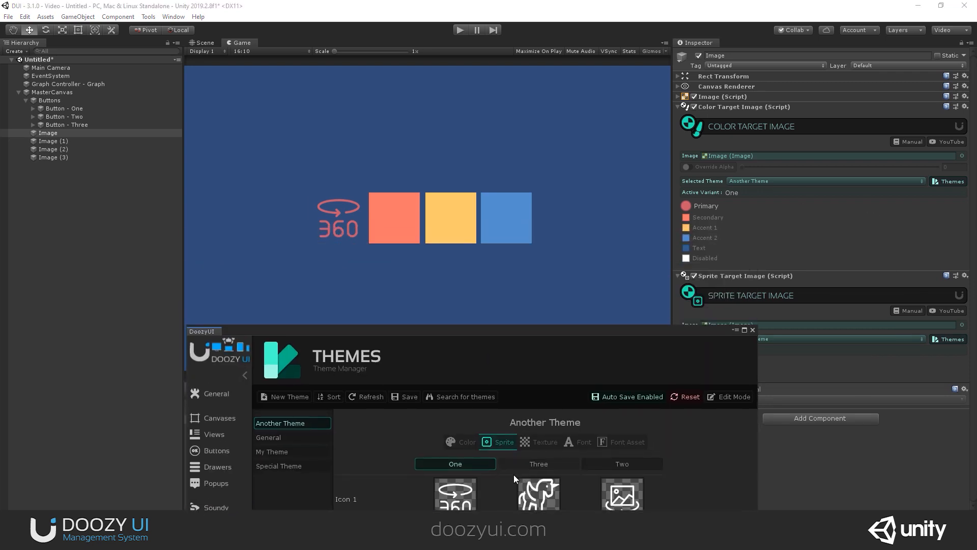
pyautogui.click(621, 464)
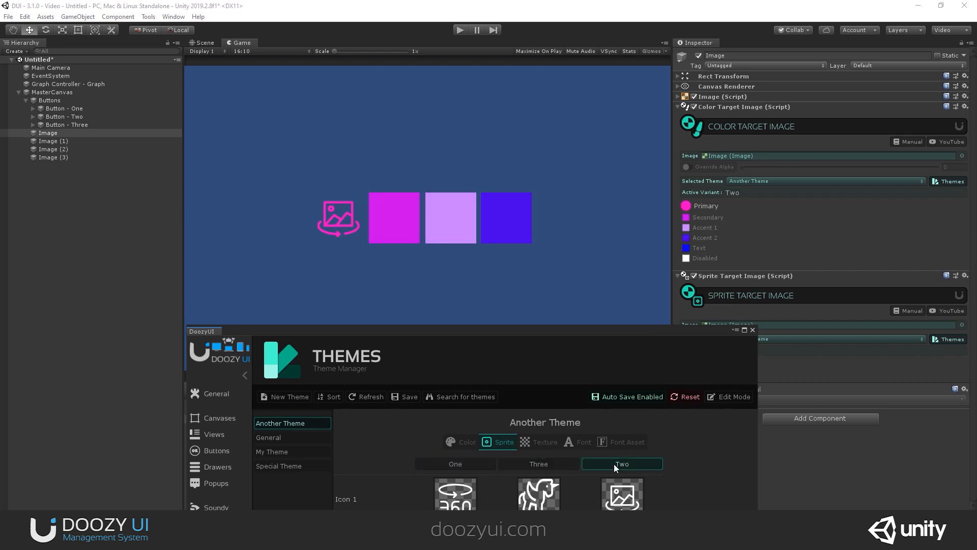
pyautogui.click(456, 463)
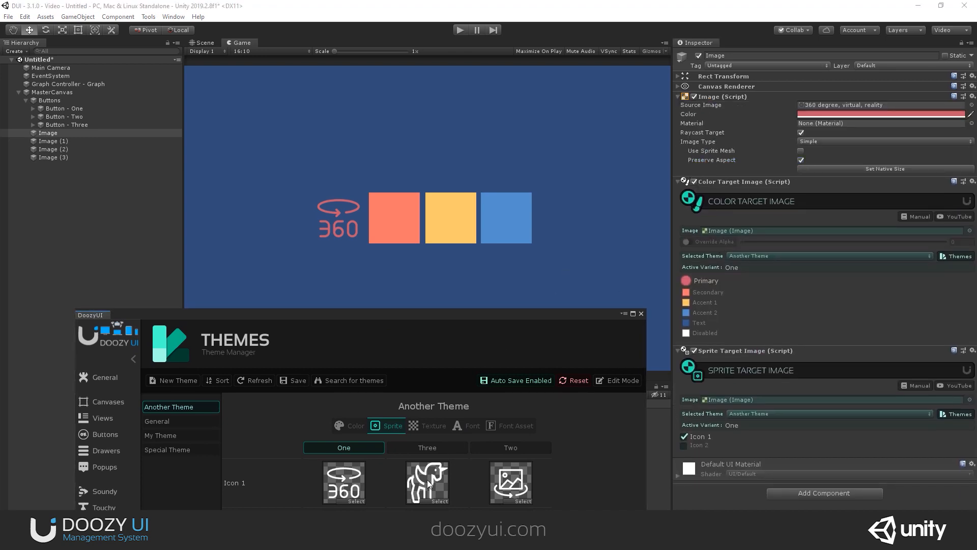
pyautogui.click(511, 447)
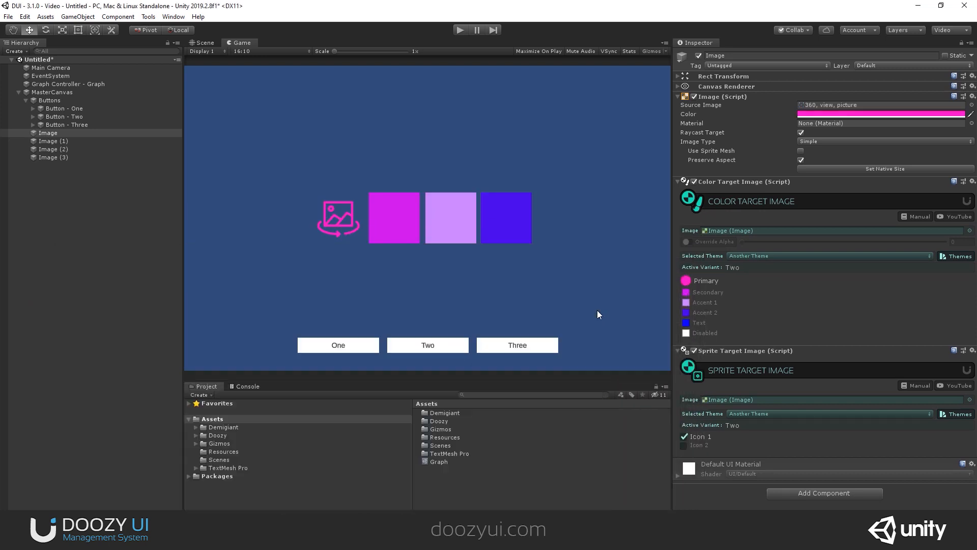
# Step: Create a RawImage under MasterCanvas carrying a Texture Target RawImage component
pyautogui.rightClick(52, 92)
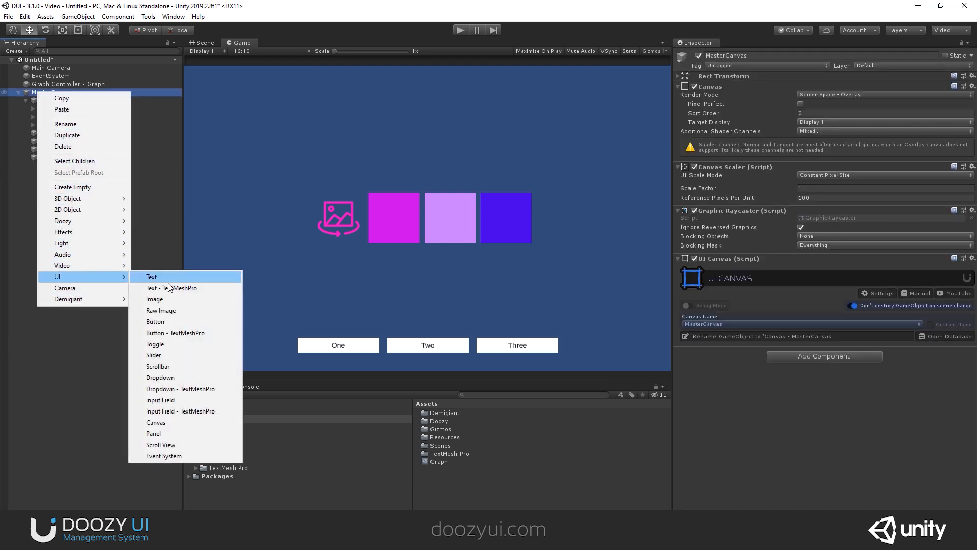
pyautogui.click(160, 309)
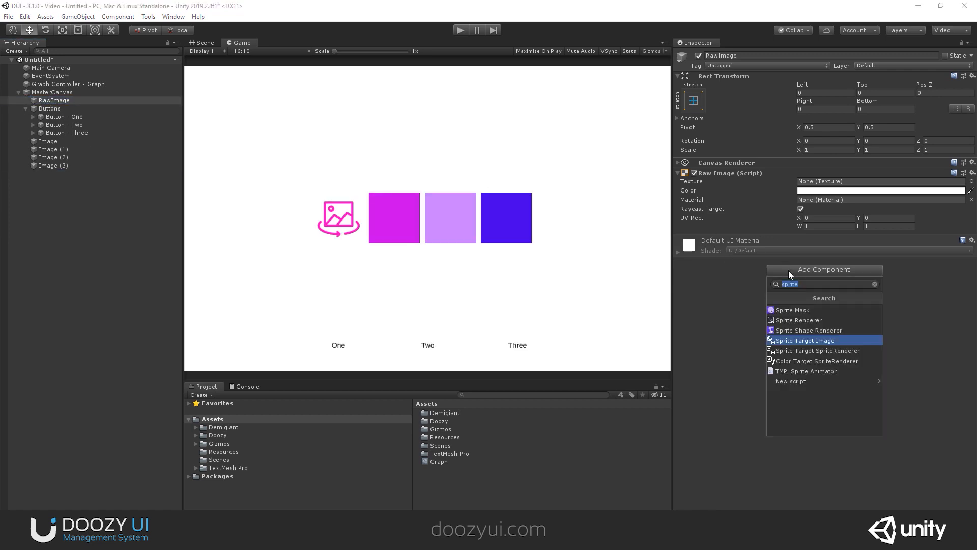
pyautogui.write('texture')
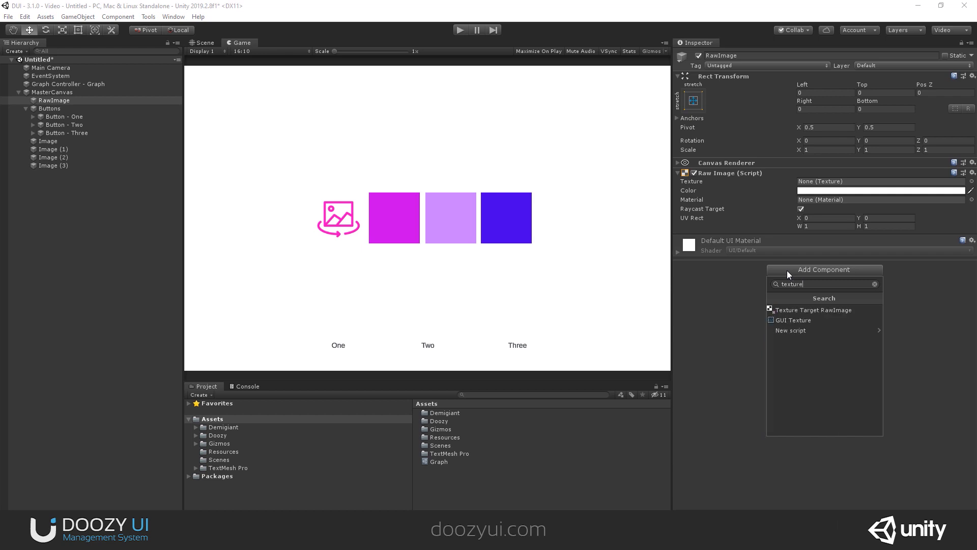
pyautogui.click(815, 309)
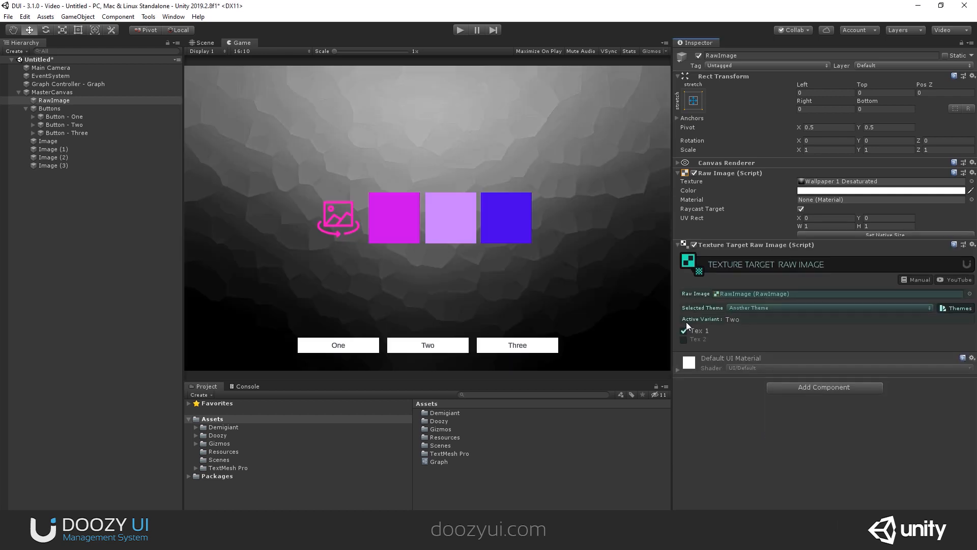
# Step: Preview the background texture in variant Two and show the theme's font settings
pyautogui.click(959, 308)
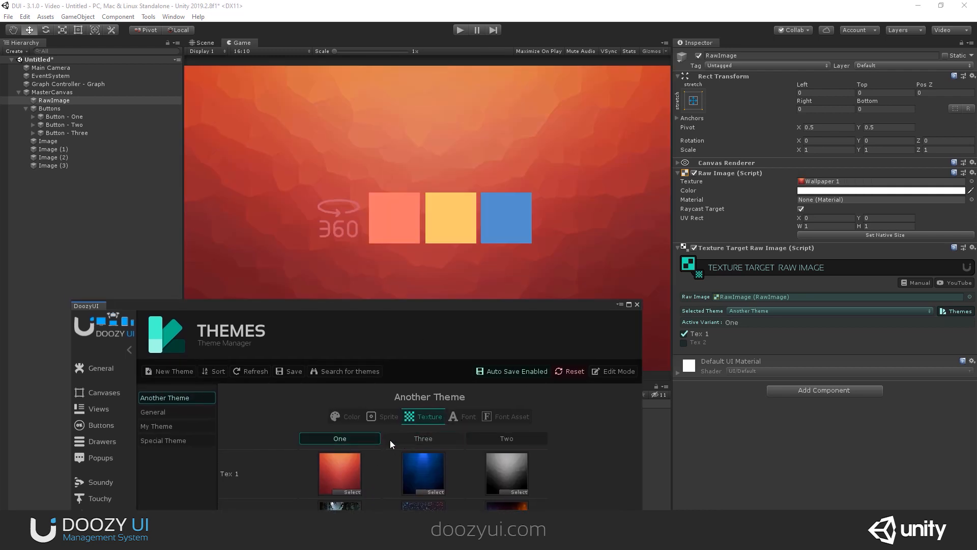
pyautogui.click(506, 438)
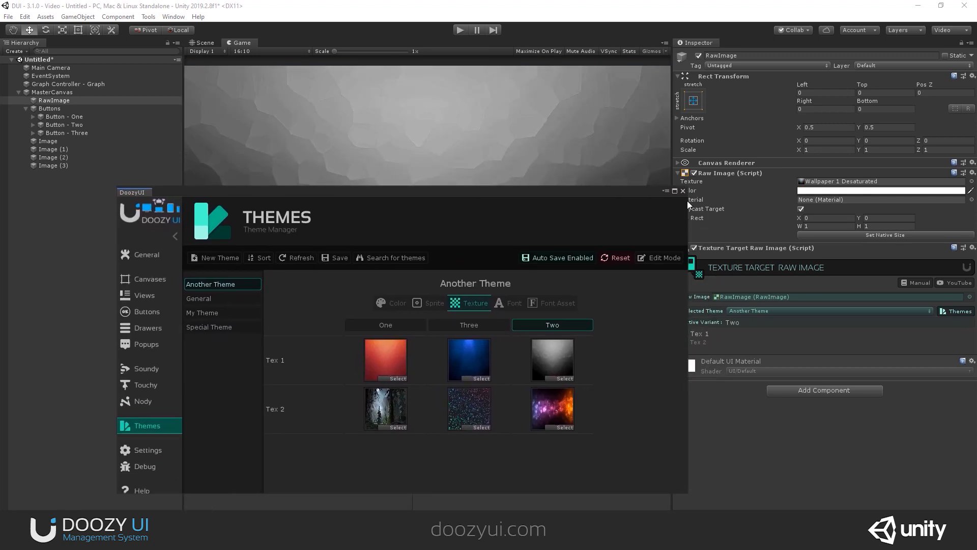
pyautogui.click(513, 304)
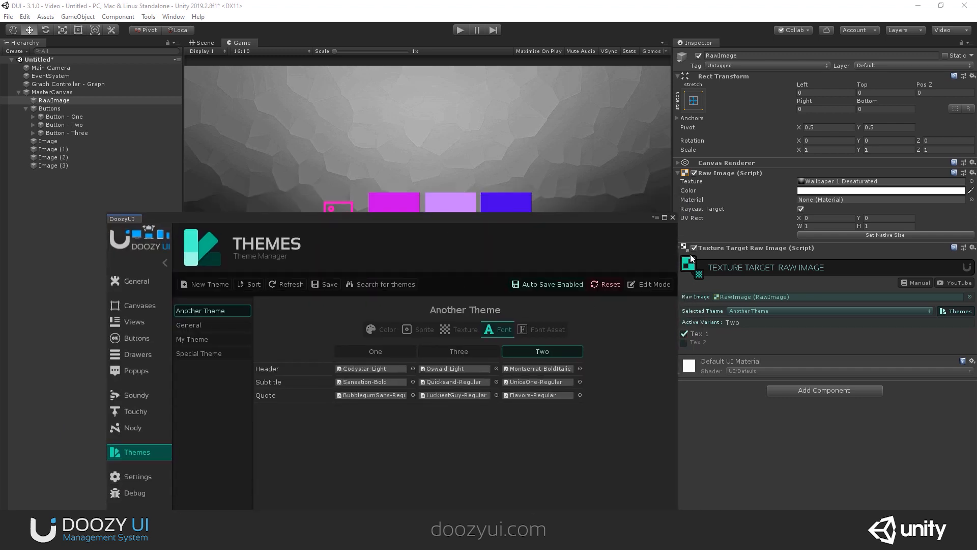
# Step: Create a centred New Text label under MasterCanvas
pyautogui.rightClick(52, 92)
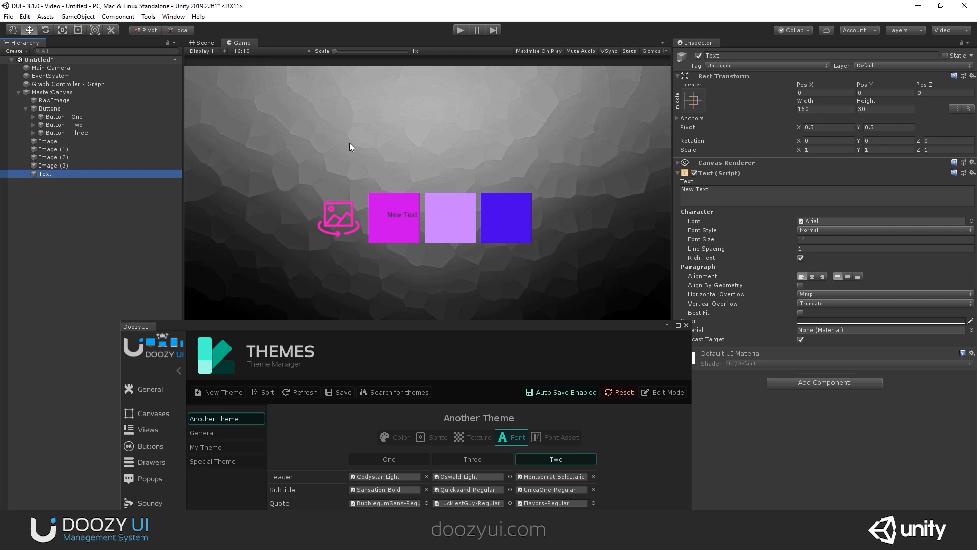
pyautogui.click(200, 43)
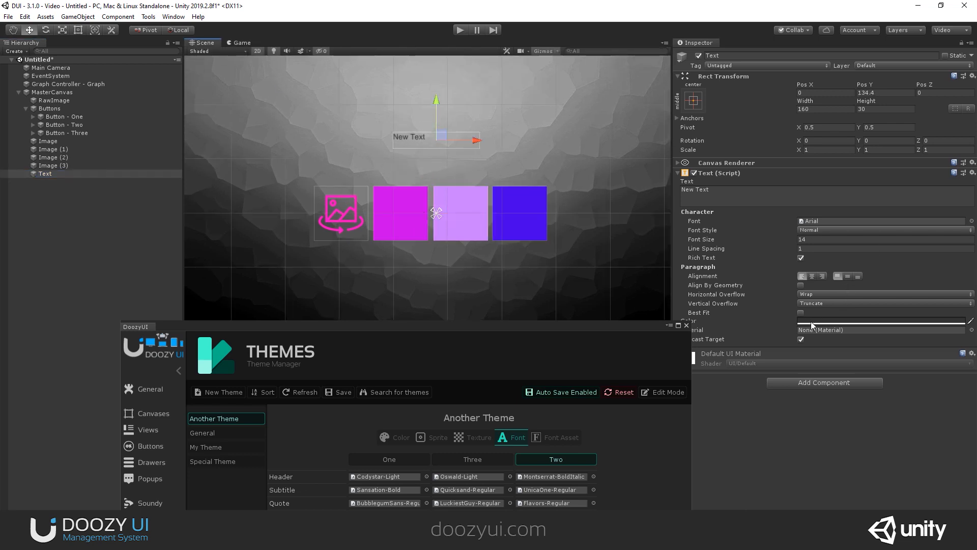
pyautogui.moveTo(708, 106)
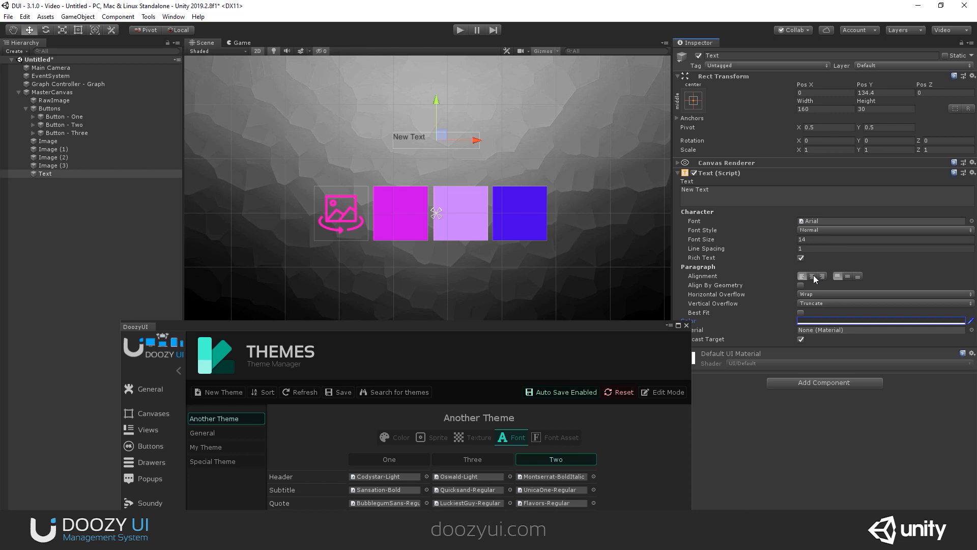
pyautogui.click(801, 313)
pyautogui.write('c')
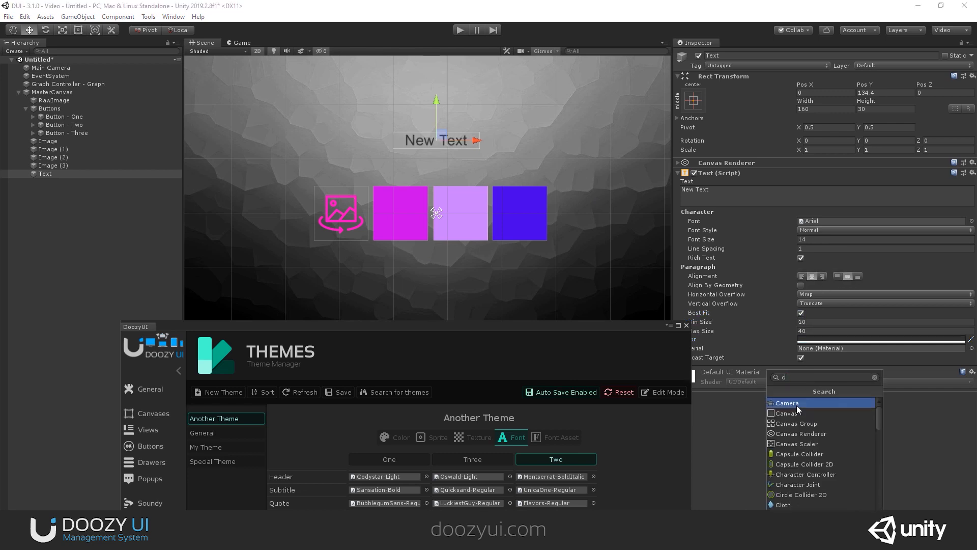
# Step: Give the text a Color Target Text tied to Another Theme and preview variants Three and Two
pyautogui.write('olor')
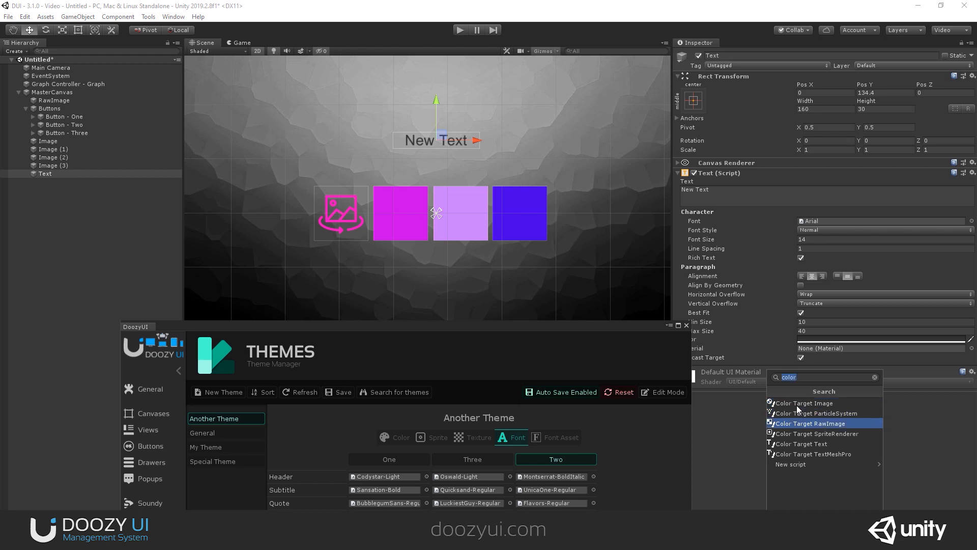
pyautogui.click(802, 443)
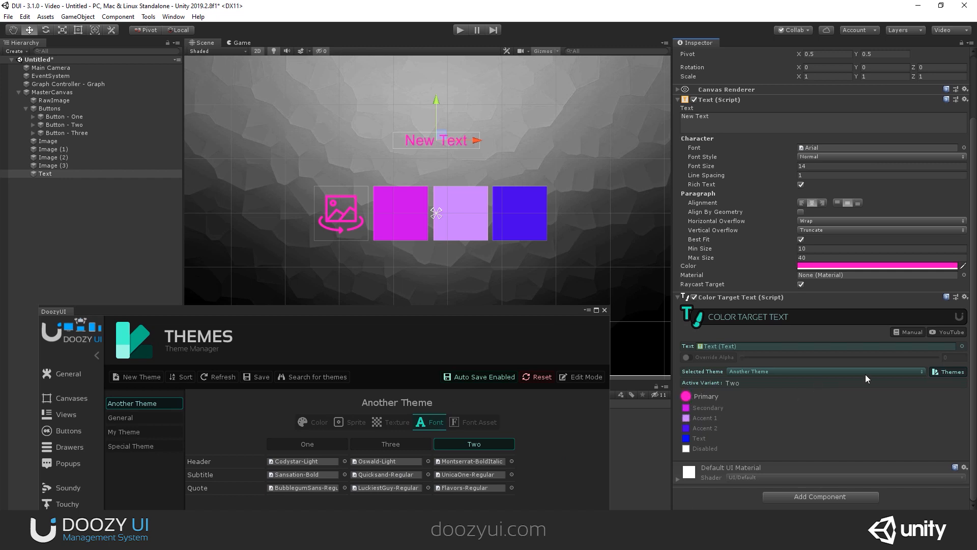
pyautogui.click(390, 444)
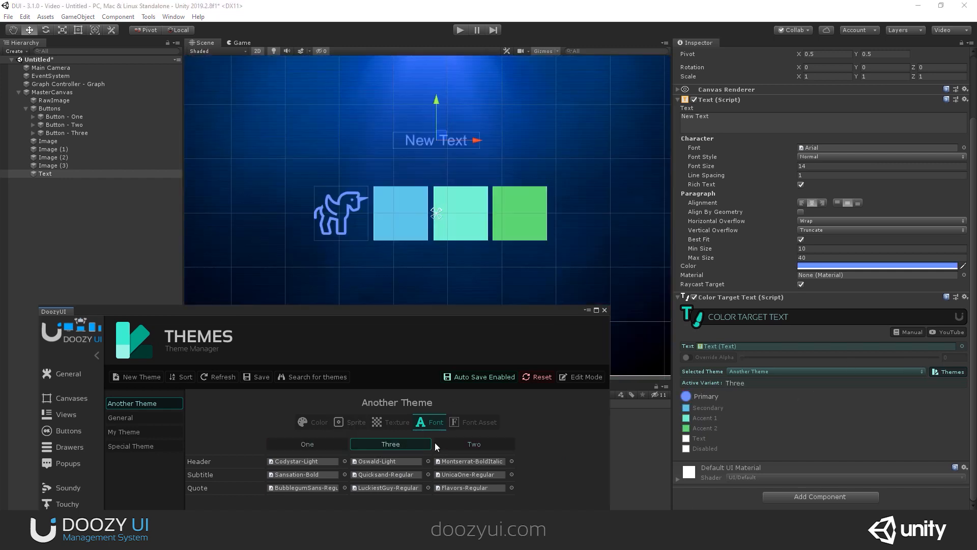
pyautogui.click(473, 444)
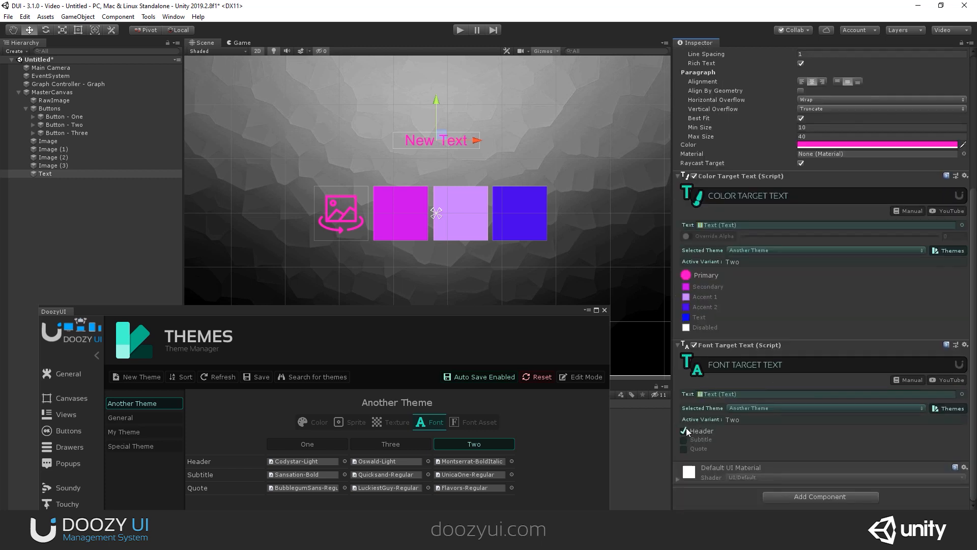
# Step: Preview the Header font across variants One, Three, Two, settle on Subtitle, then close the manager
pyautogui.click(390, 444)
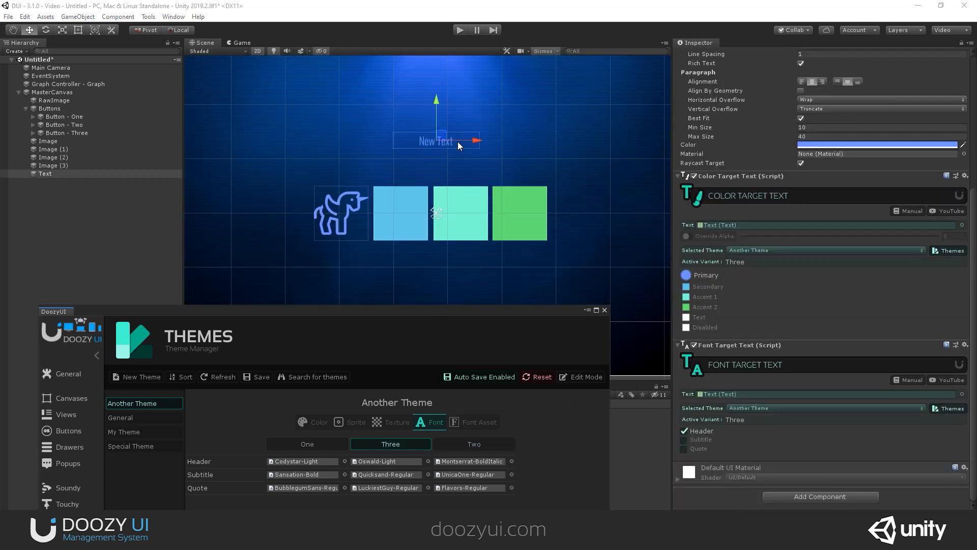
pyautogui.click(306, 443)
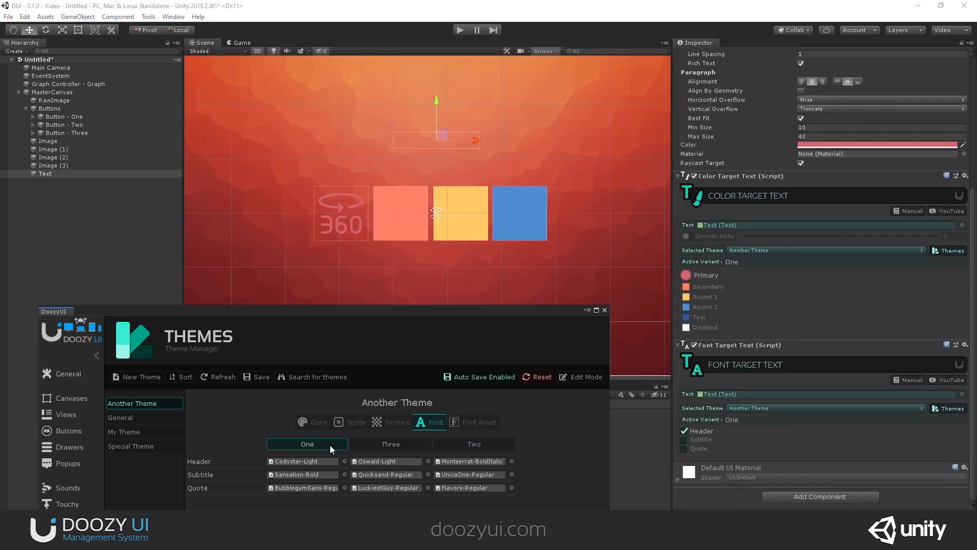
pyautogui.click(474, 444)
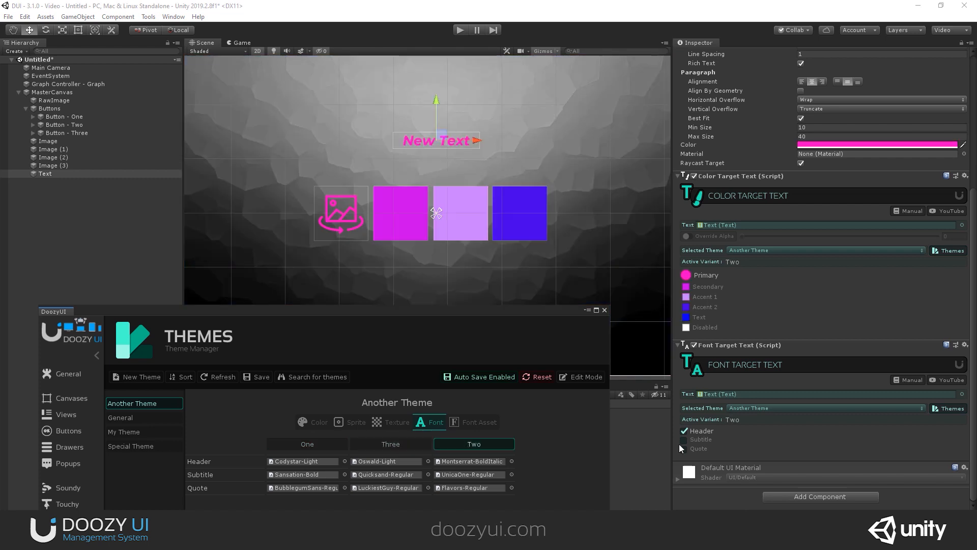
pyautogui.click(307, 444)
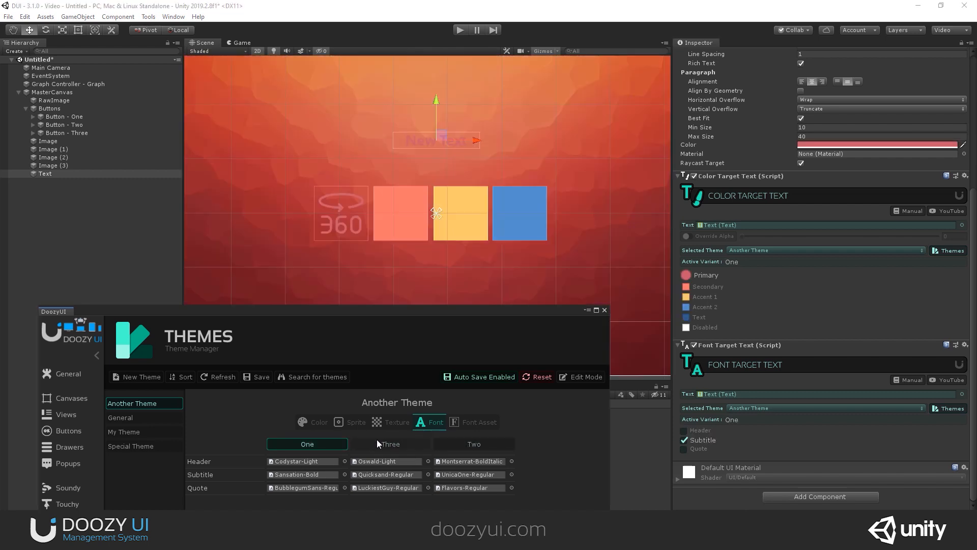
pyautogui.click(474, 444)
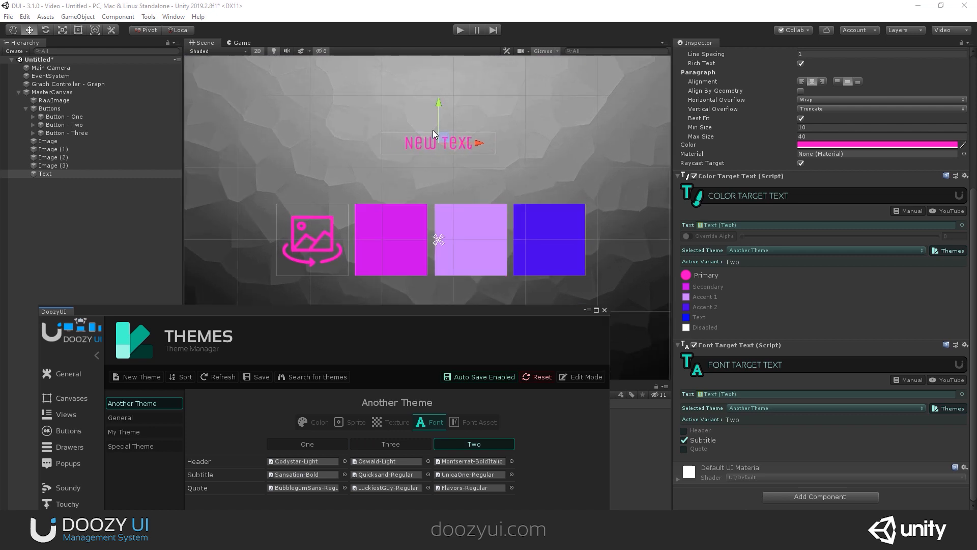
pyautogui.click(306, 444)
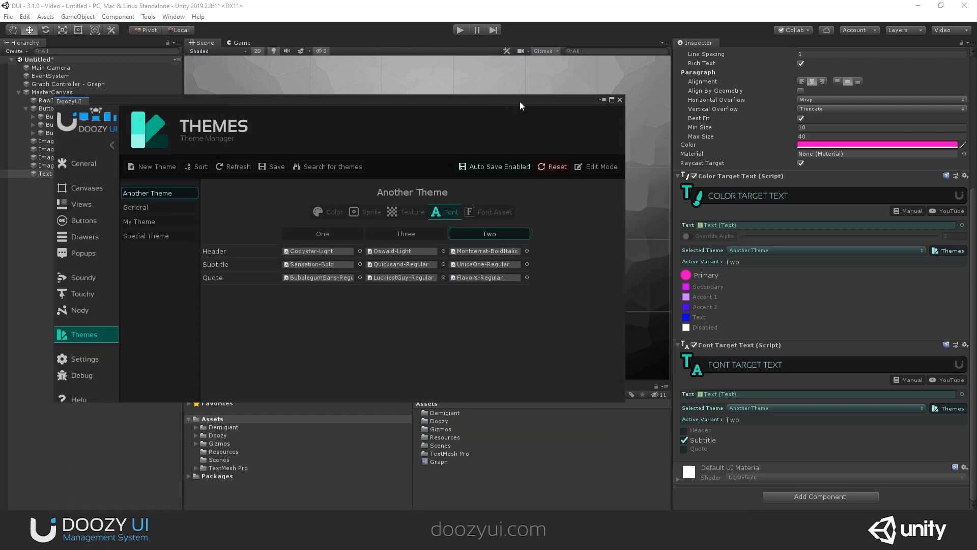
pyautogui.moveTo(621, 104)
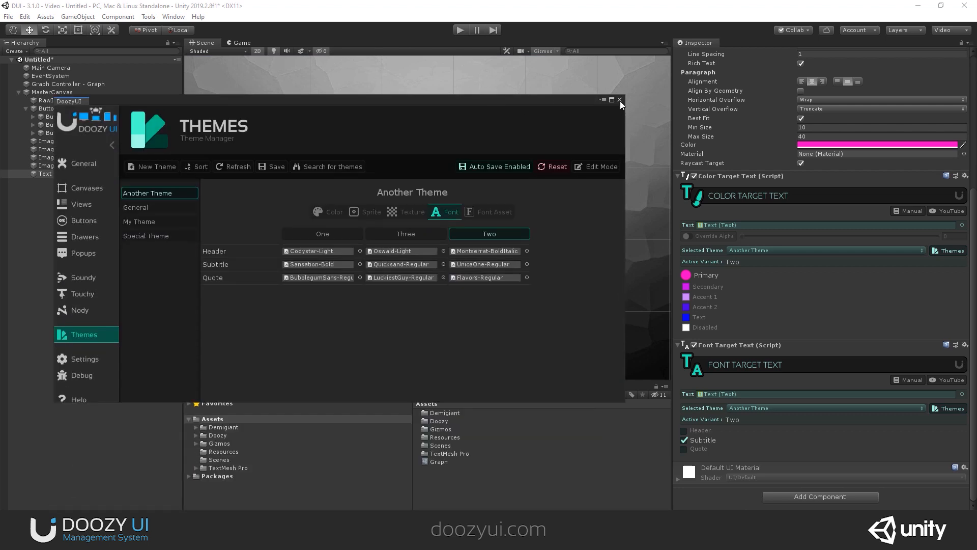
pyautogui.click(620, 101)
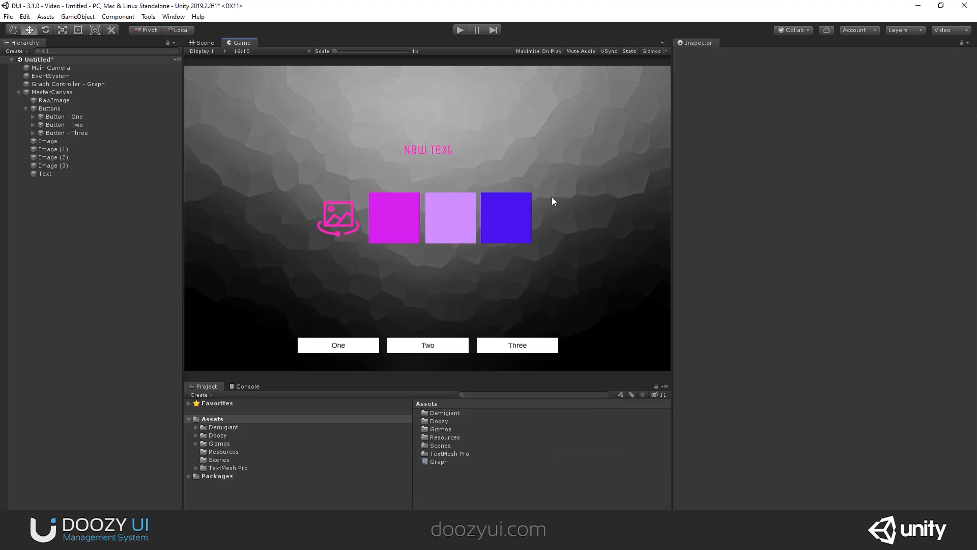
pyautogui.moveTo(410, 238)
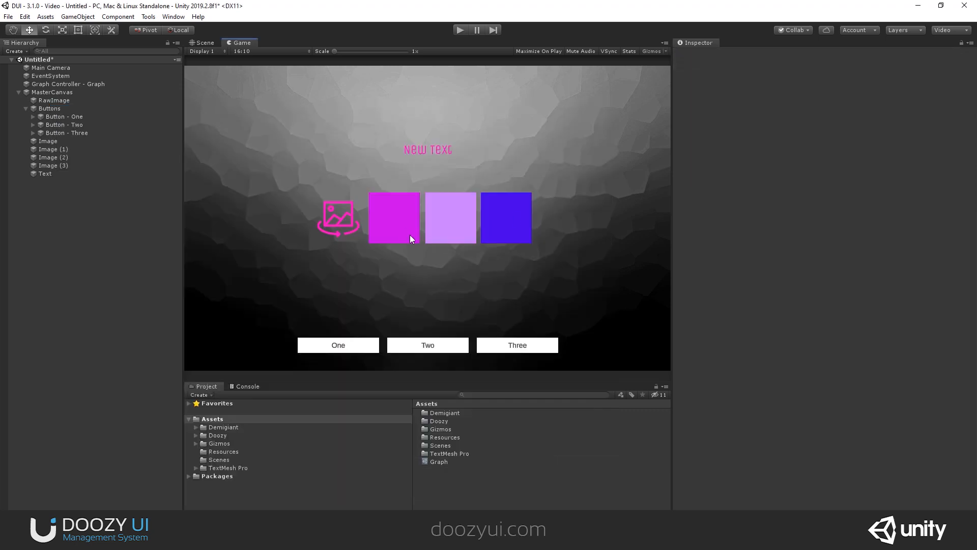
pyautogui.moveTo(382, 258)
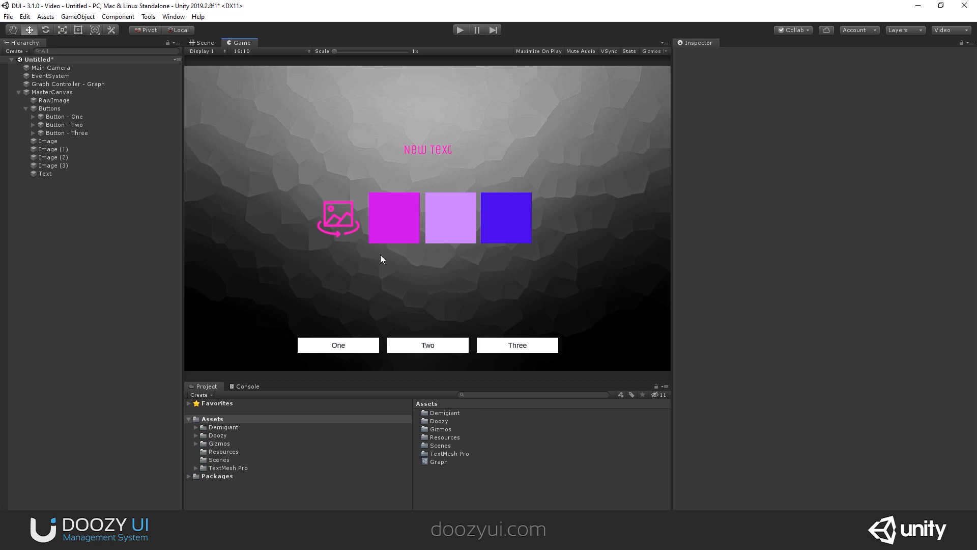
# Step: Bring up the Nody window for the Graph Controller's graph from Tools
pyautogui.click(148, 16)
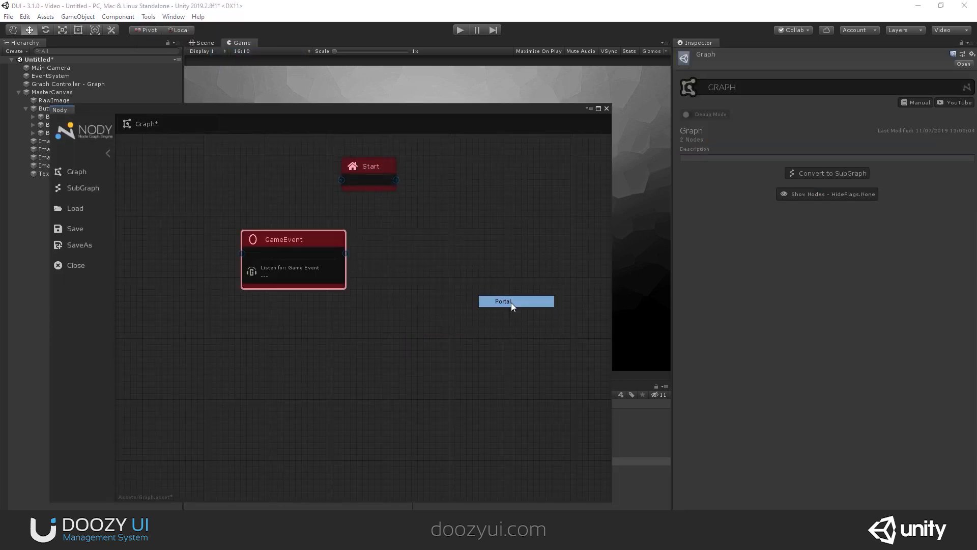
# Step: Add a Portal node and keep its trigger action as UIButton OnClick
pyautogui.click(515, 301)
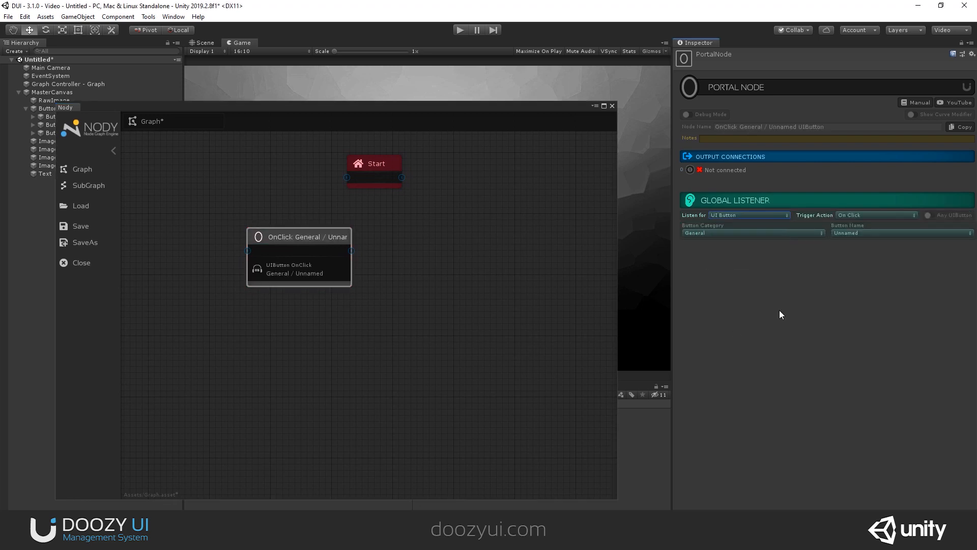
pyautogui.click(875, 215)
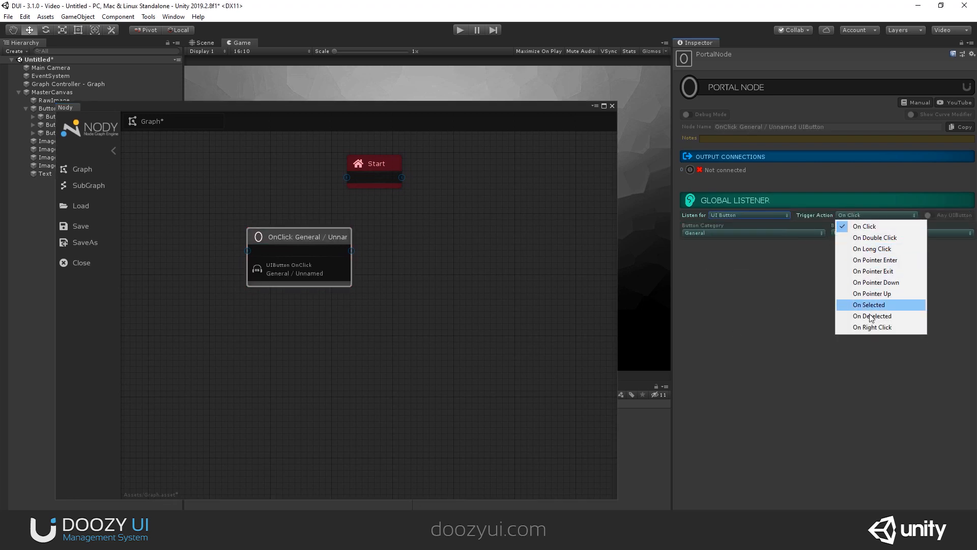
pyautogui.moveTo(876, 237)
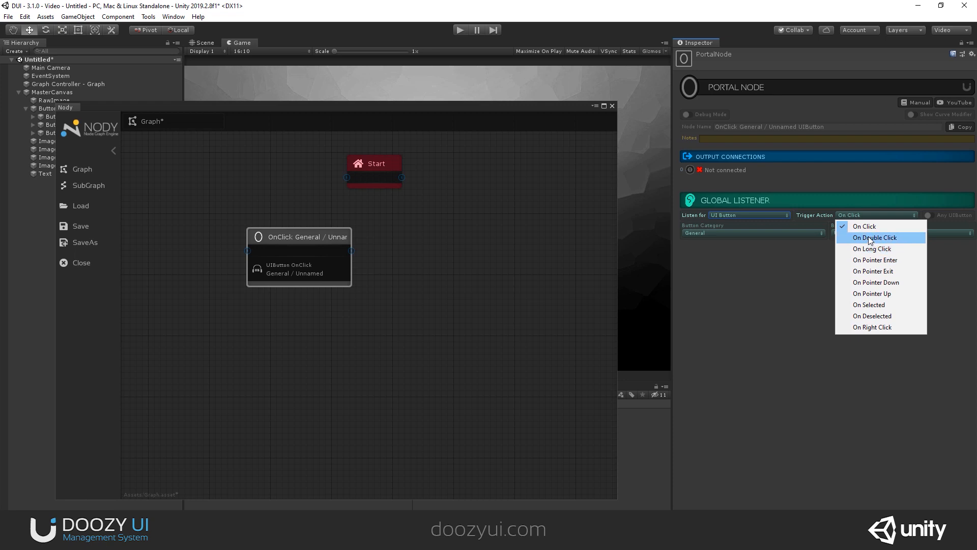
pyautogui.moveTo(865, 226)
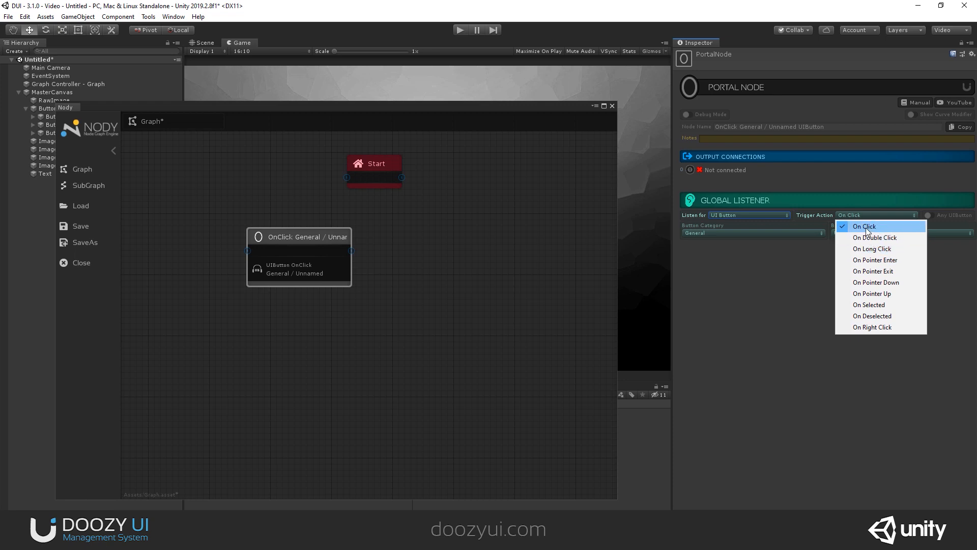
pyautogui.click(864, 226)
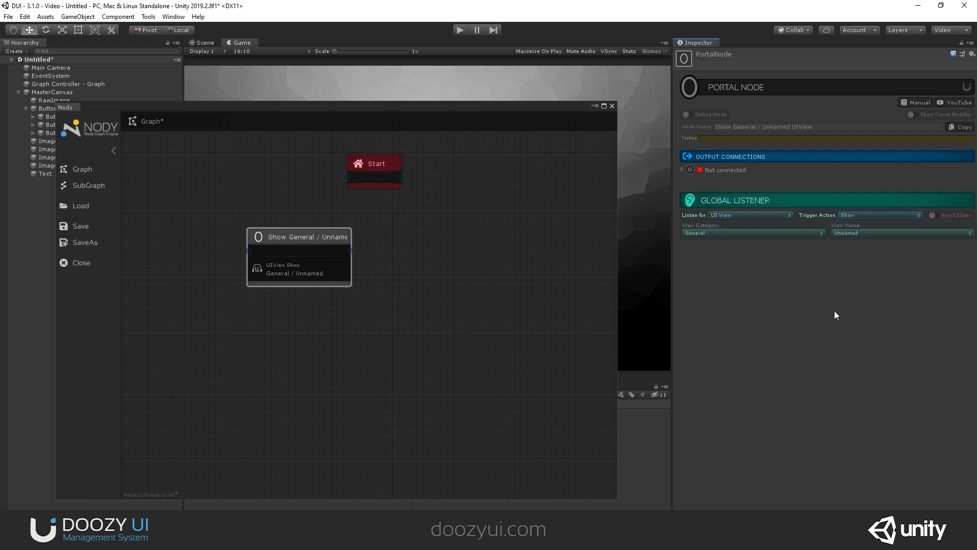
pyautogui.moveTo(843, 312)
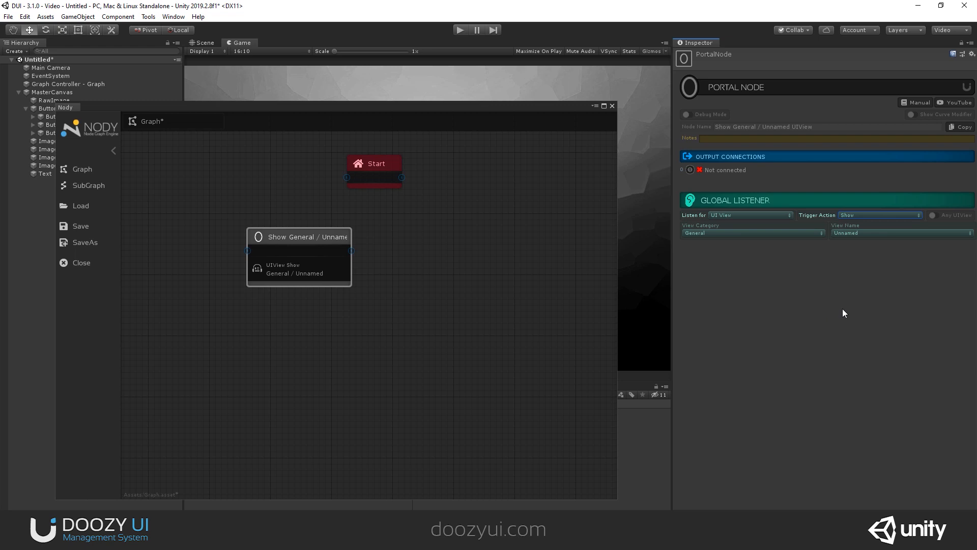
# Step: Switch the portal to listen for a UI Drawer with trigger action Open, then revert the Listen For choice
pyautogui.click(750, 214)
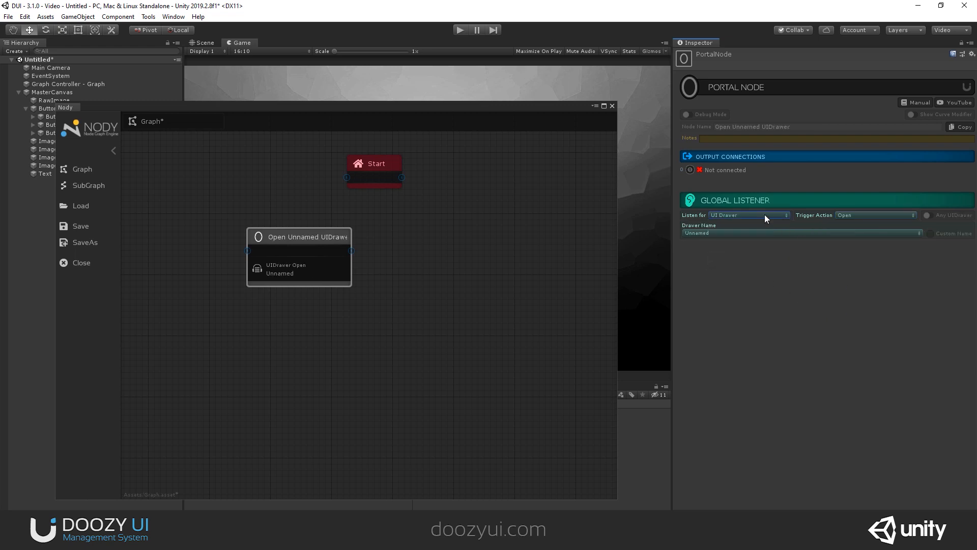
pyautogui.click(872, 214)
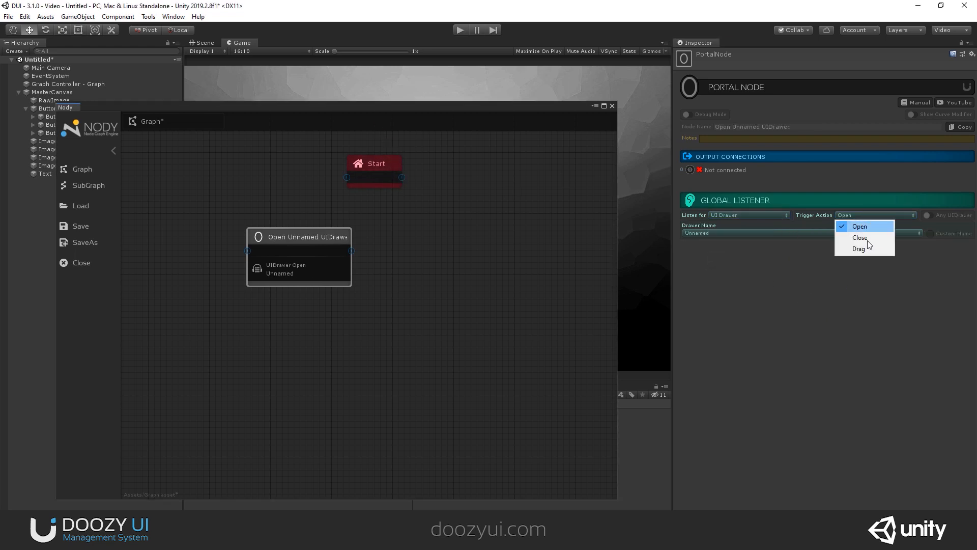
pyautogui.click(860, 226)
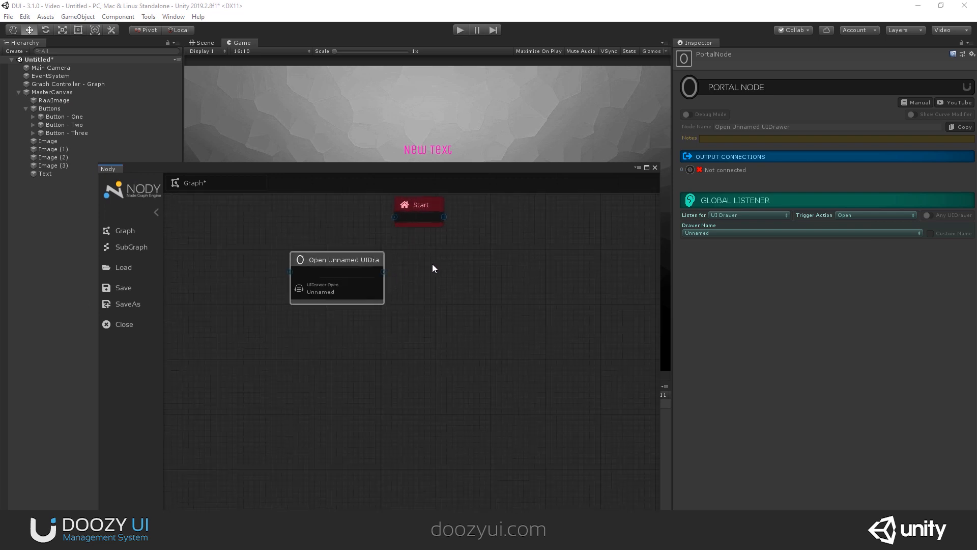
pyautogui.click(749, 215)
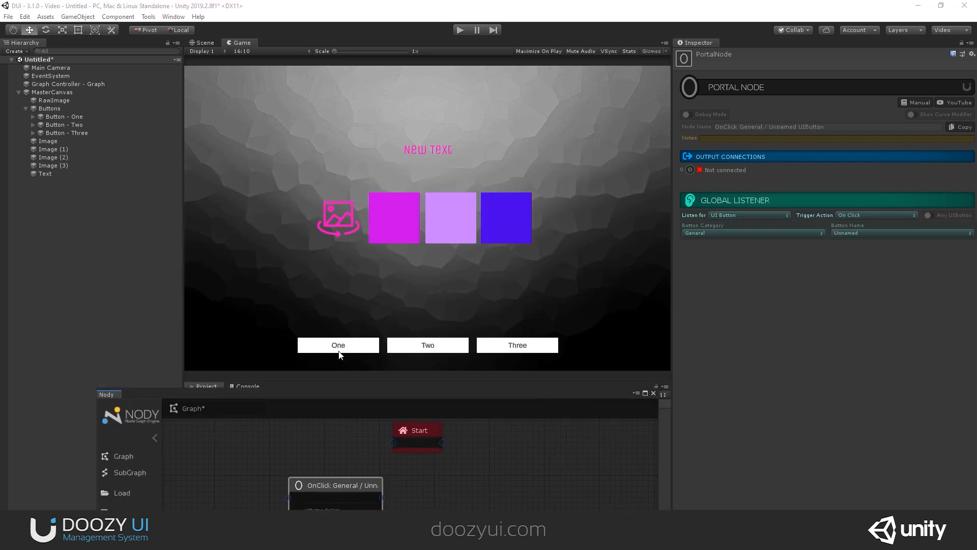
# Step: Give the hierarchy buttons UIButton category Example with names One, Two and Three
pyautogui.click(64, 116)
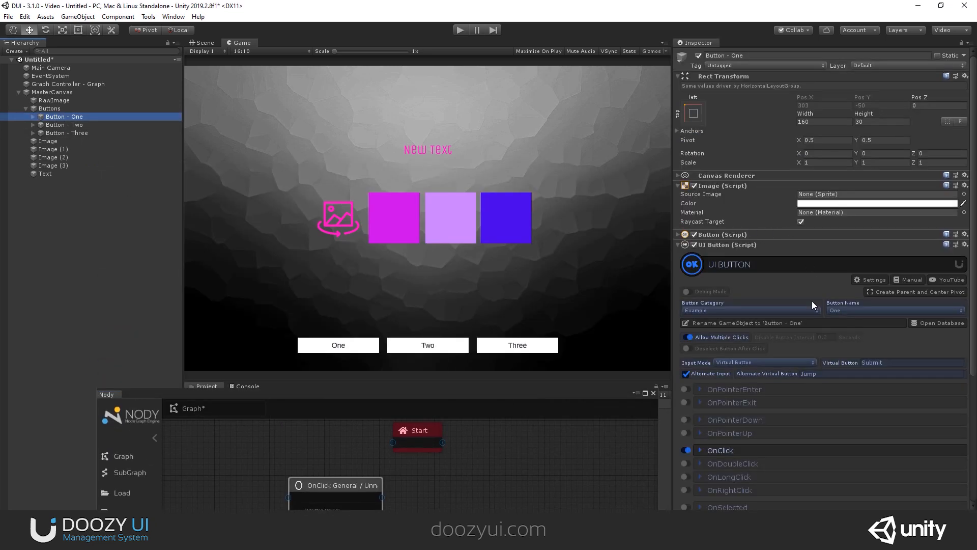
pyautogui.click(65, 124)
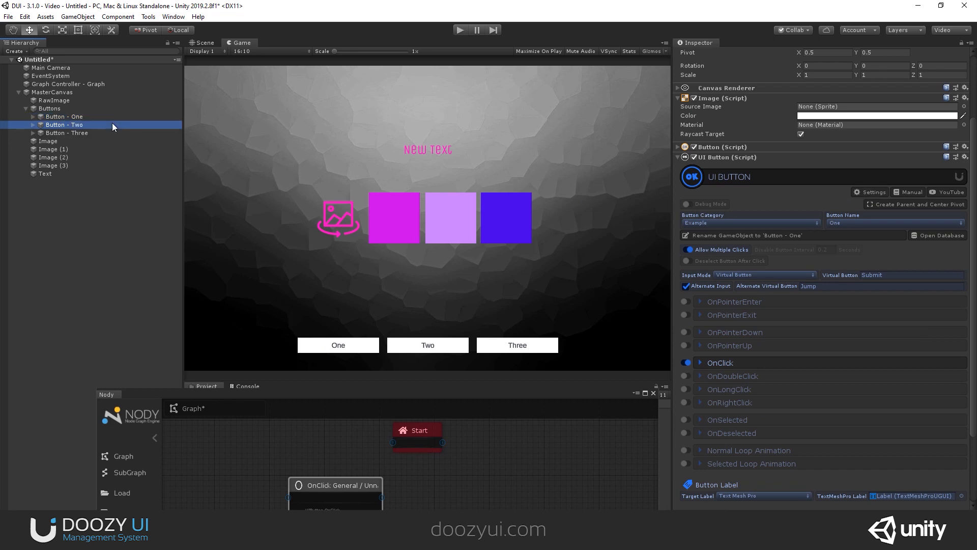
pyautogui.click(66, 133)
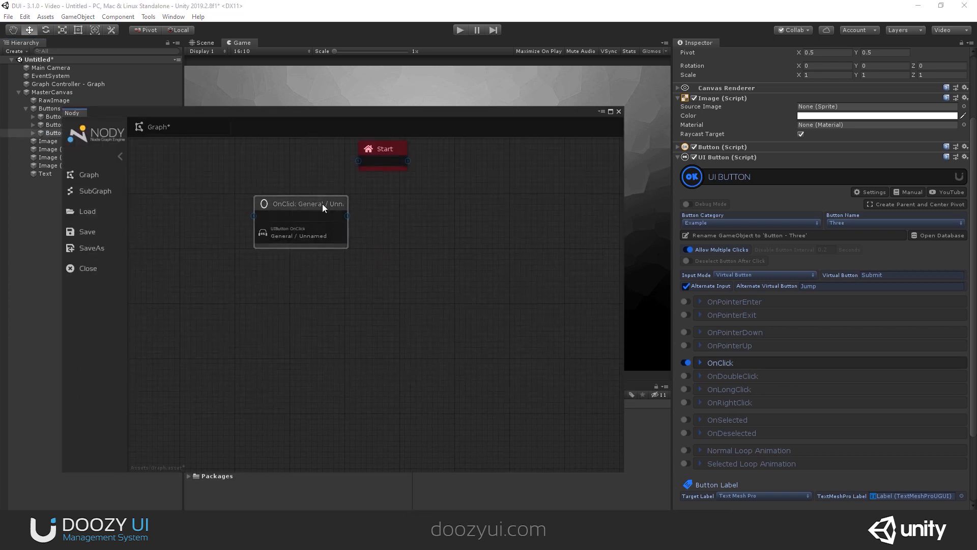
# Step: Set the portal to Example / One and add a Theme Node targeting Another Theme variant One
pyautogui.click(306, 204)
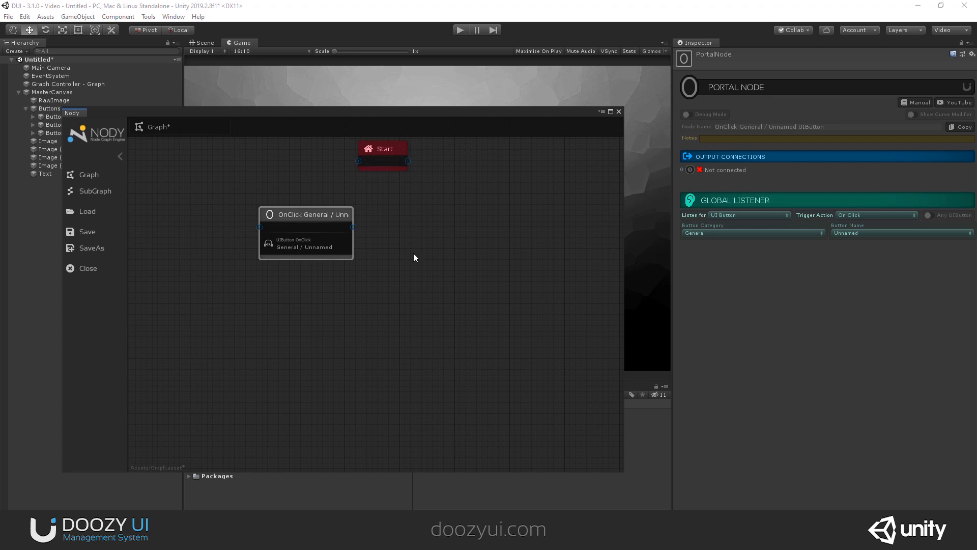
pyautogui.click(899, 232)
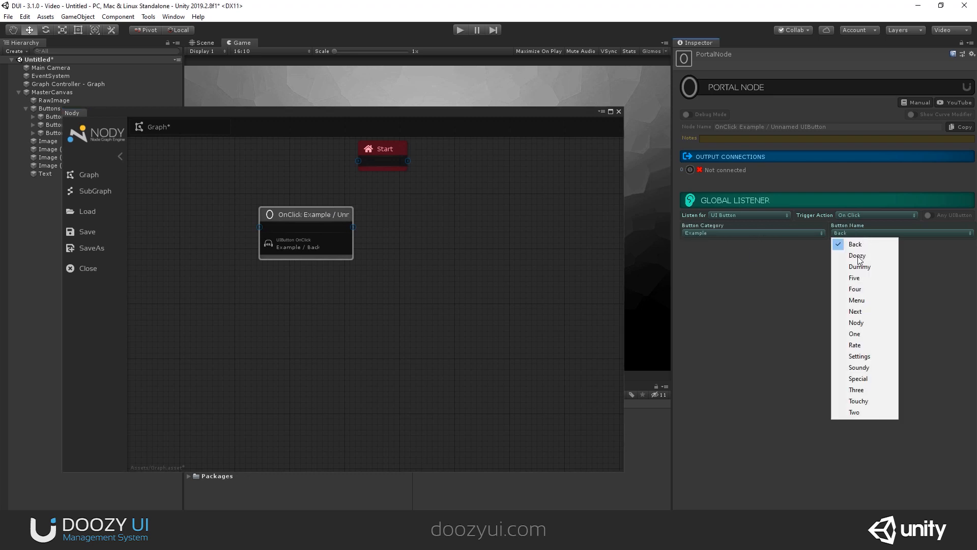
pyautogui.click(854, 334)
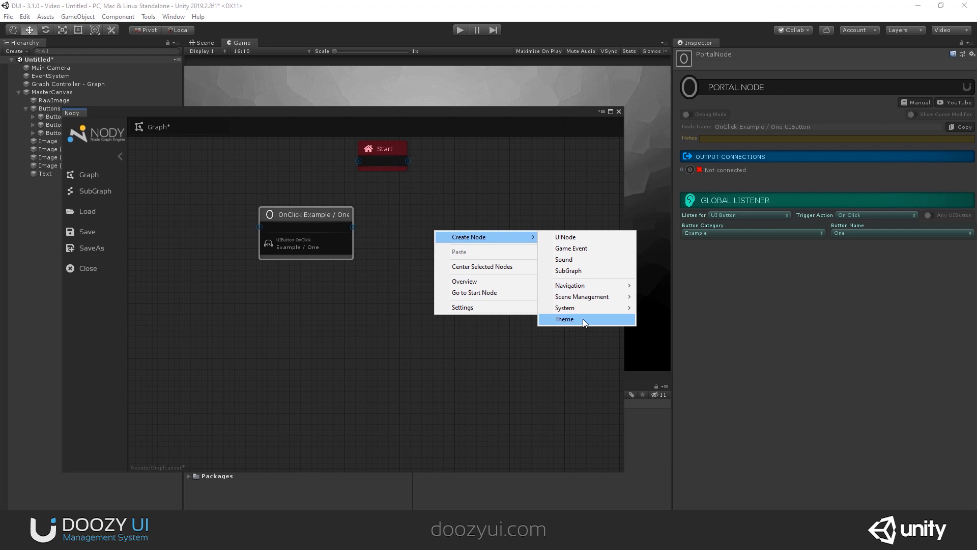
pyautogui.click(564, 318)
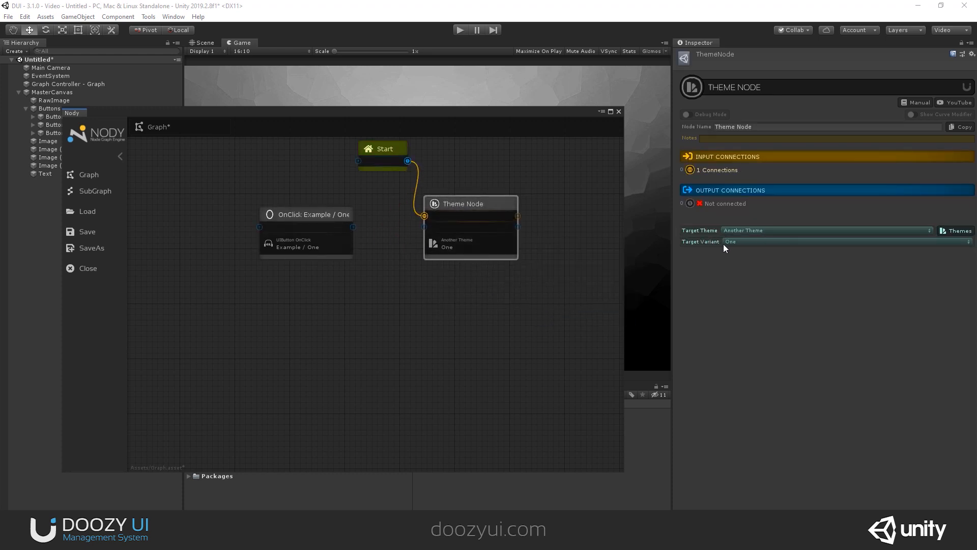
pyautogui.click(826, 230)
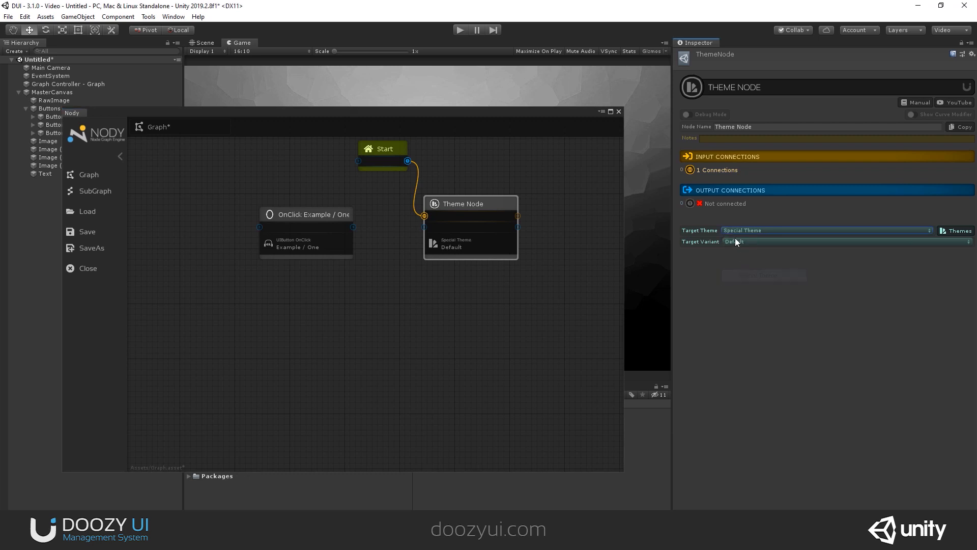
pyautogui.click(849, 242)
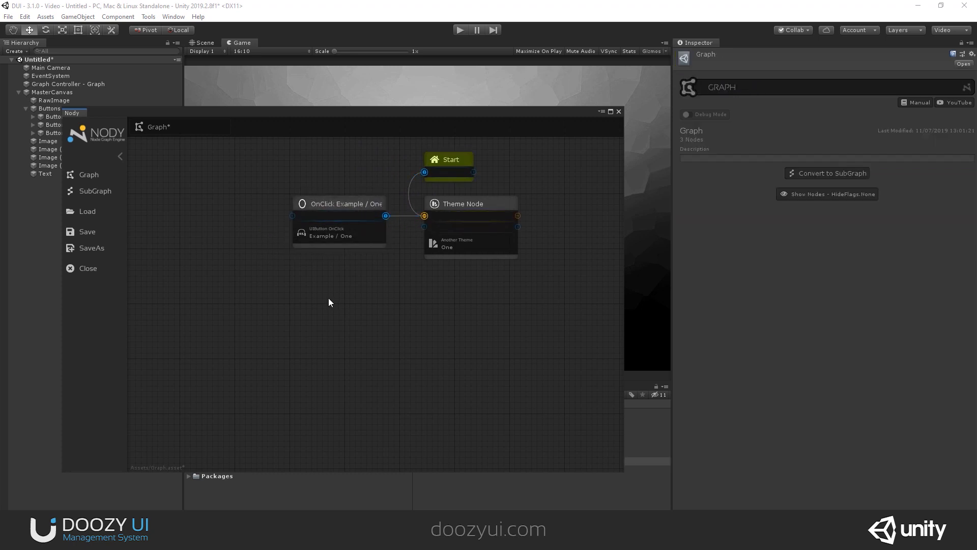
# Step: Add a second Example portal for button Two with its own Theme Node for variant Two
pyautogui.rightClick(330, 303)
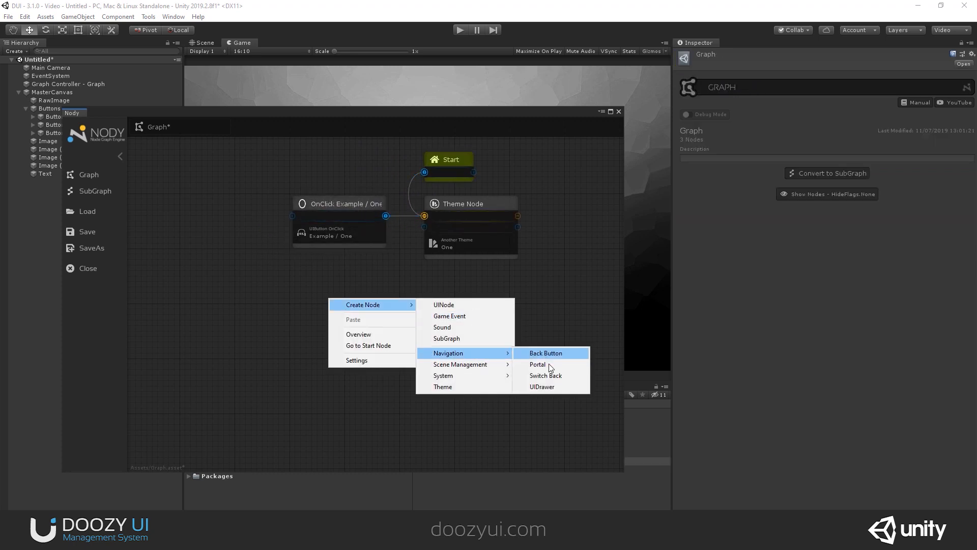
pyautogui.click(538, 365)
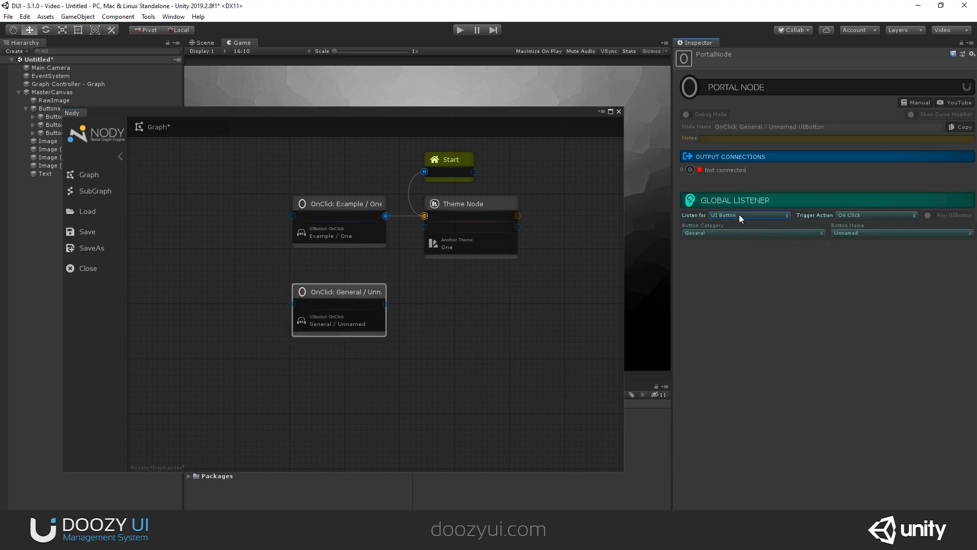
pyautogui.click(751, 232)
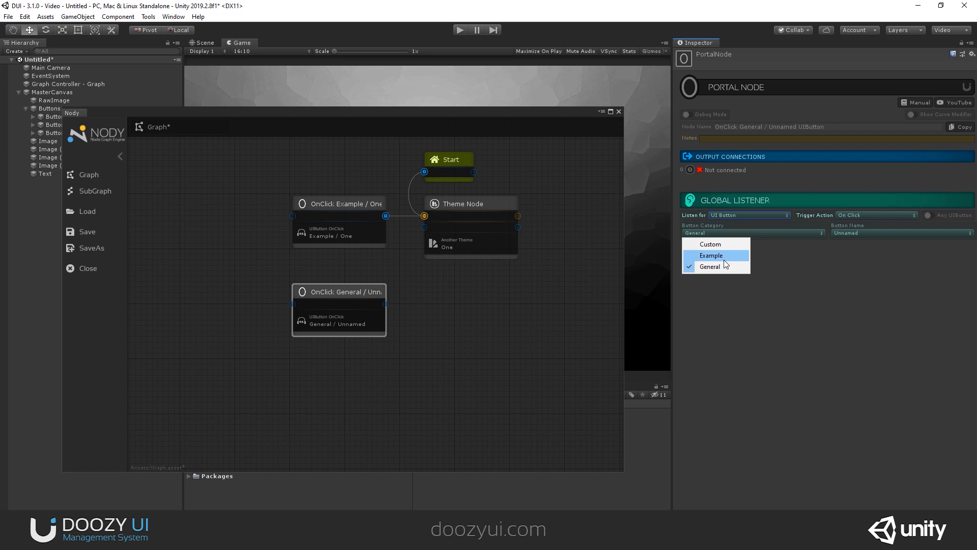
pyautogui.click(711, 255)
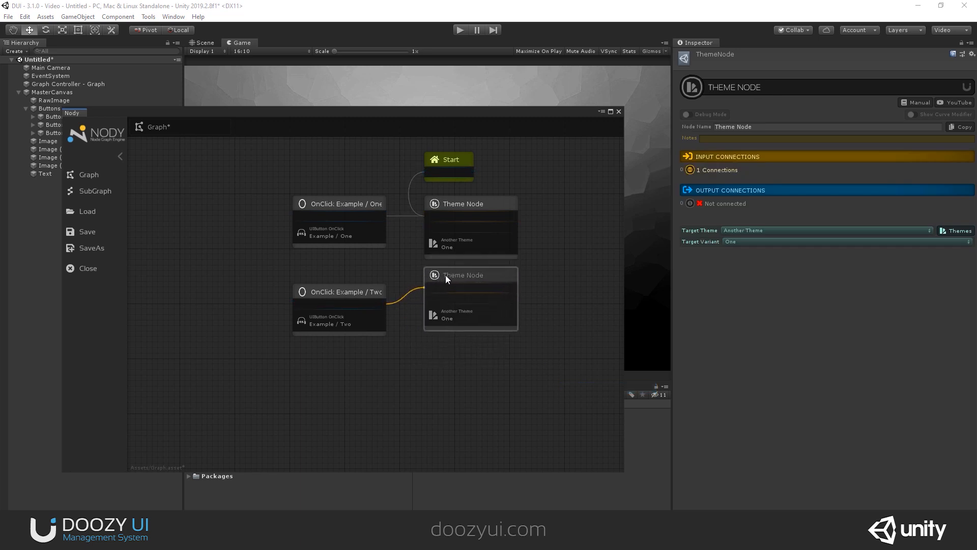
pyautogui.click(340, 292)
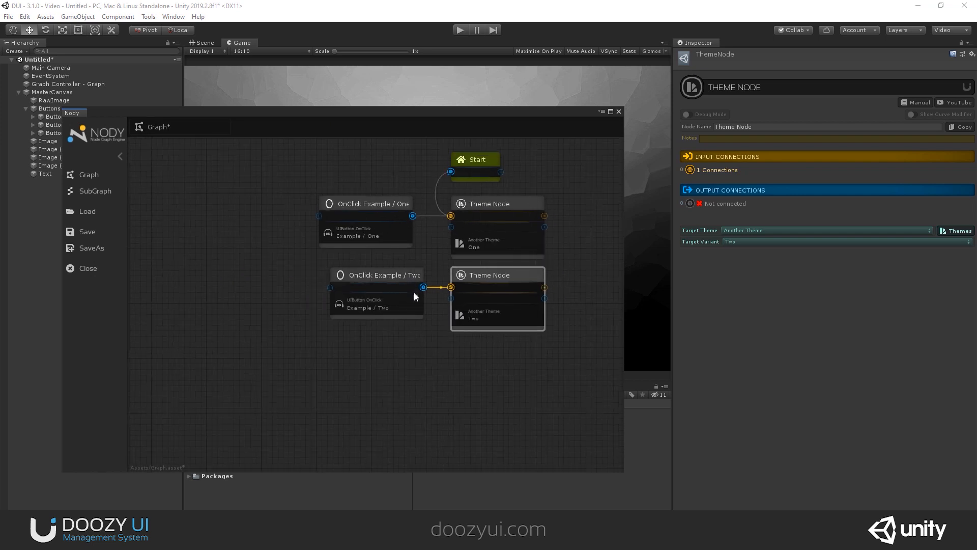
# Step: Duplicate the nodes into an Example / Three portal feeding a Theme Node with variant Three
pyautogui.rightClick(405, 356)
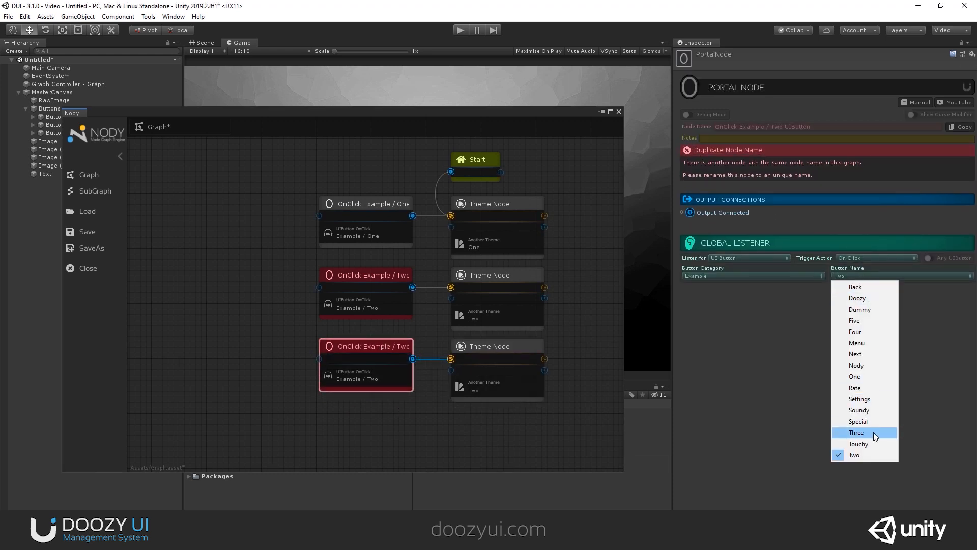
pyautogui.click(856, 432)
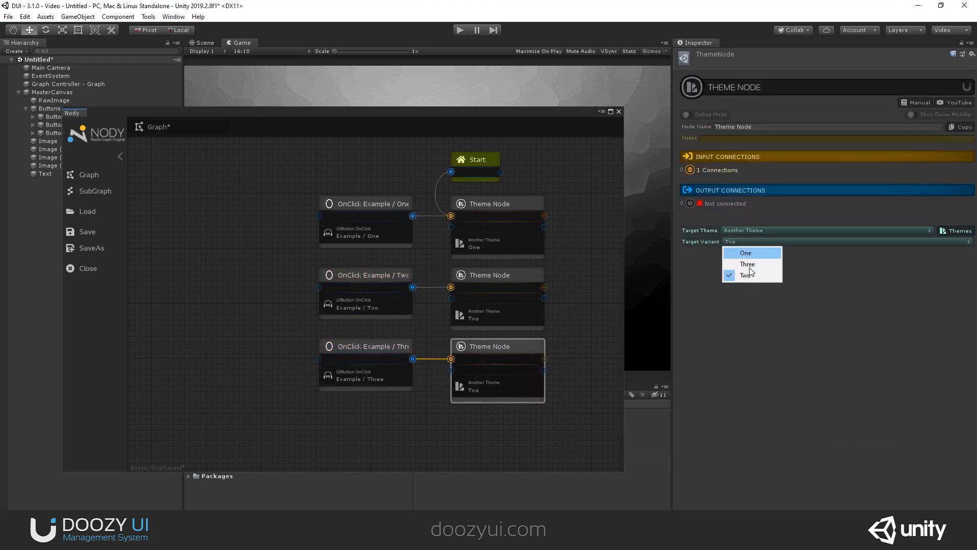
pyautogui.click(747, 264)
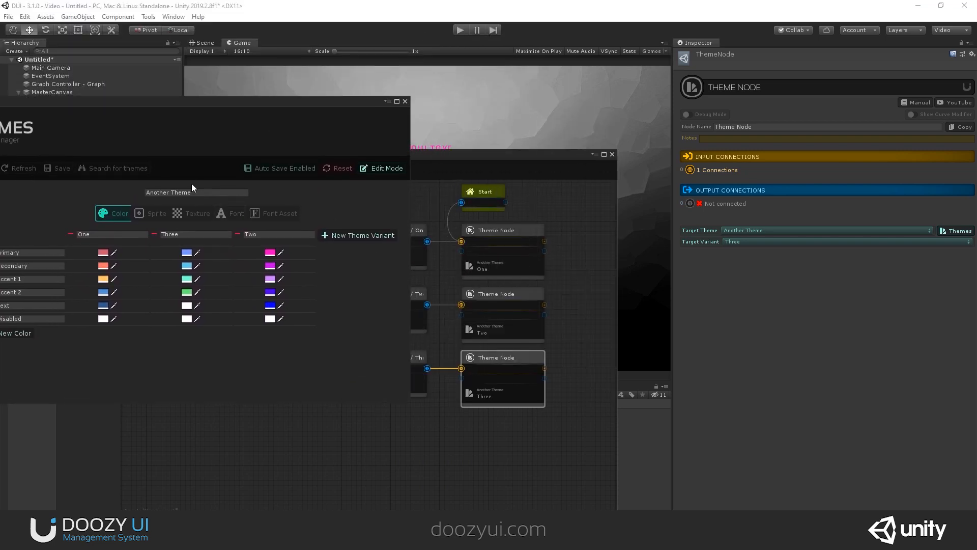
# Step: Rename Another Theme's variants to A, B, C and reselect them on the Theme Nodes
pyautogui.write('A')
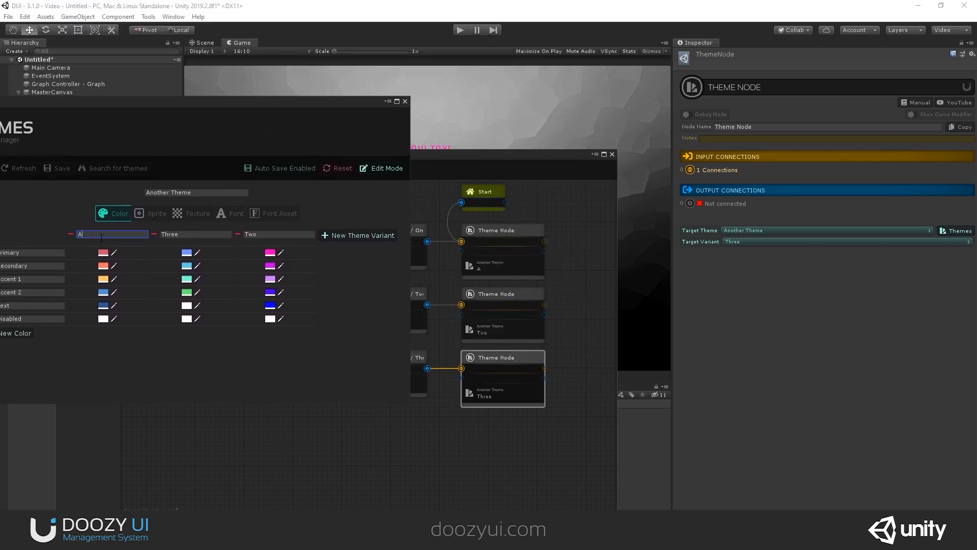
pyautogui.click(190, 234)
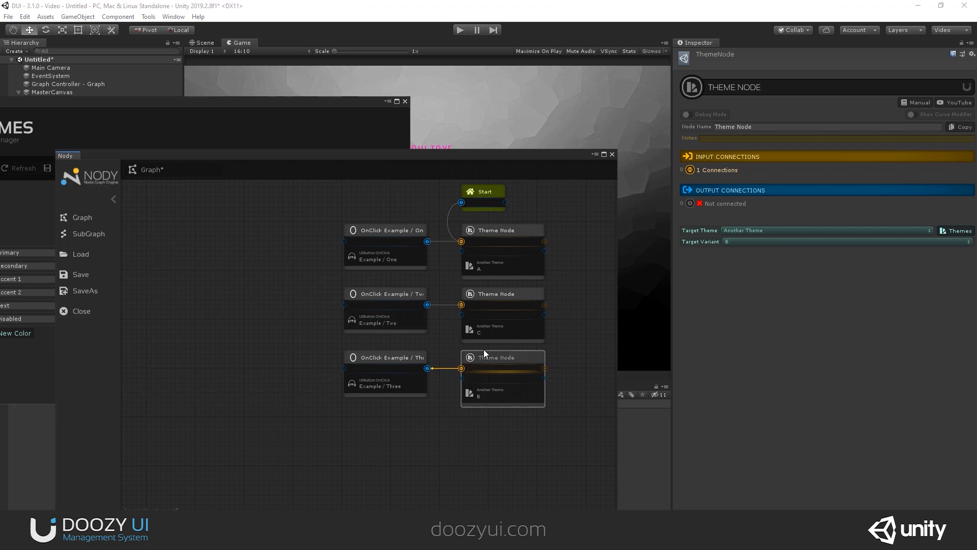
pyautogui.click(826, 242)
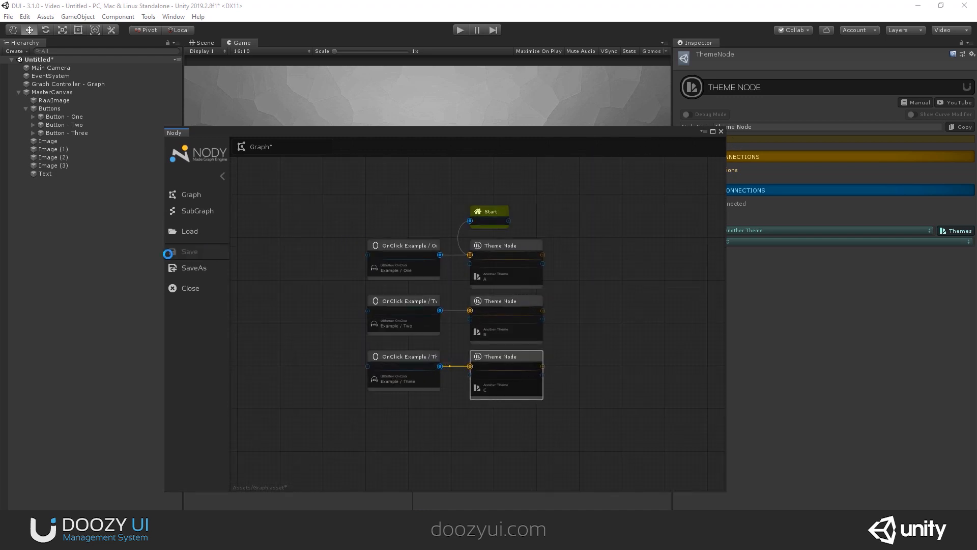
# Step: Save the graph, enter Play mode and press buttons One and Two to swap themes
pyautogui.click(67, 84)
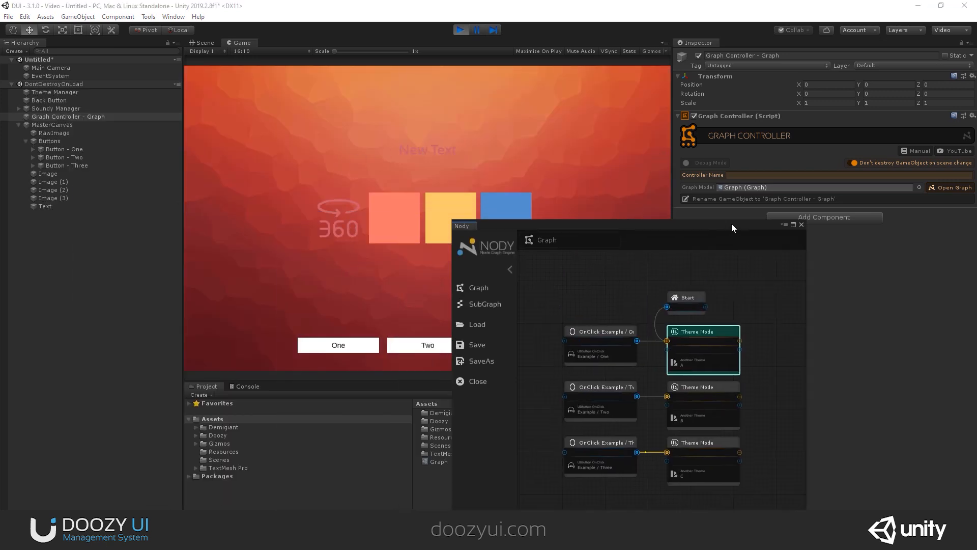
pyautogui.moveTo(462, 226); pyautogui.dragTo(624, 215)
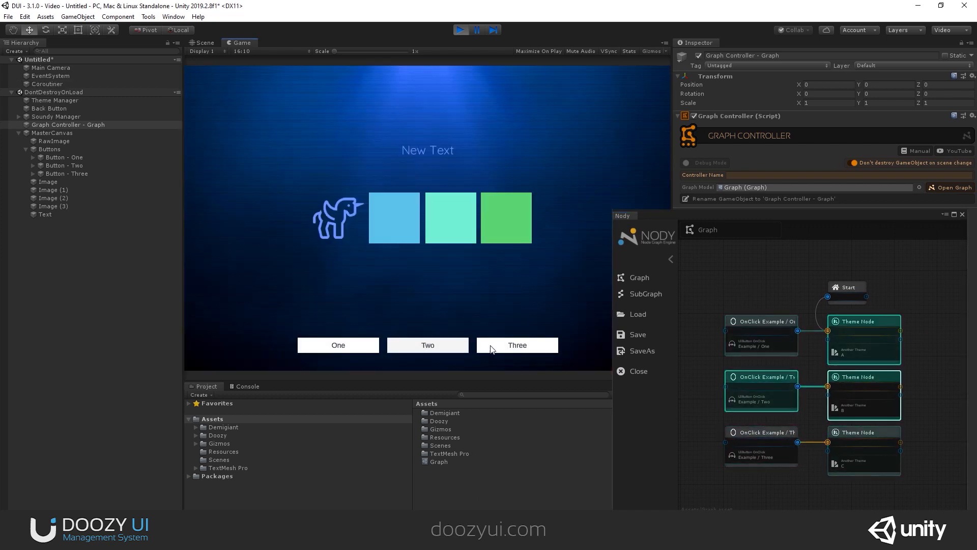
pyautogui.click(517, 345)
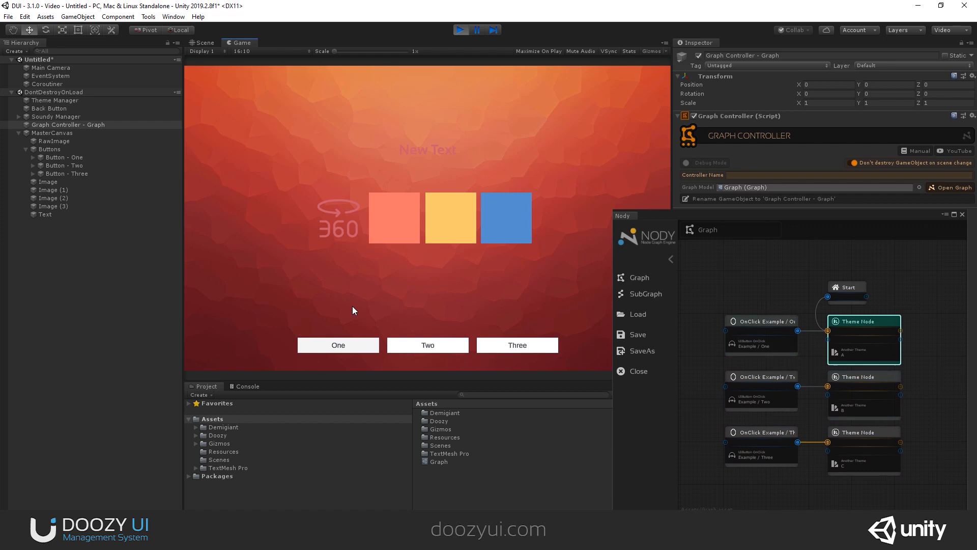
pyautogui.moveTo(428, 345)
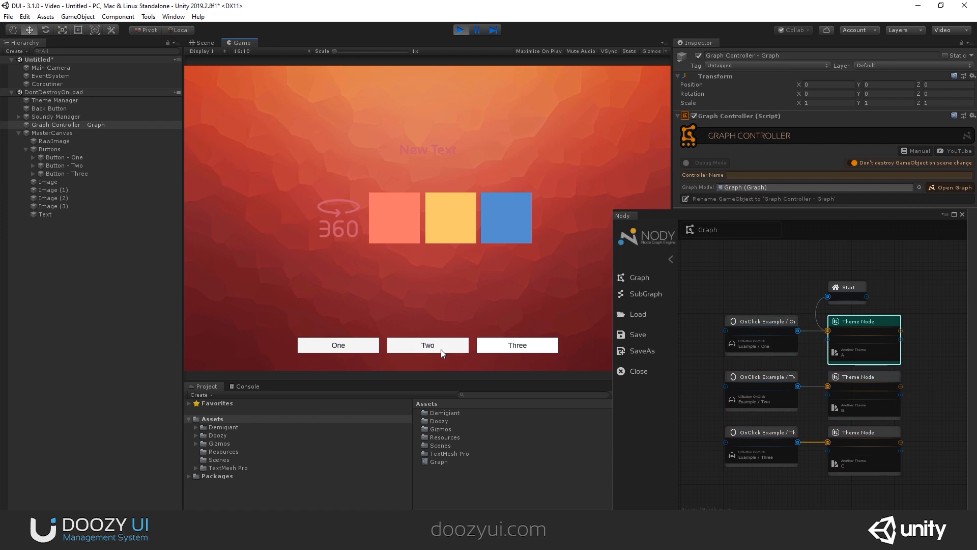
pyautogui.click(428, 345)
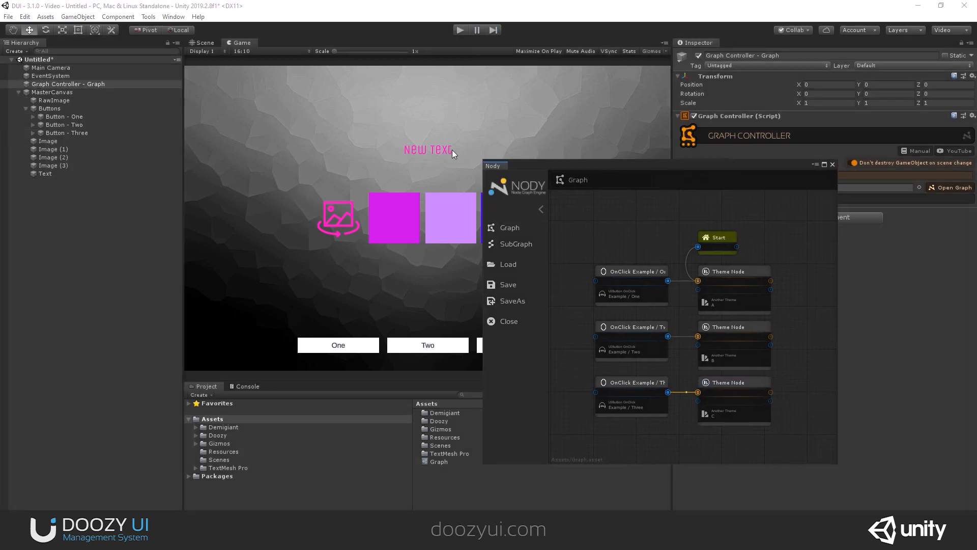
# Step: Add a System > Wait node and try waiting for the Example Background UI View
pyautogui.moveTo(494, 165); pyautogui.dragTo(109, 132)
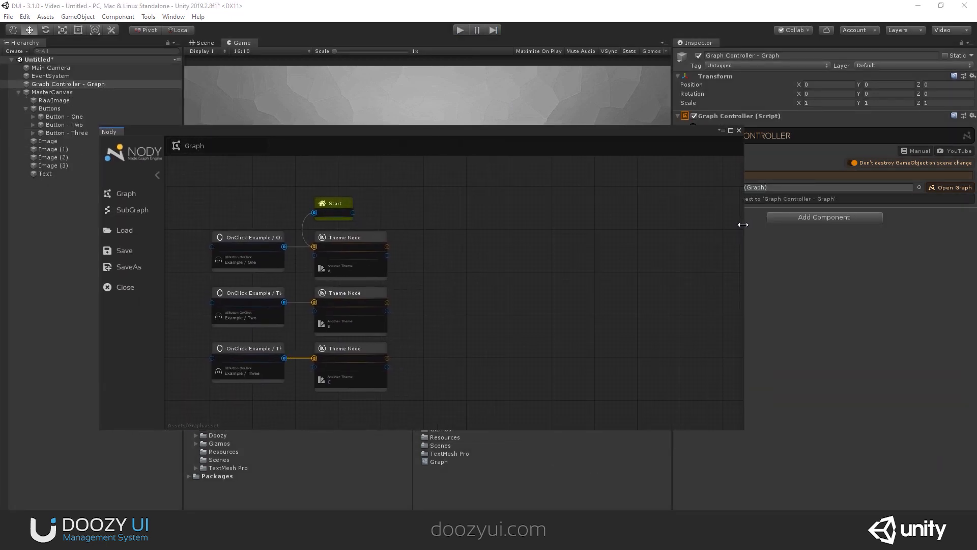
pyautogui.rightClick(422, 193)
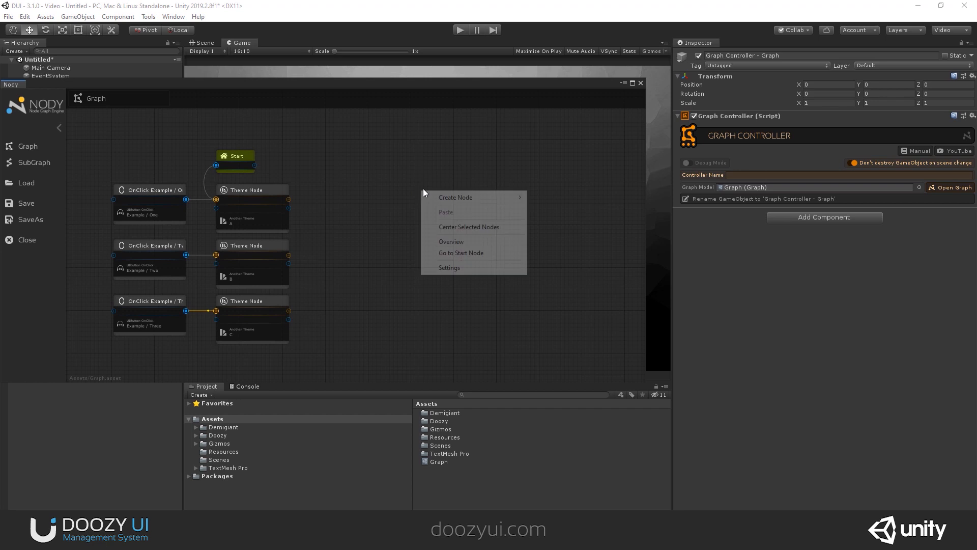
pyautogui.click(455, 163)
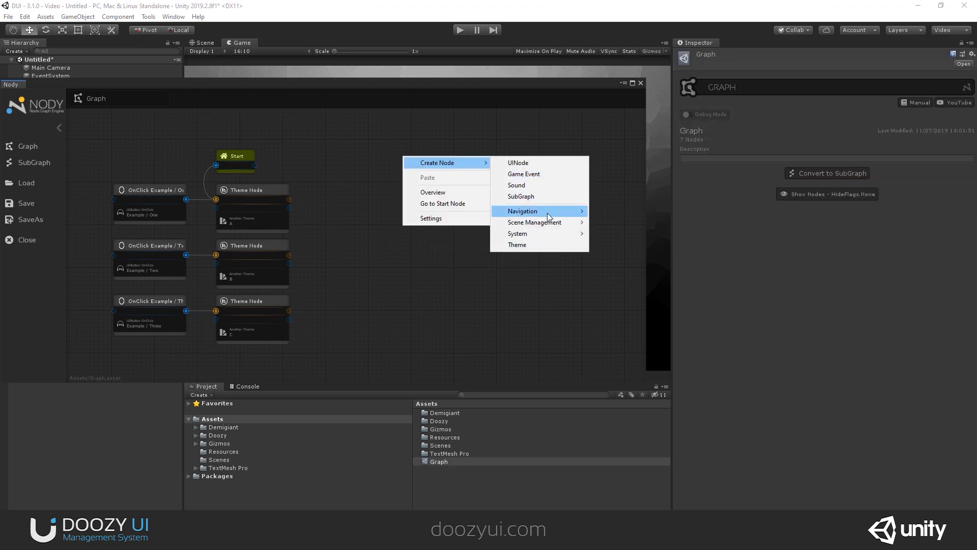
pyautogui.moveTo(518, 233)
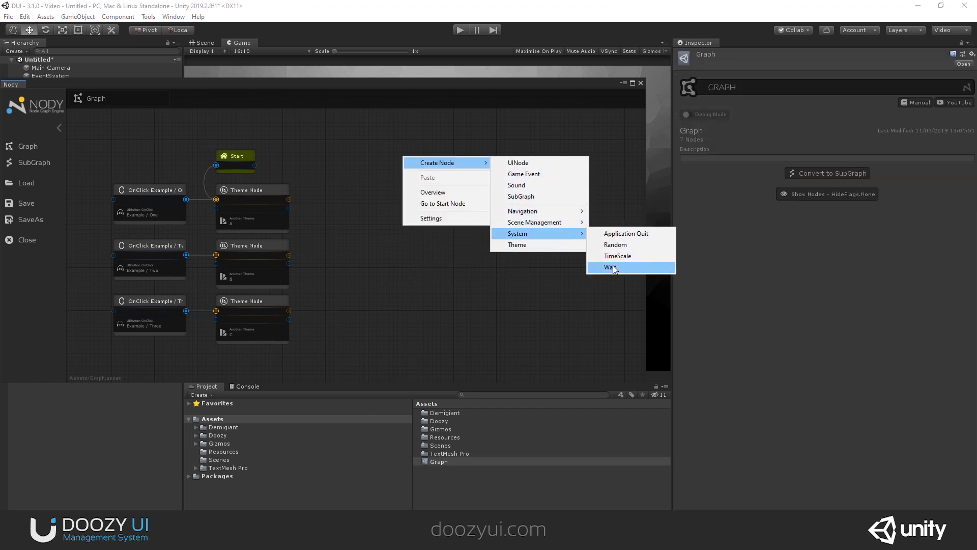
pyautogui.click(611, 267)
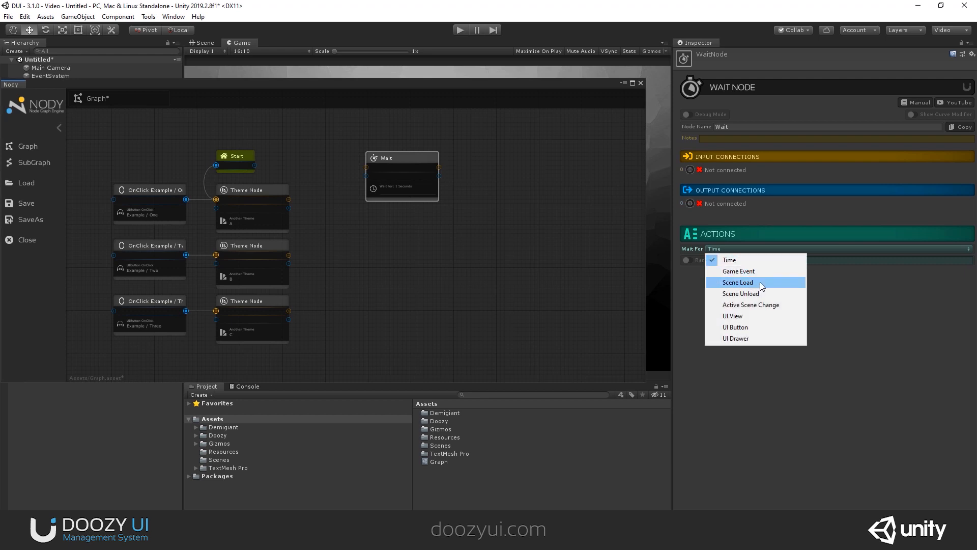
pyautogui.click(732, 316)
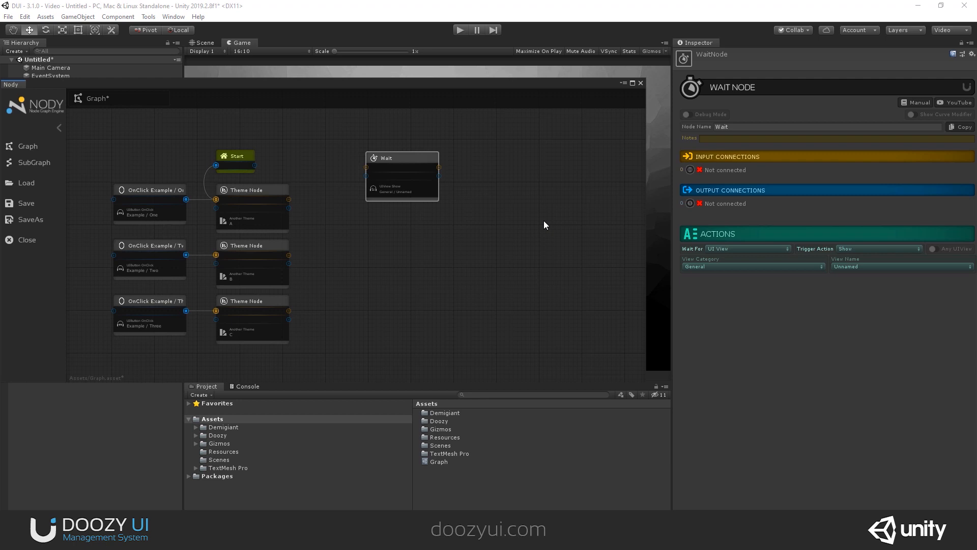
pyautogui.moveTo(537, 205)
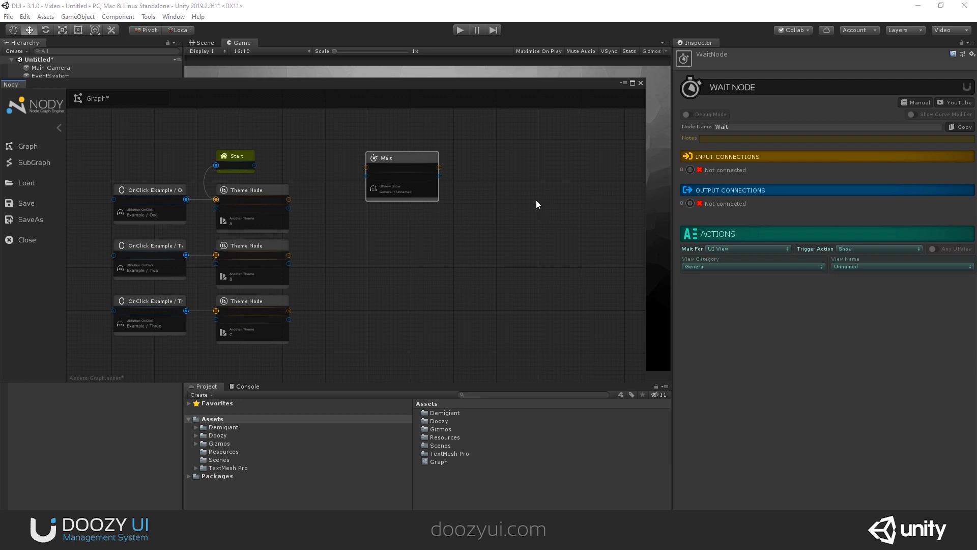
pyautogui.click(877, 249)
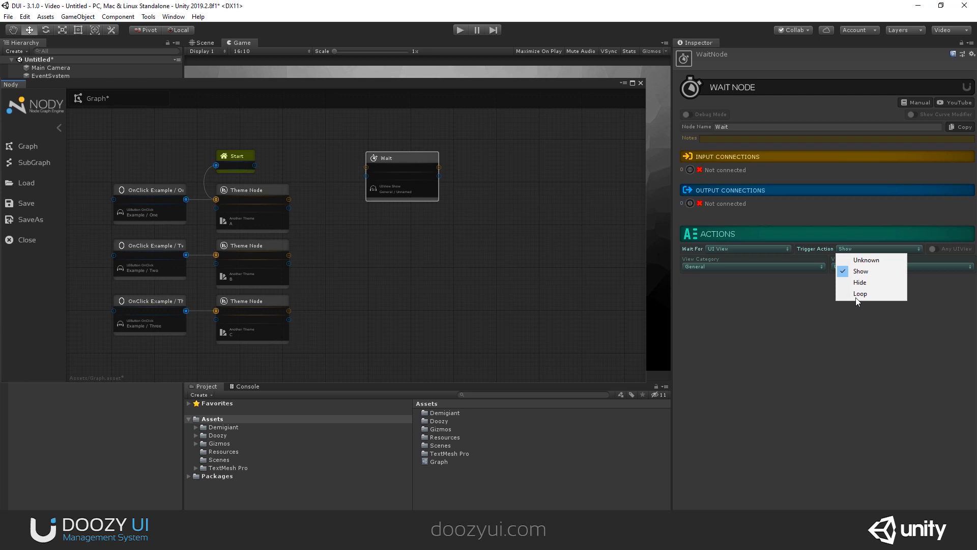
pyautogui.moveTo(740, 296)
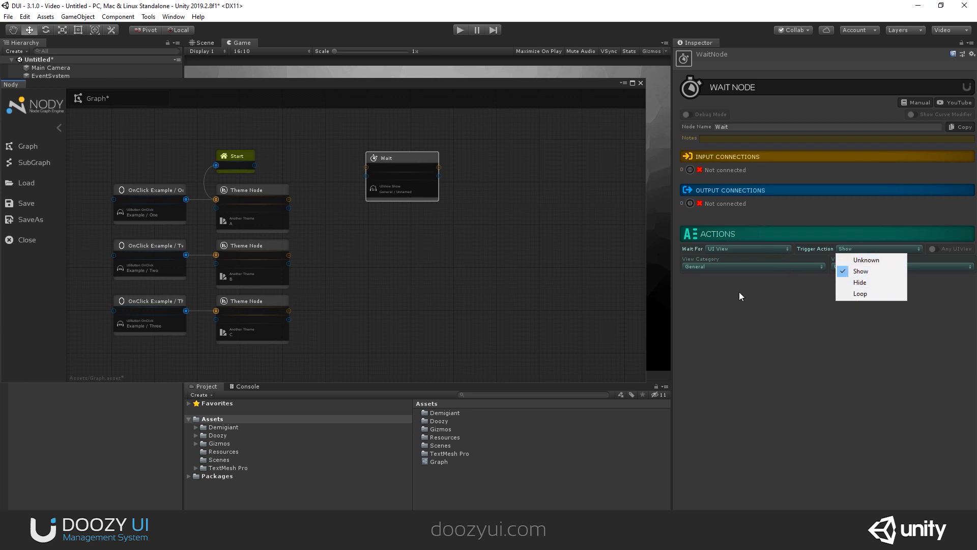
pyautogui.click(861, 271)
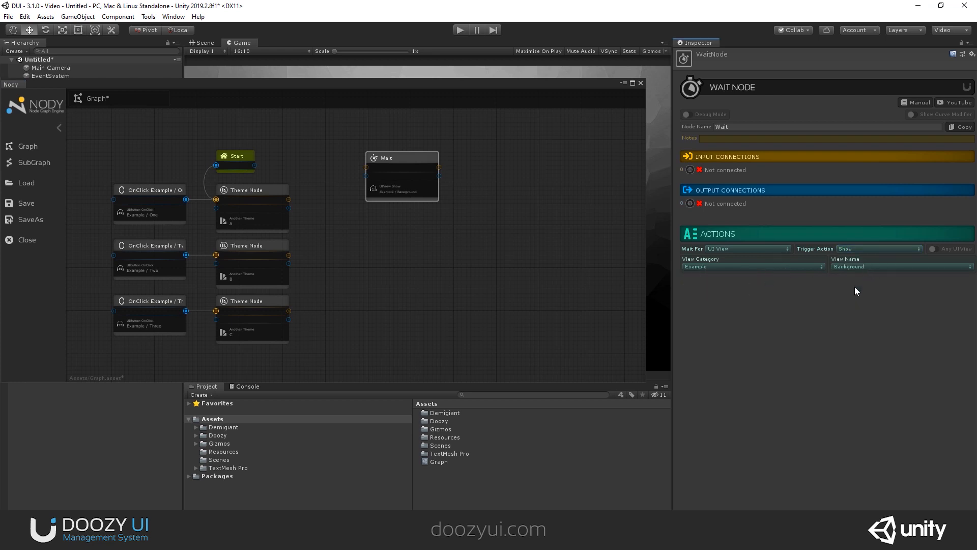
pyautogui.moveTo(557, 198)
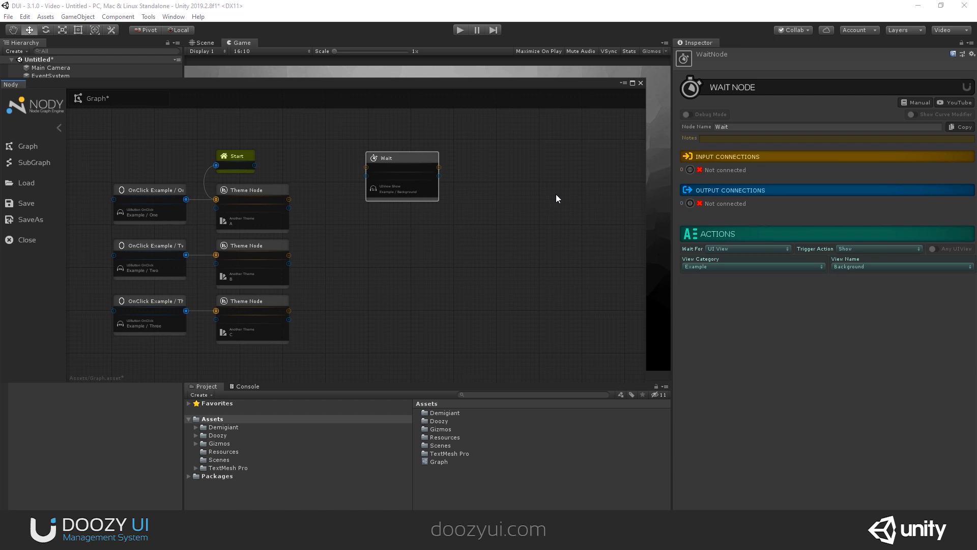
pyautogui.moveTo(745, 234)
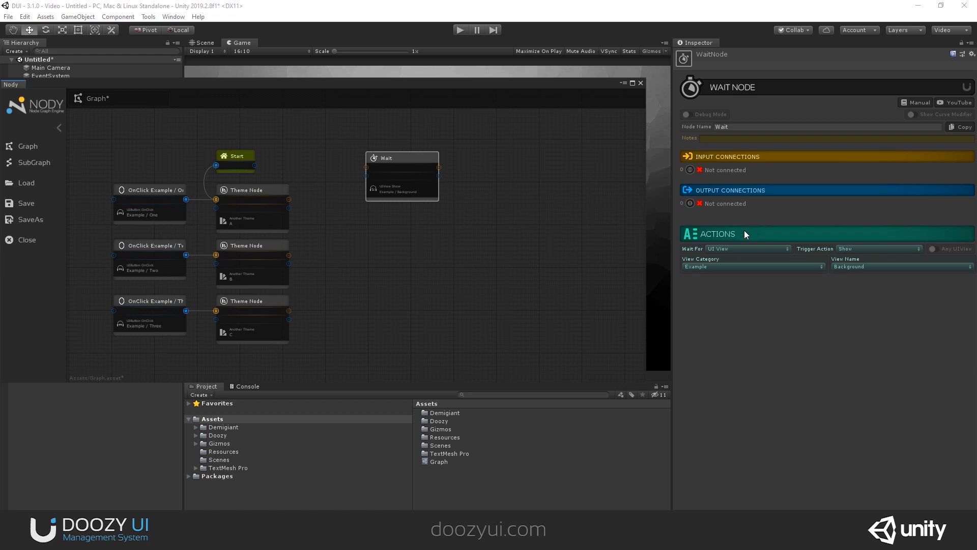
# Step: Change the Wait node to wait for an unnamed UI Drawer to open
pyautogui.click(746, 249)
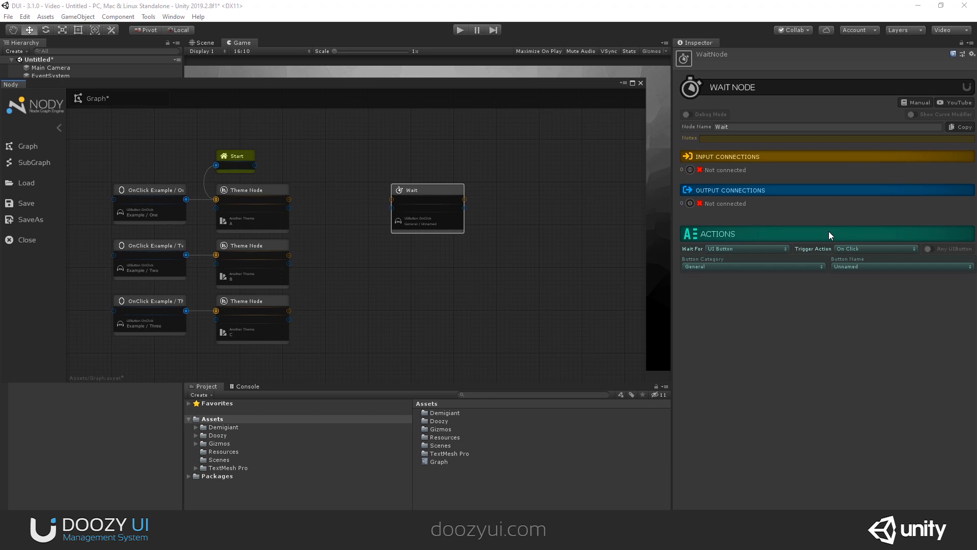
pyautogui.rightClick(433, 234)
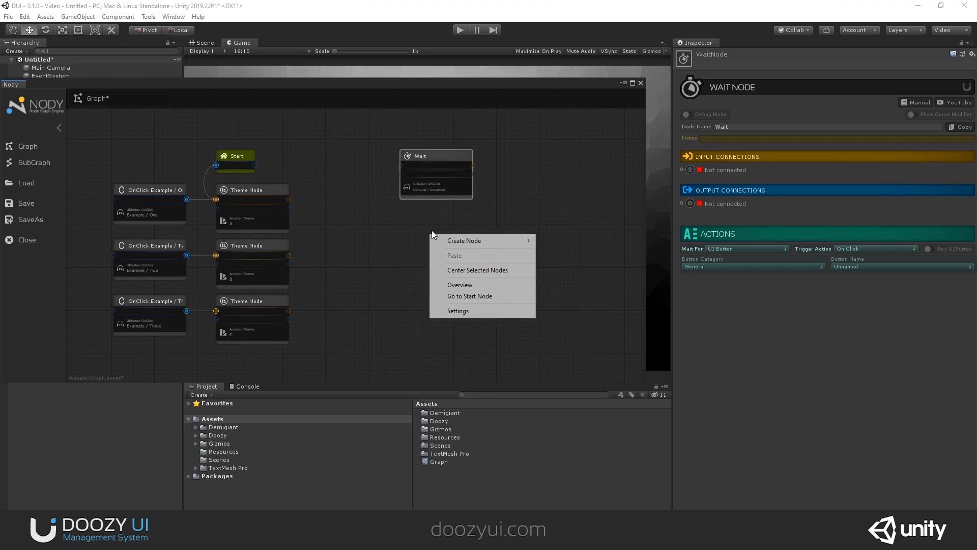
pyautogui.moveTo(465, 241)
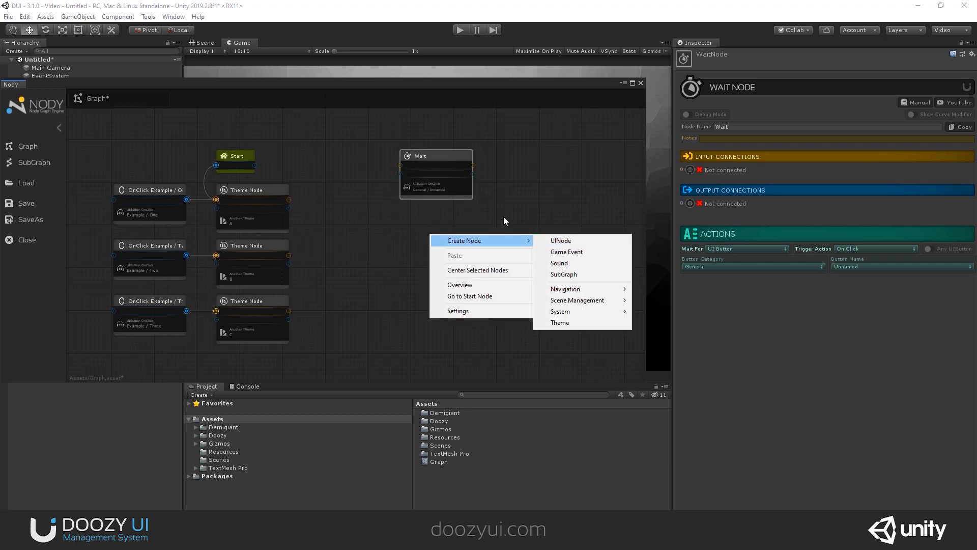
pyautogui.click(746, 248)
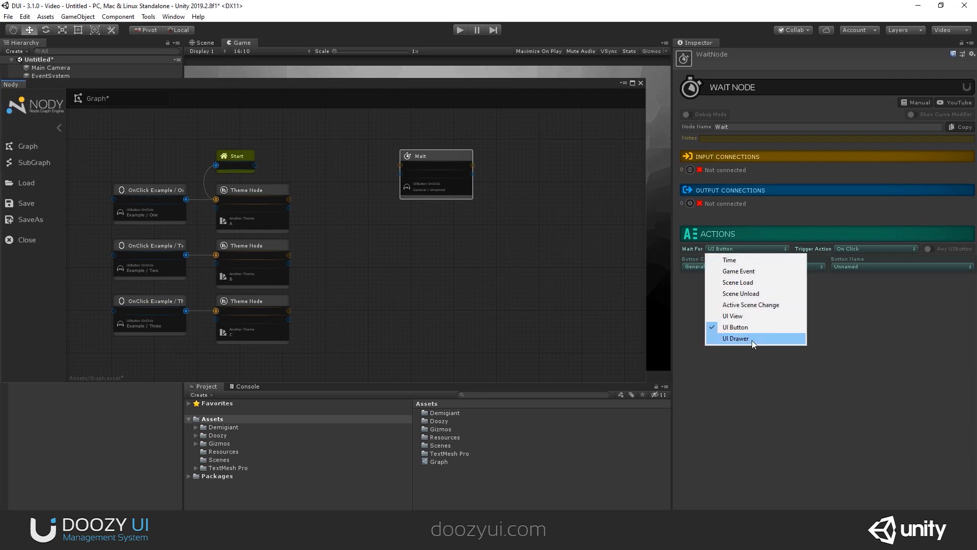
pyautogui.click(736, 338)
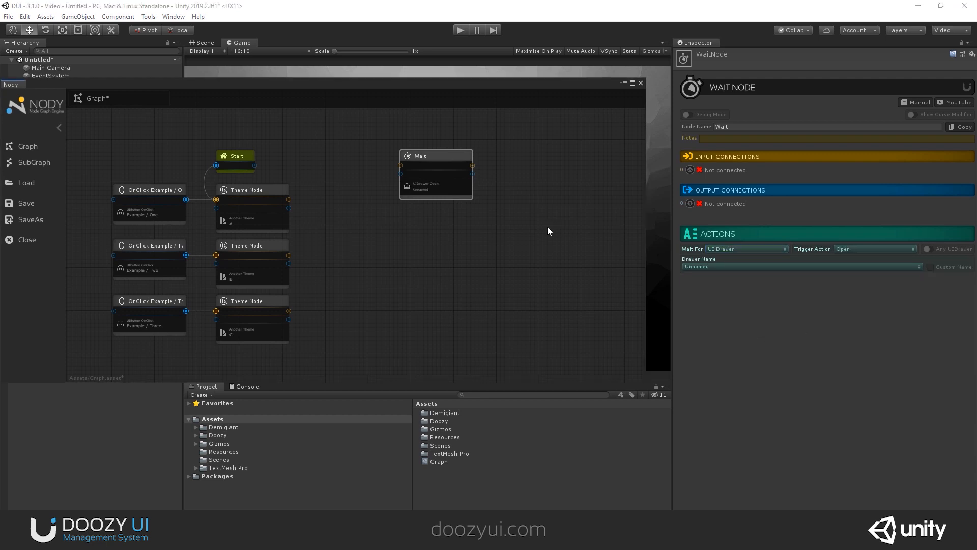
pyautogui.moveTo(435, 230)
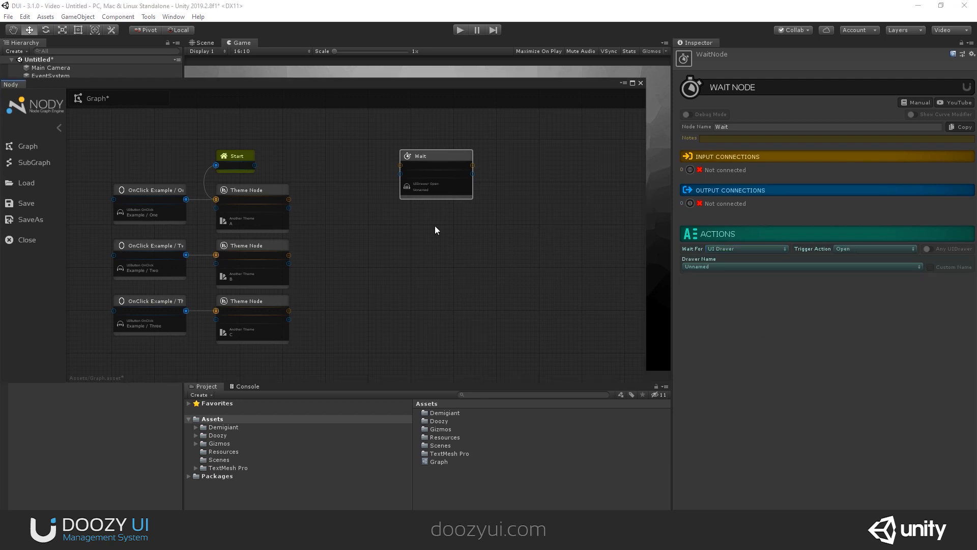
pyautogui.moveTo(621, 68)
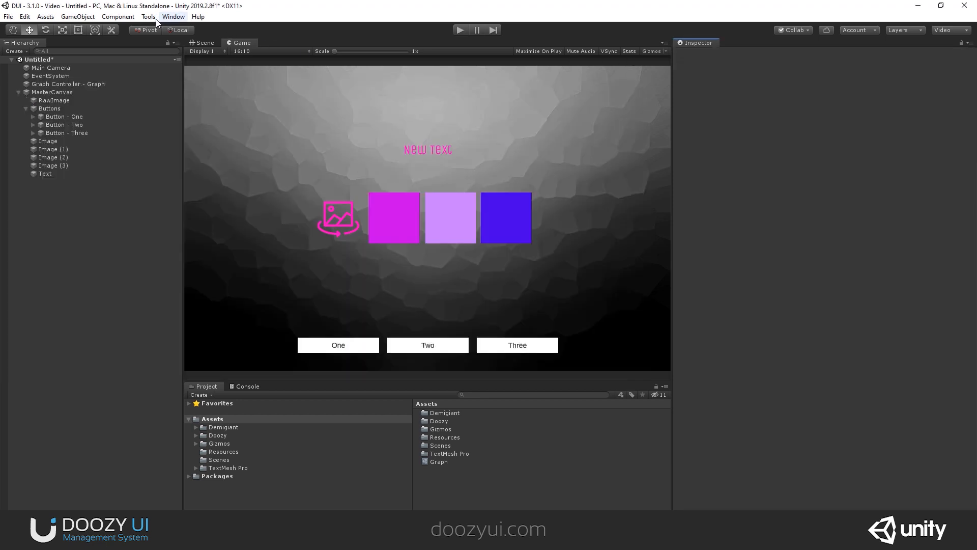
# Step: Run Tools > Doozy > Refresh twice to refresh the Doozy system
pyautogui.click(148, 16)
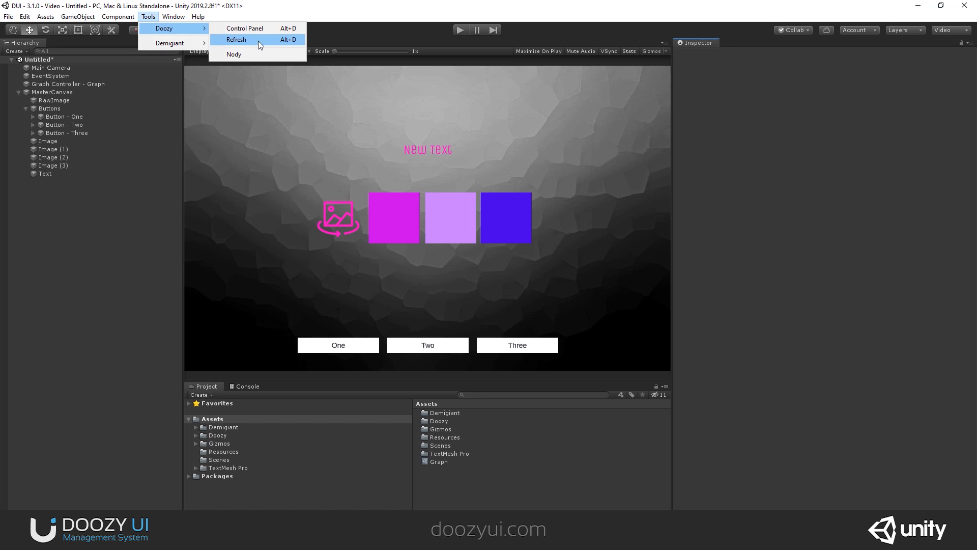
pyautogui.click(235, 40)
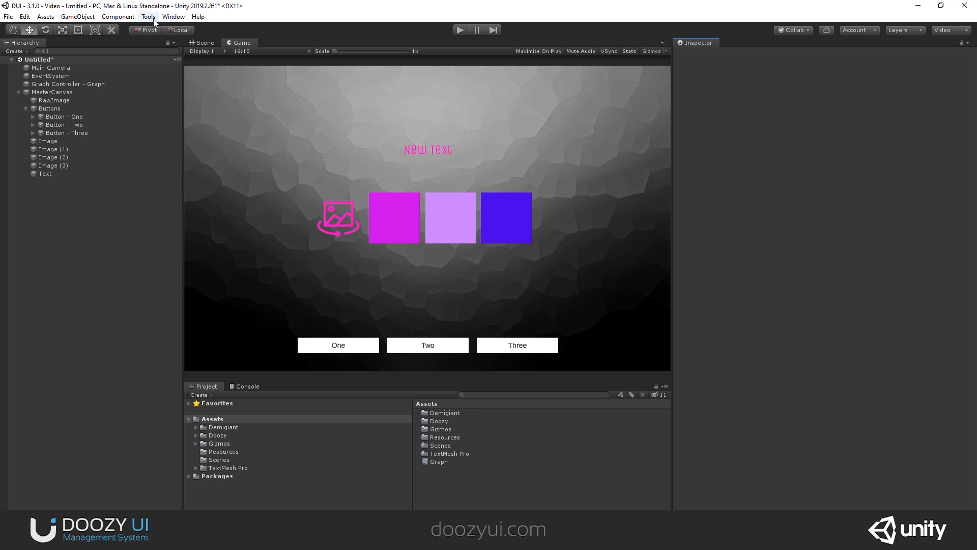
pyautogui.click(148, 17)
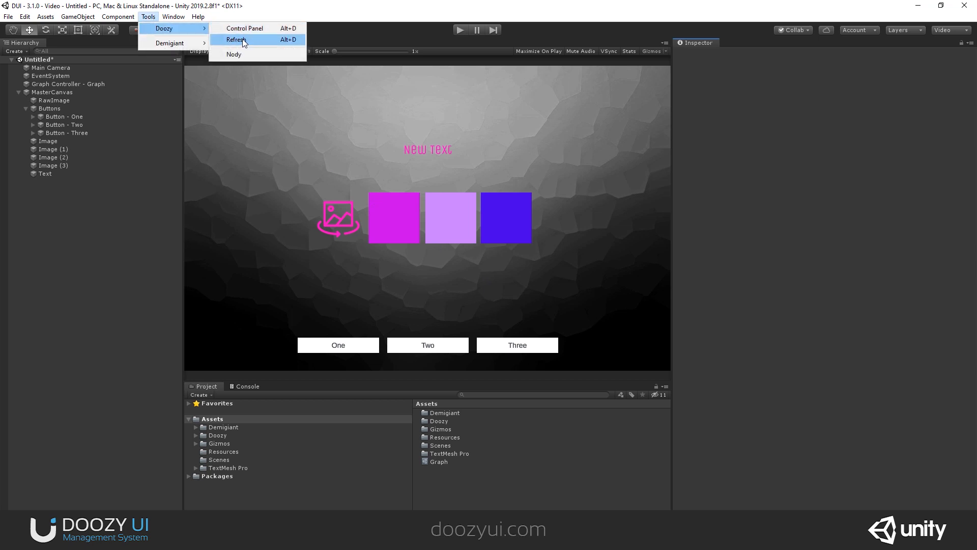
pyautogui.click(235, 40)
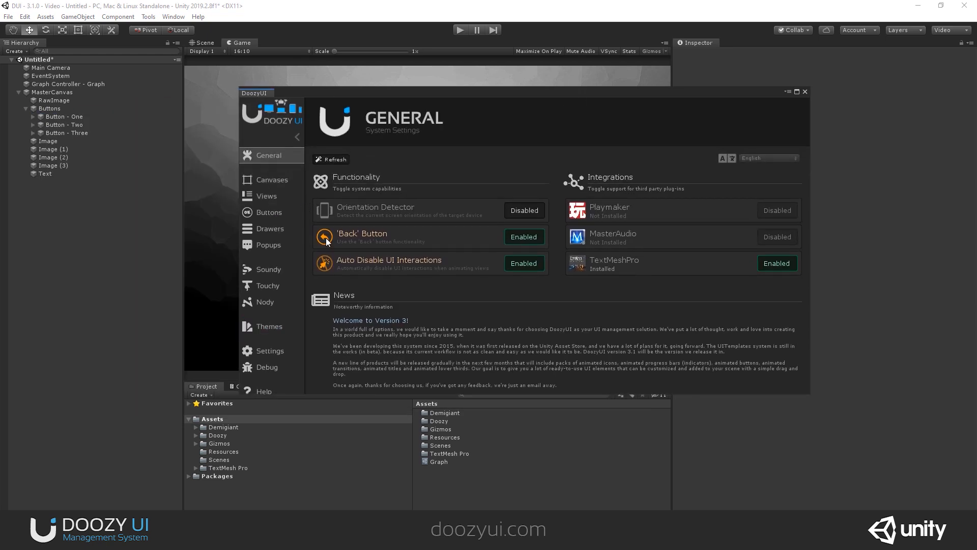
pyautogui.moveTo(427, 343)
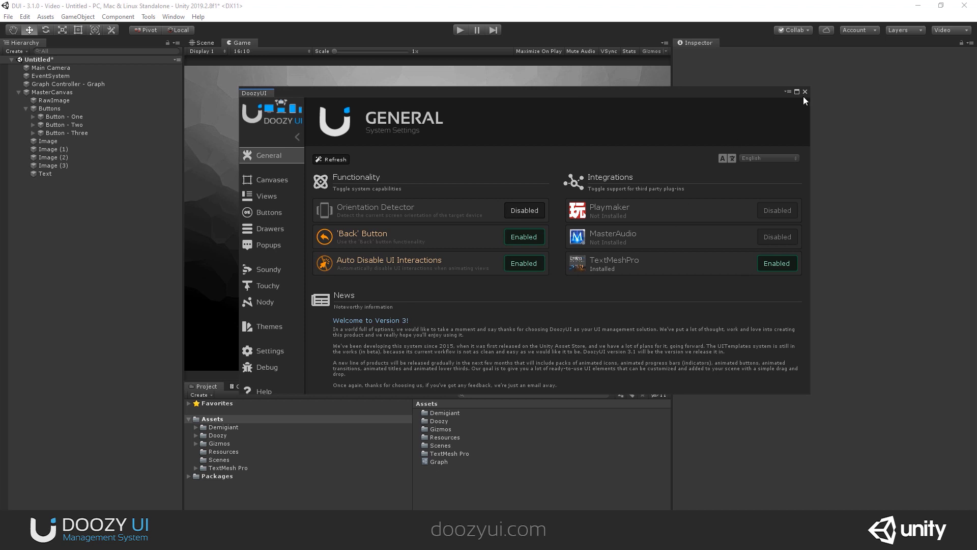
# Step: Close the DoozyUI control panel to reveal the game view with the three buttons
pyautogui.click(805, 92)
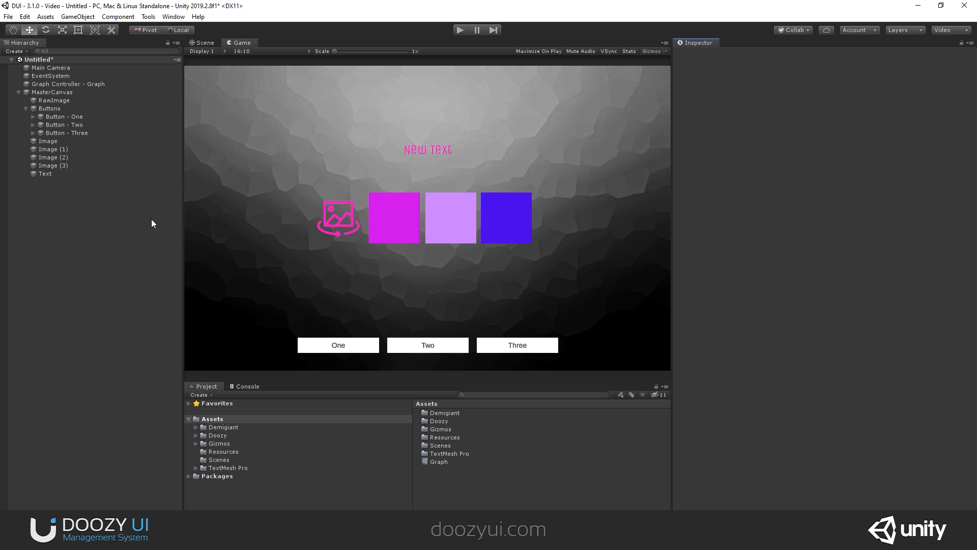
pyautogui.moveTo(374, 206)
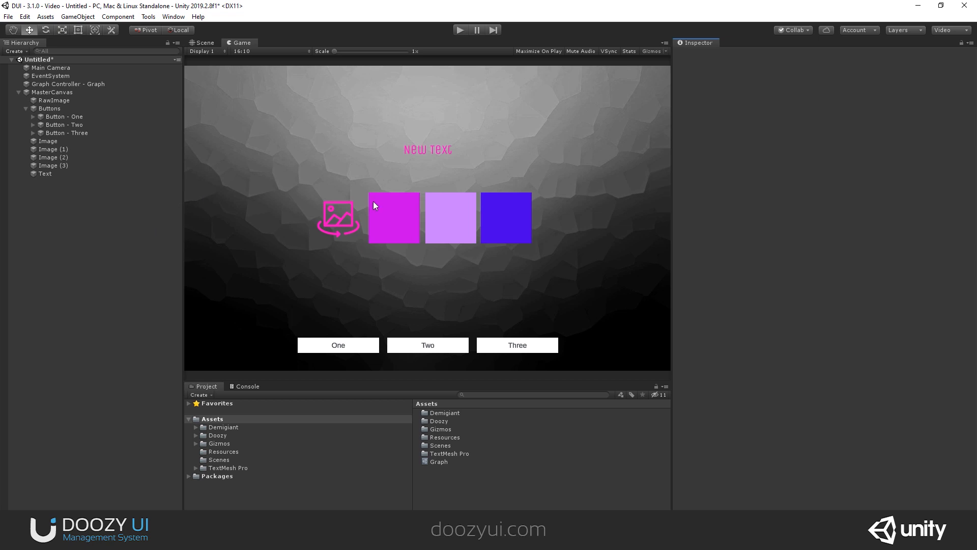
pyautogui.moveTo(346, 305)
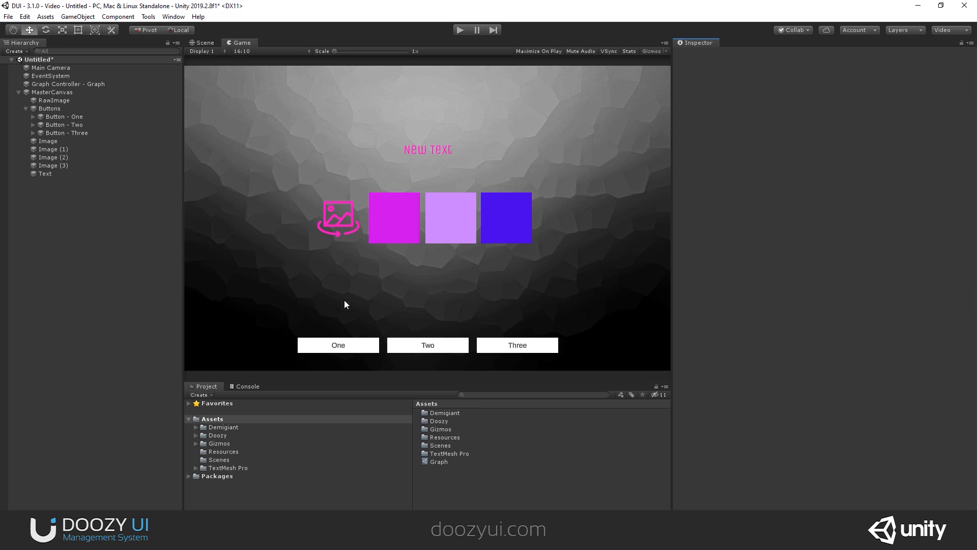